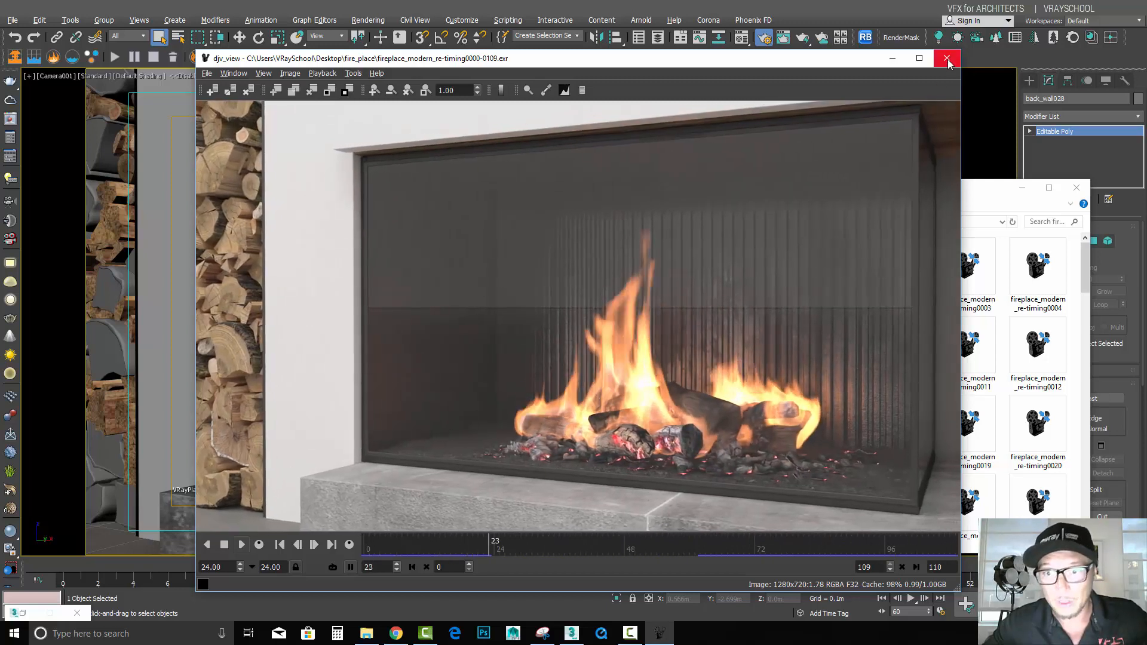
# Close the djv_view frame viewer and bring the fire_place EXR folder back into view
pyautogui.click(947, 58)
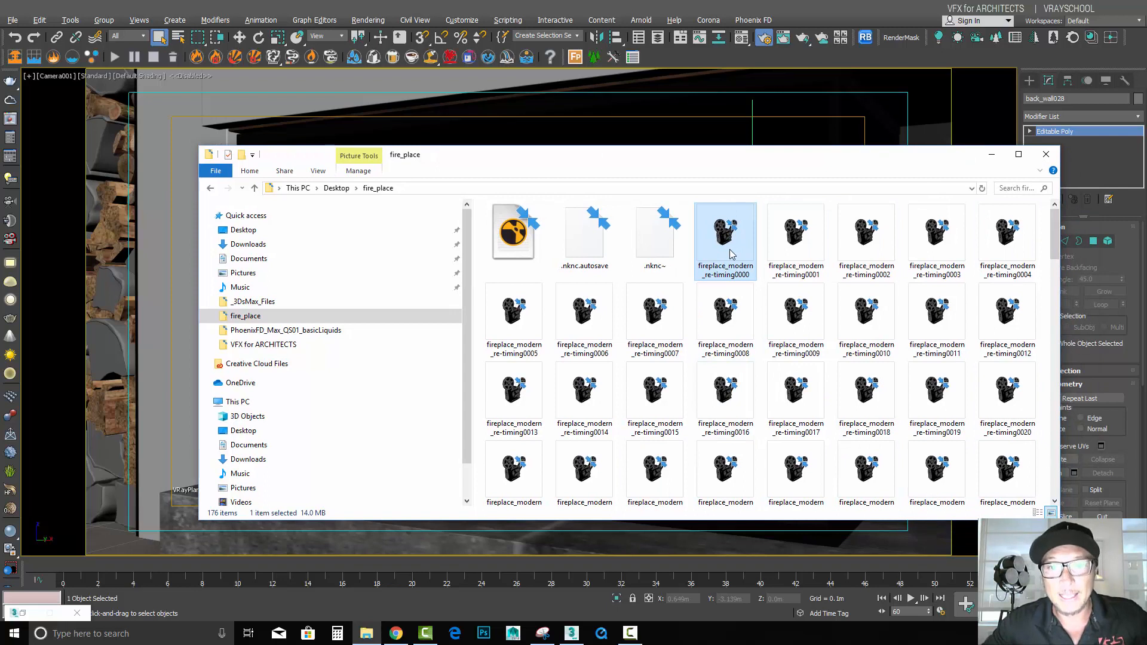
pyautogui.moveTo(796, 234)
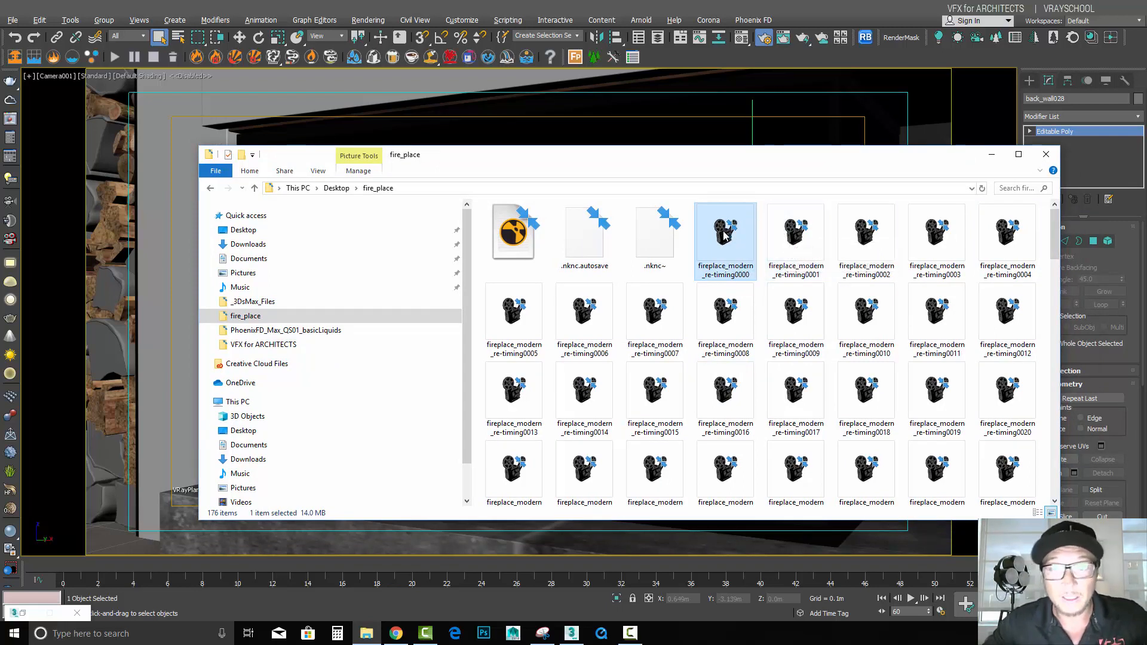
pyautogui.click(395, 633)
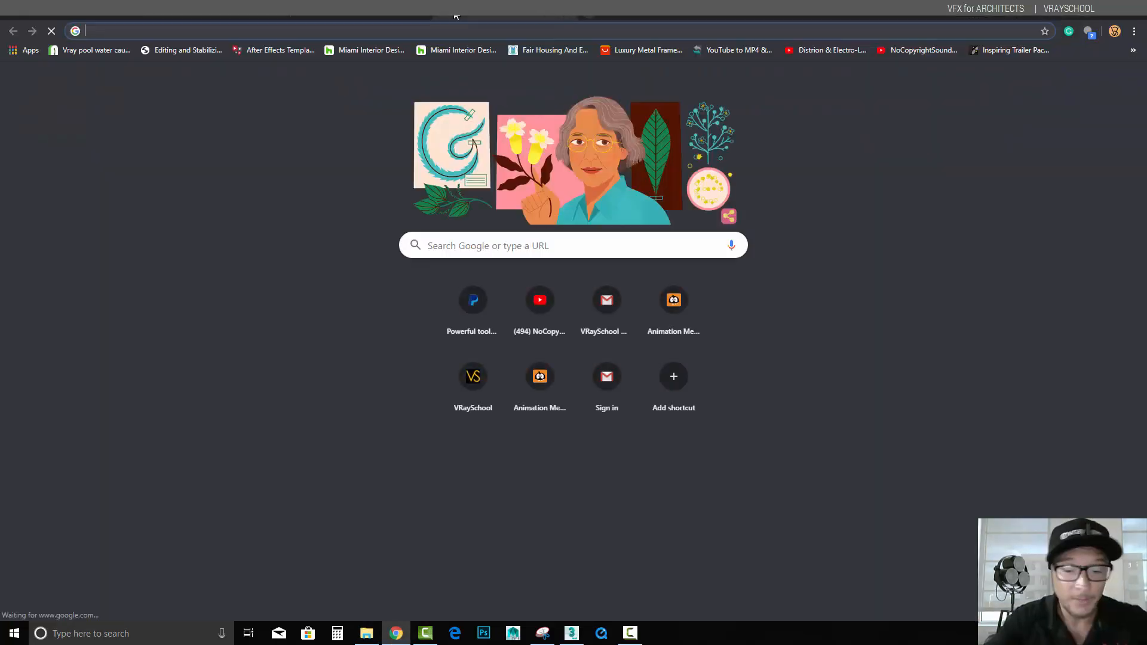
# Search Google for 'open exr' and highlight Industrial Light & Magic as the format's creator
pyautogui.write('open exr')
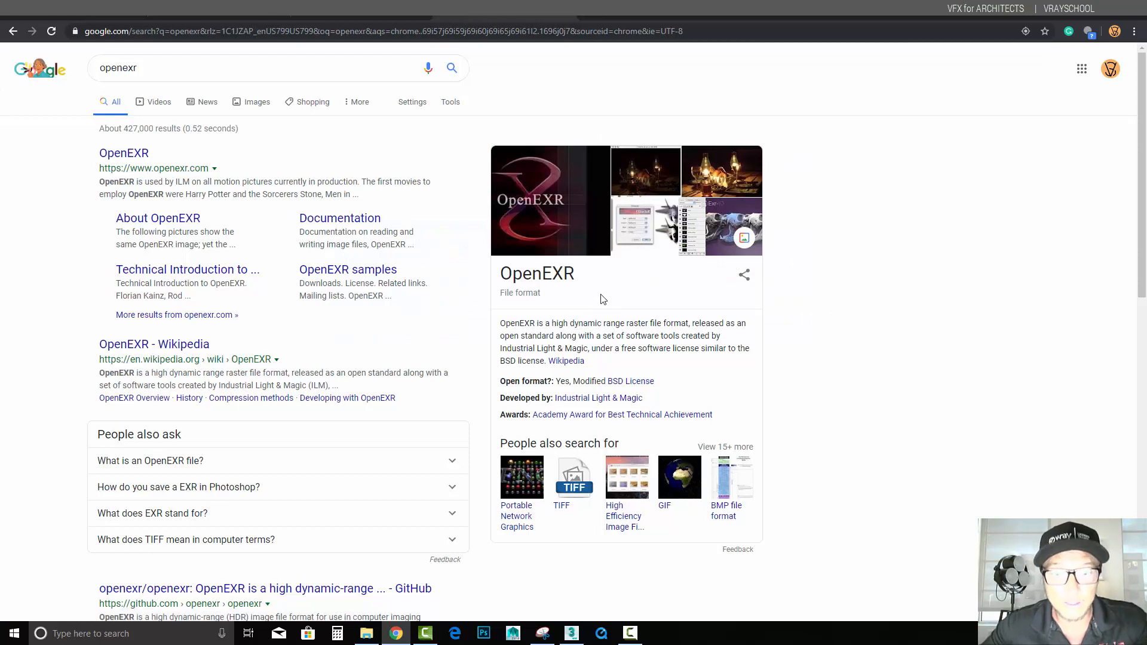
pyautogui.moveTo(552, 314)
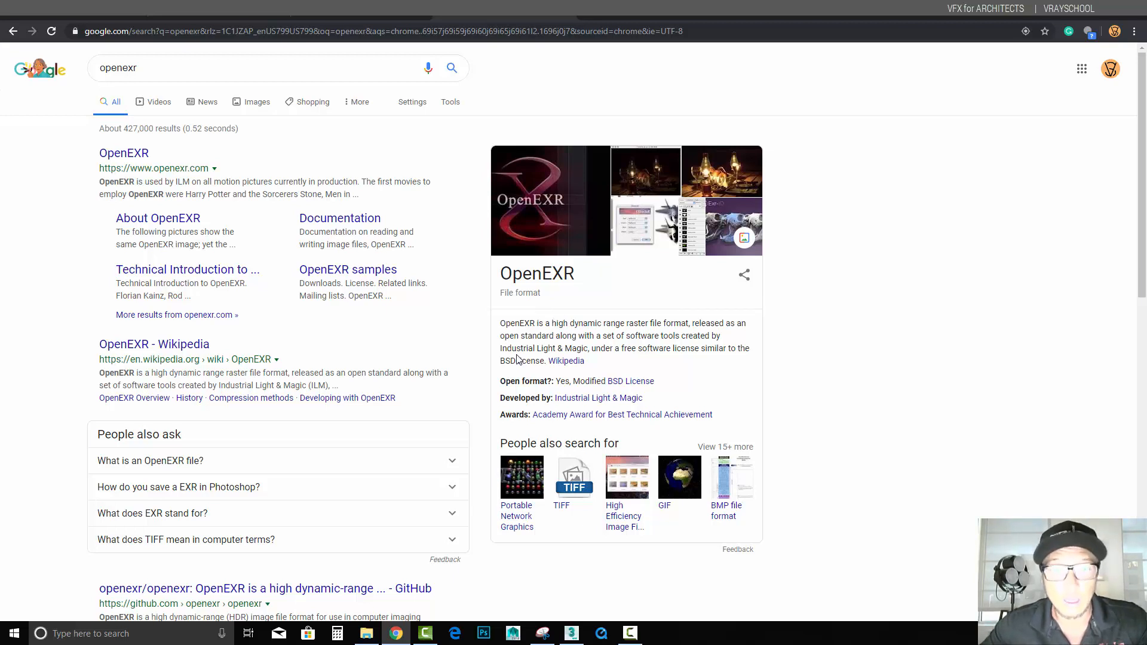
pyautogui.doubleClick(510, 348)
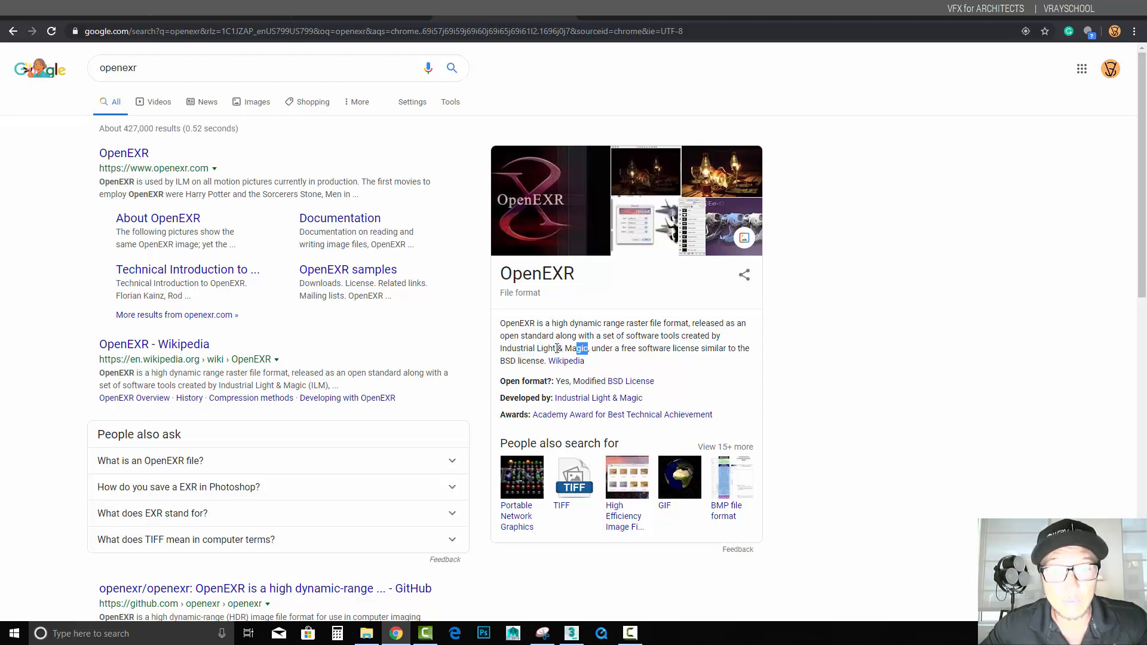
pyautogui.moveTo(501, 348); pyautogui.dragTo(587, 348)
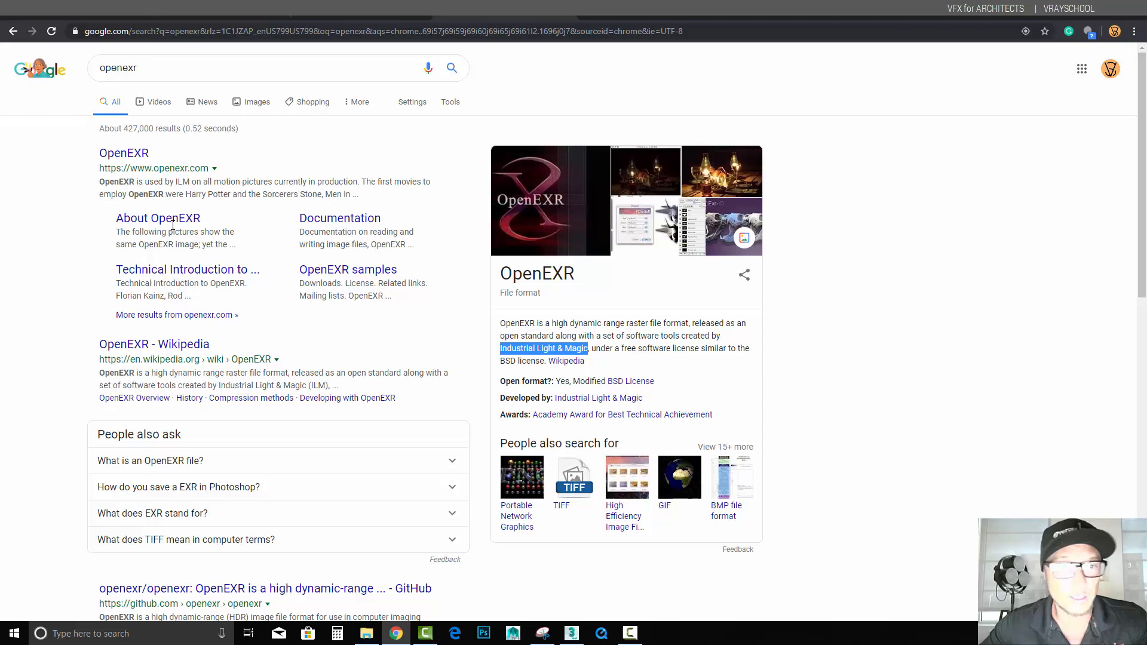
pyautogui.moveTo(606, 291)
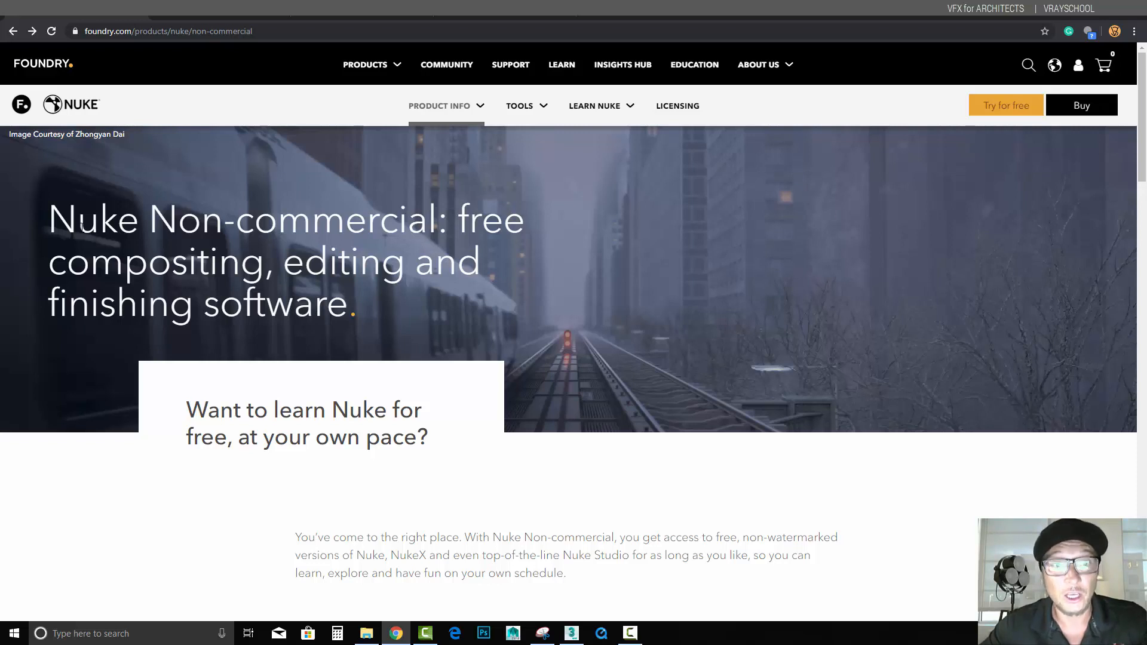
# Highlight the 1920 x 1080 output limit on the Nuke Non-commercial page, then switch to 3ds Max
pyautogui.scroll(-3)
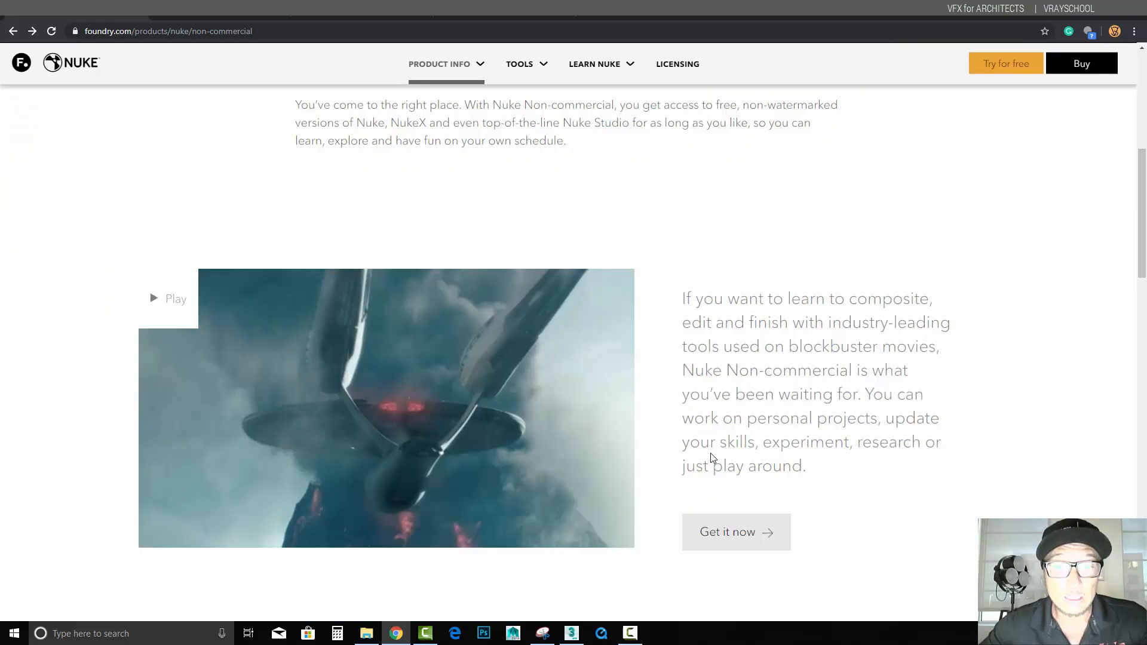
pyautogui.scroll(-3)
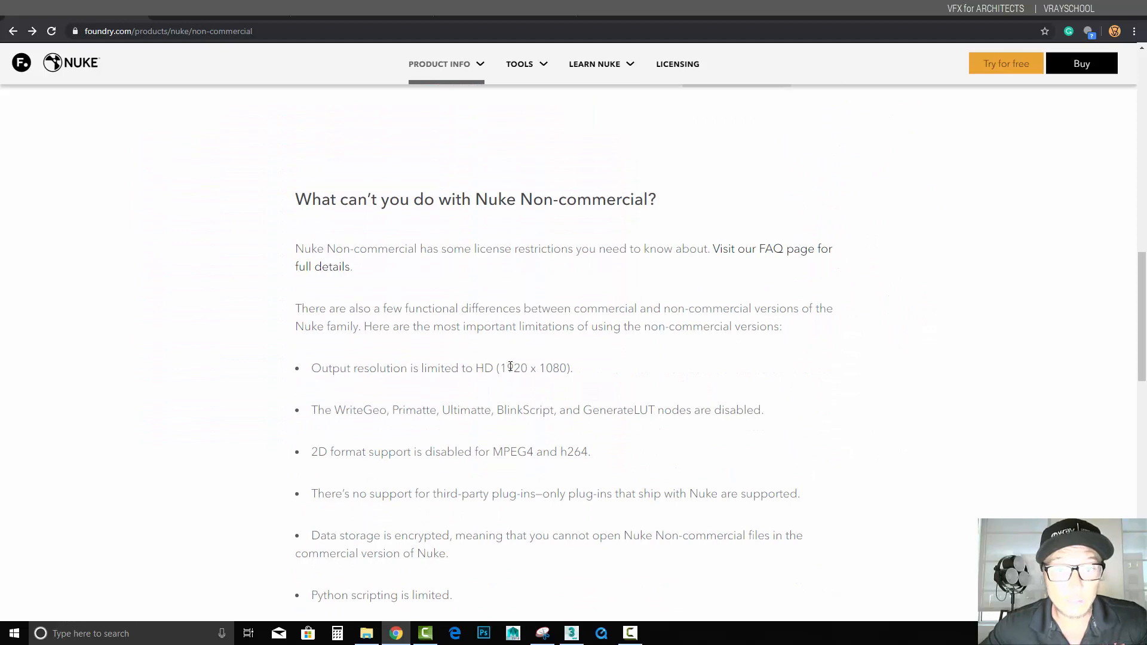
pyautogui.moveTo(502, 368); pyautogui.dragTo(574, 368)
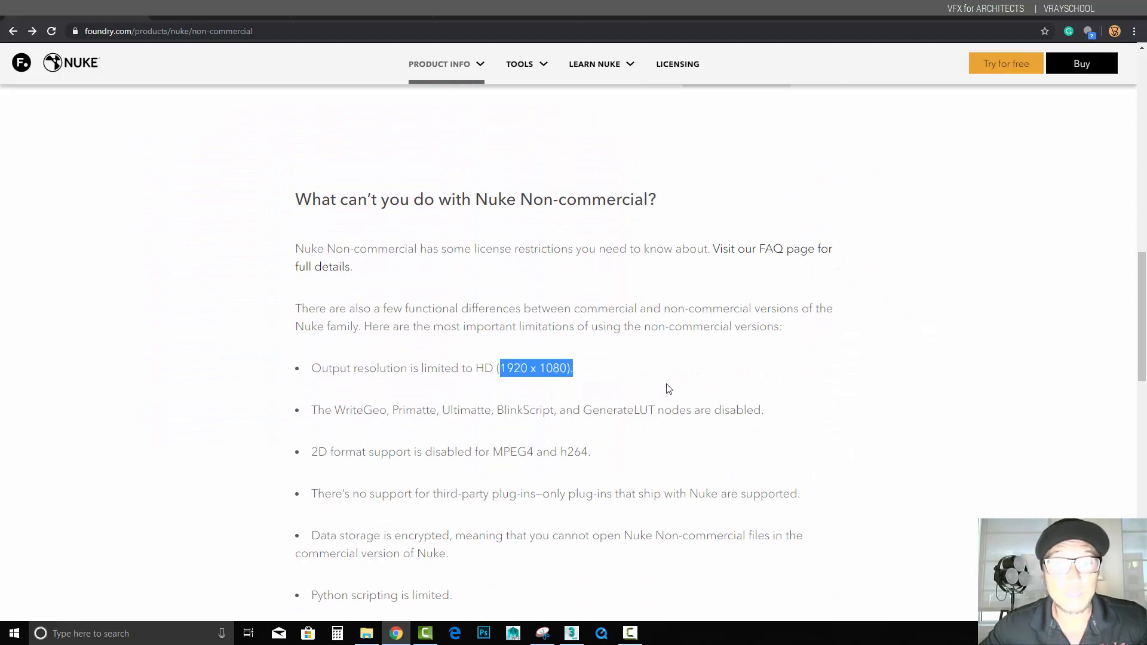
pyautogui.moveTo(611, 427)
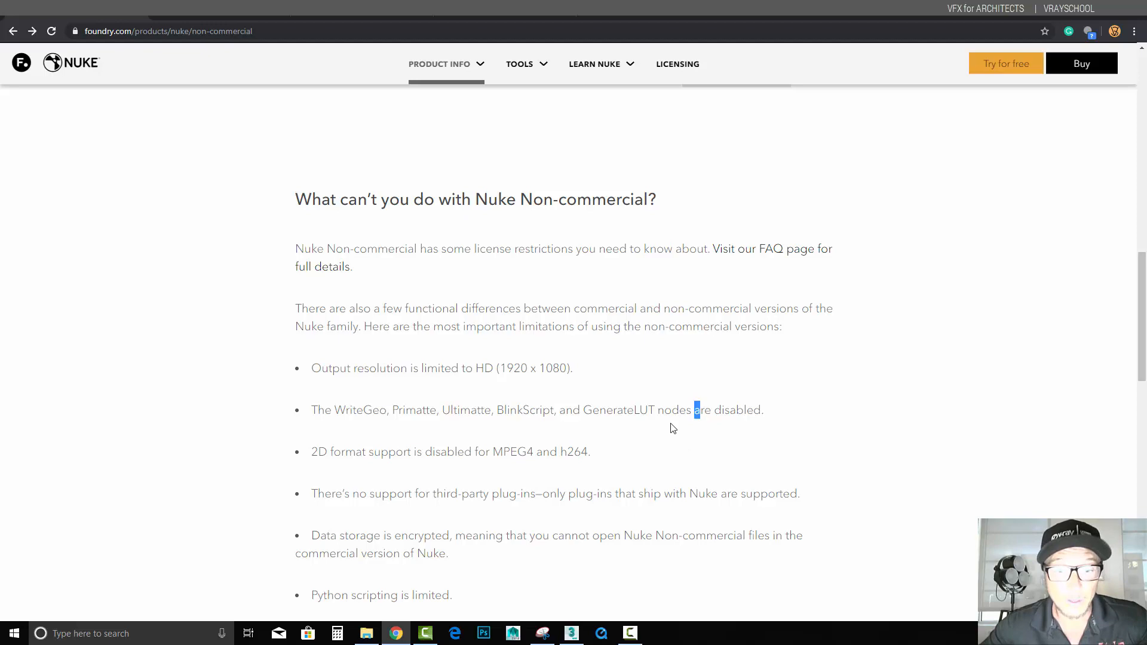
pyautogui.click(571, 633)
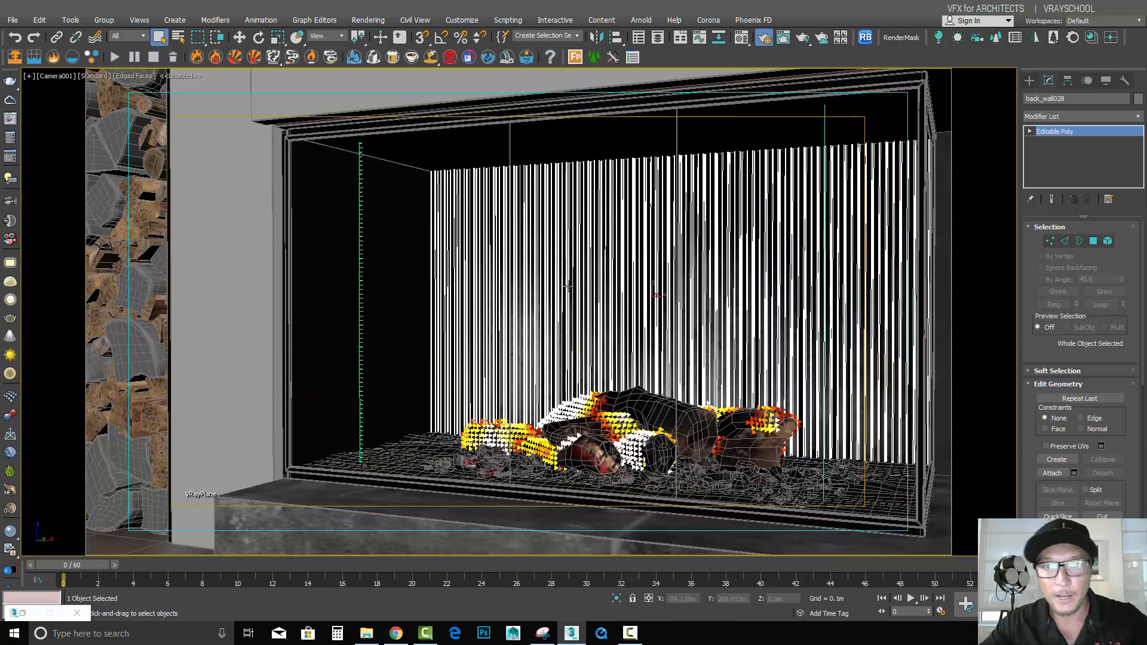
pyautogui.moveTo(763, 37)
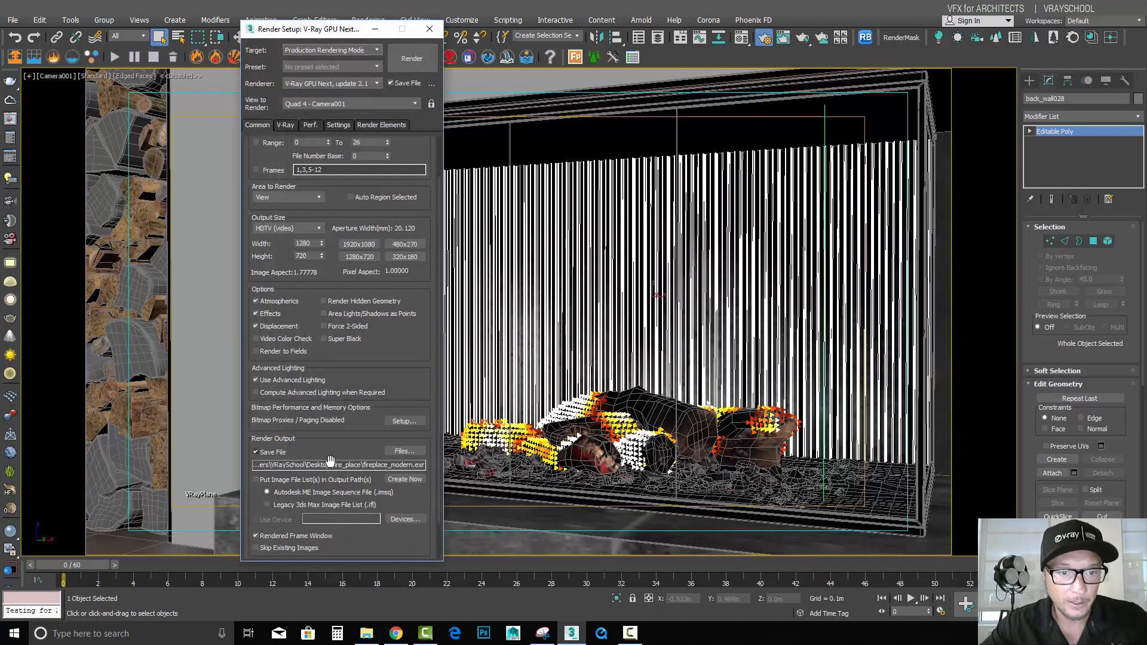
# Review the render output file choice and its OpenEXR compression configuration, then close it
pyautogui.click(405, 452)
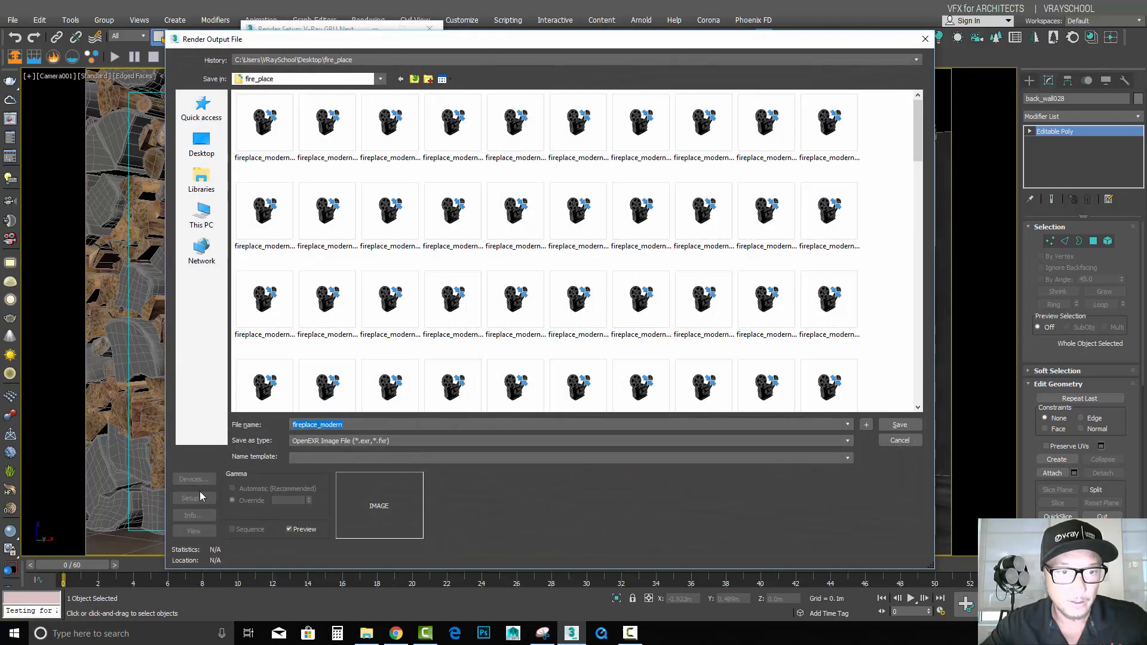
pyautogui.click(191, 498)
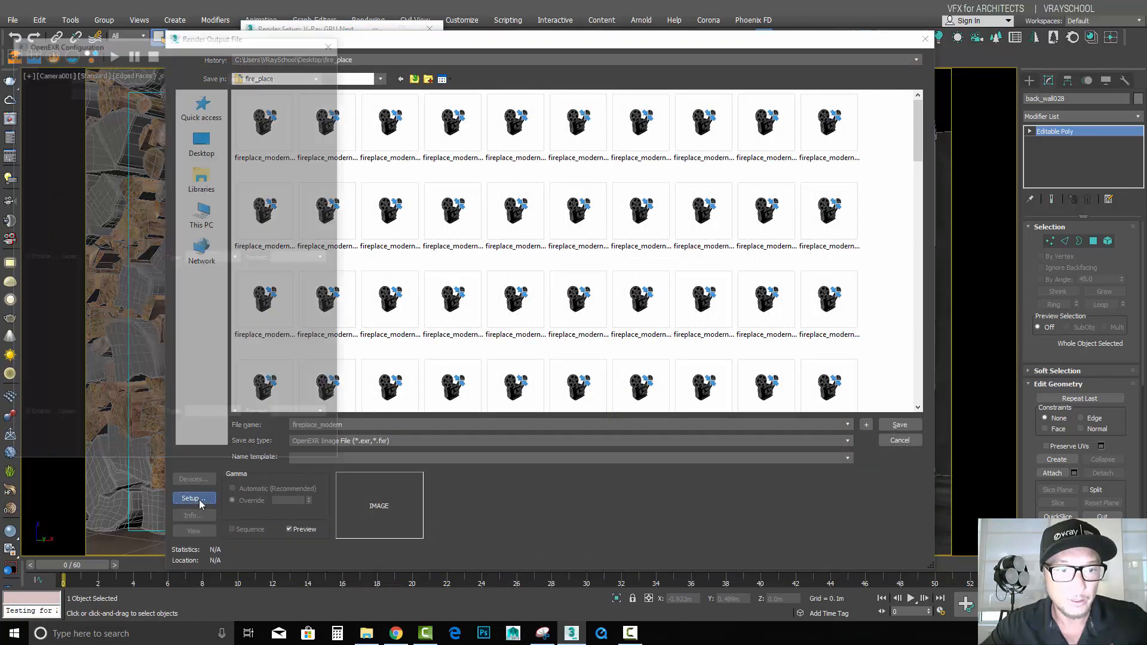
pyautogui.click(193, 498)
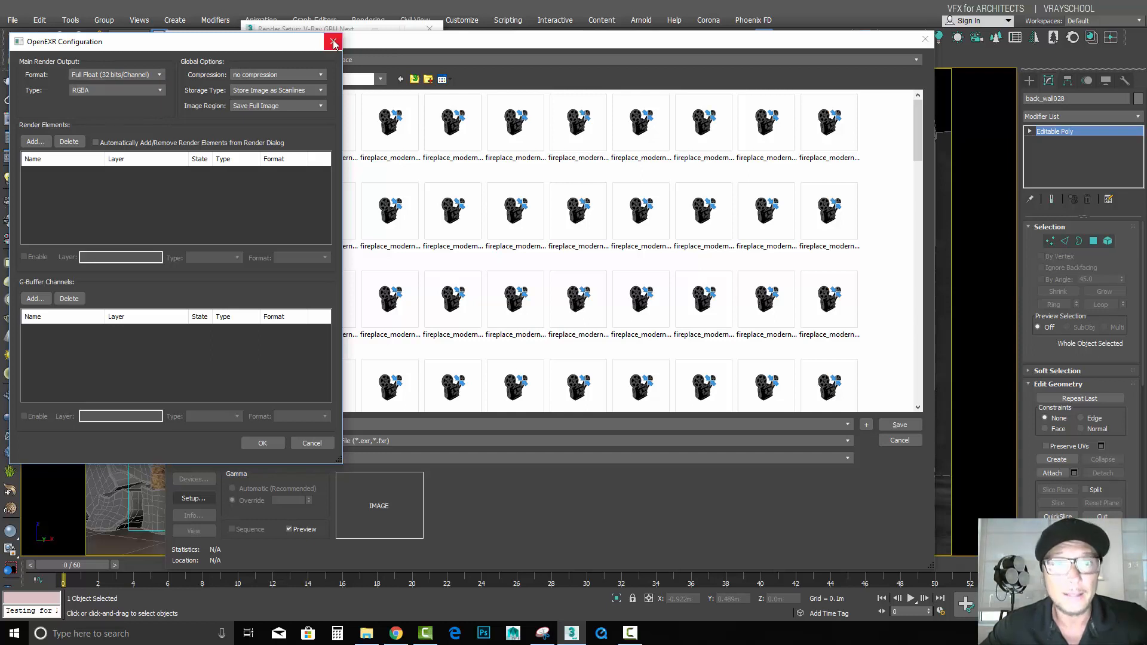
pyautogui.click(333, 40)
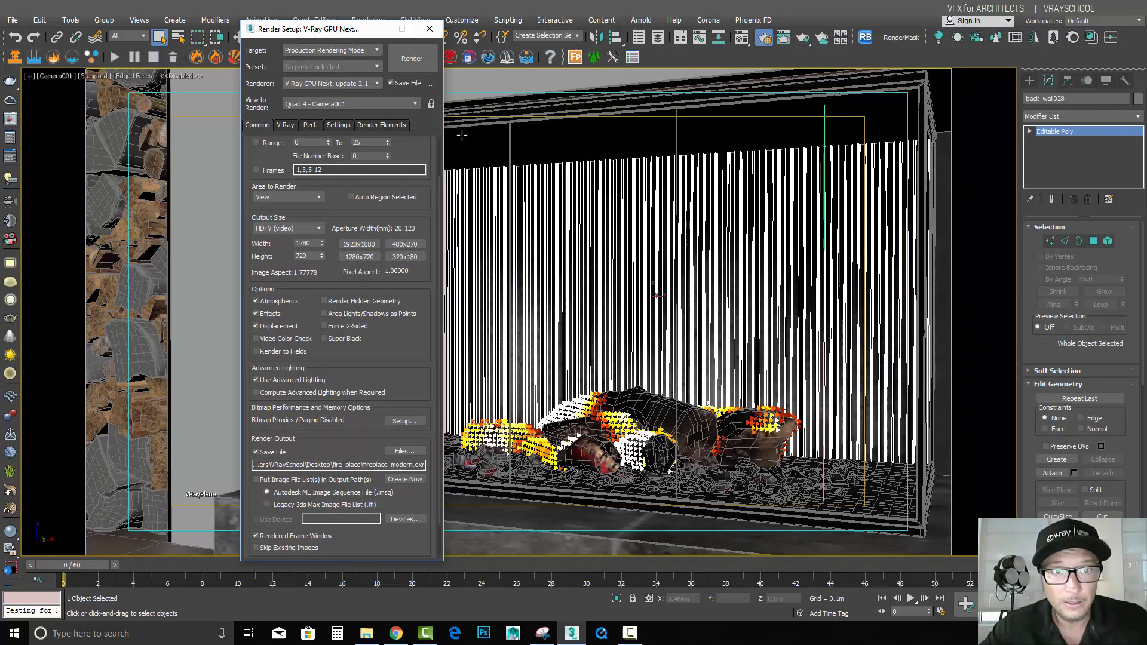
# Show the Render Elements list and keep the VRayDenoiser on the NVIDIA AI engine
pyautogui.click(382, 124)
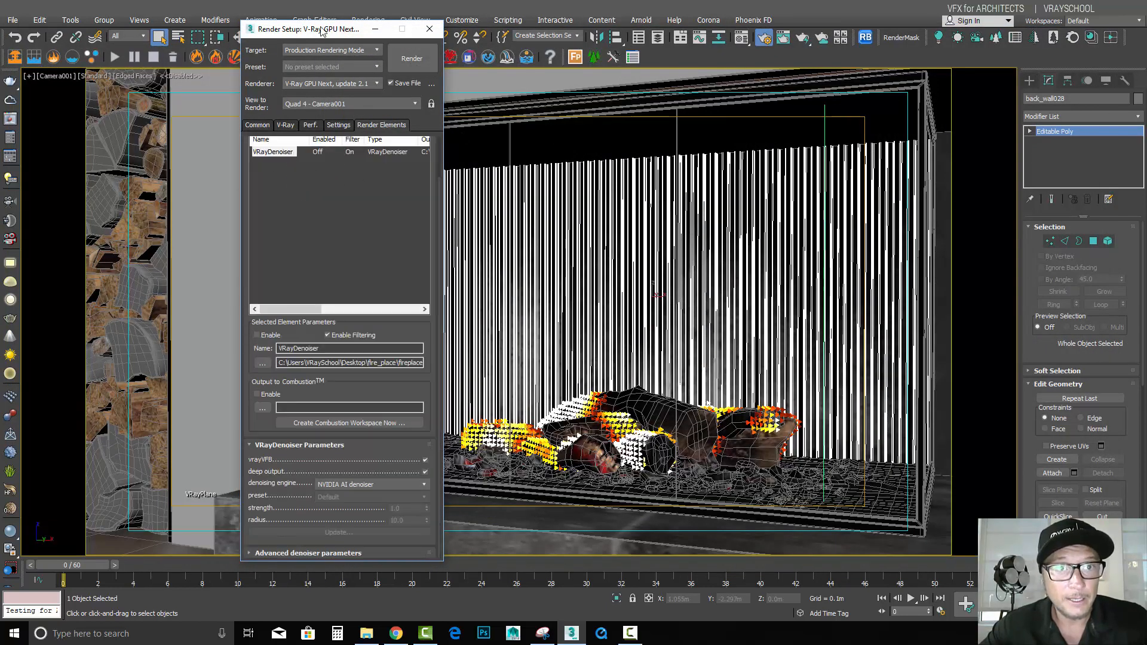
pyautogui.moveTo(321, 29); pyautogui.dragTo(213, 23)
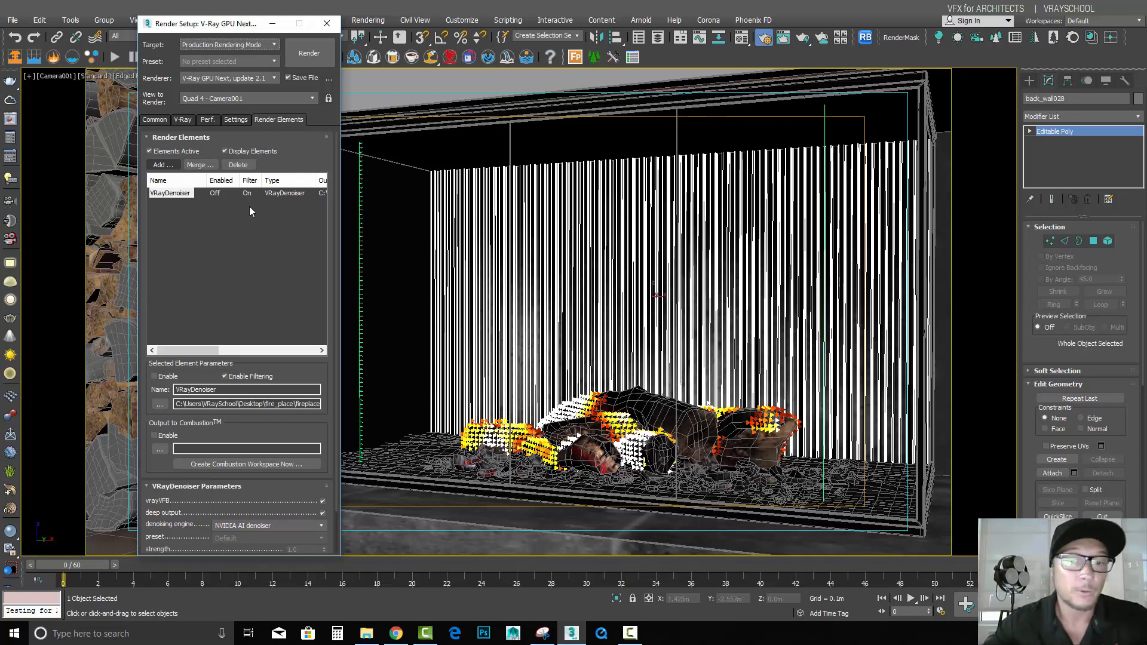
pyautogui.moveTo(258, 212)
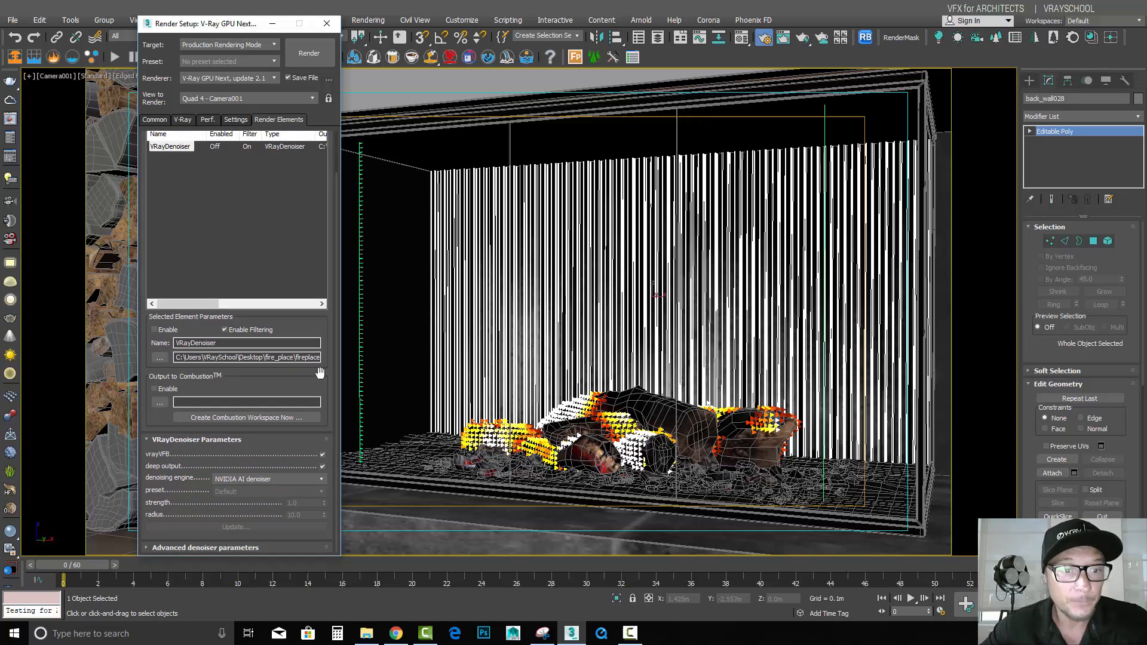
pyautogui.moveTo(242, 478)
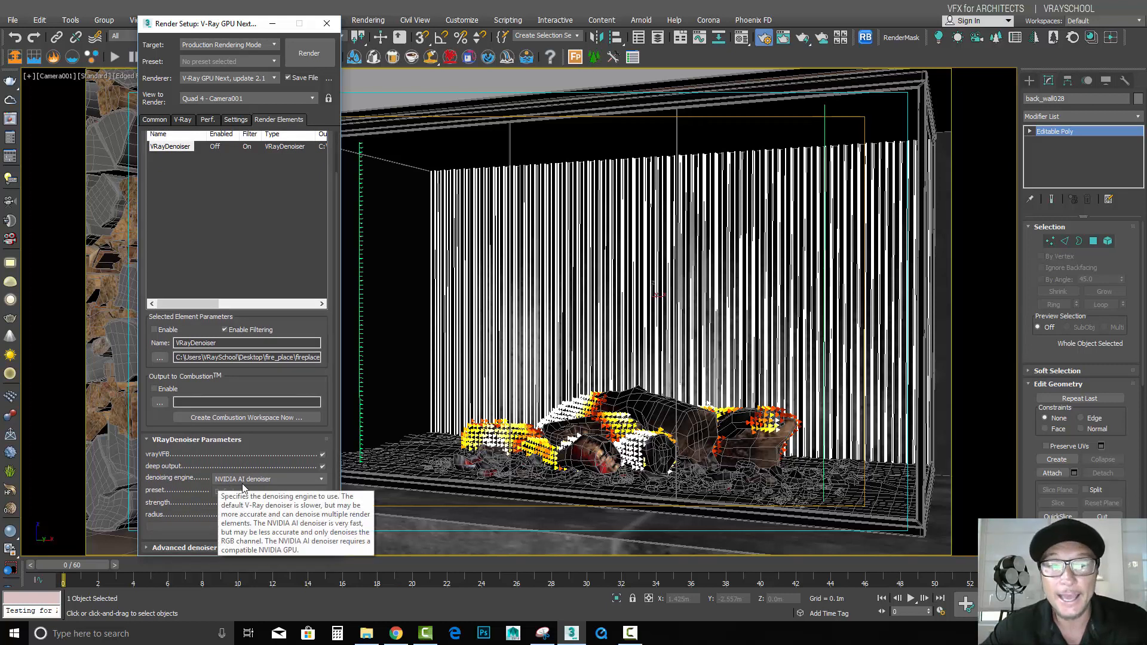
pyautogui.moveTo(298, 477)
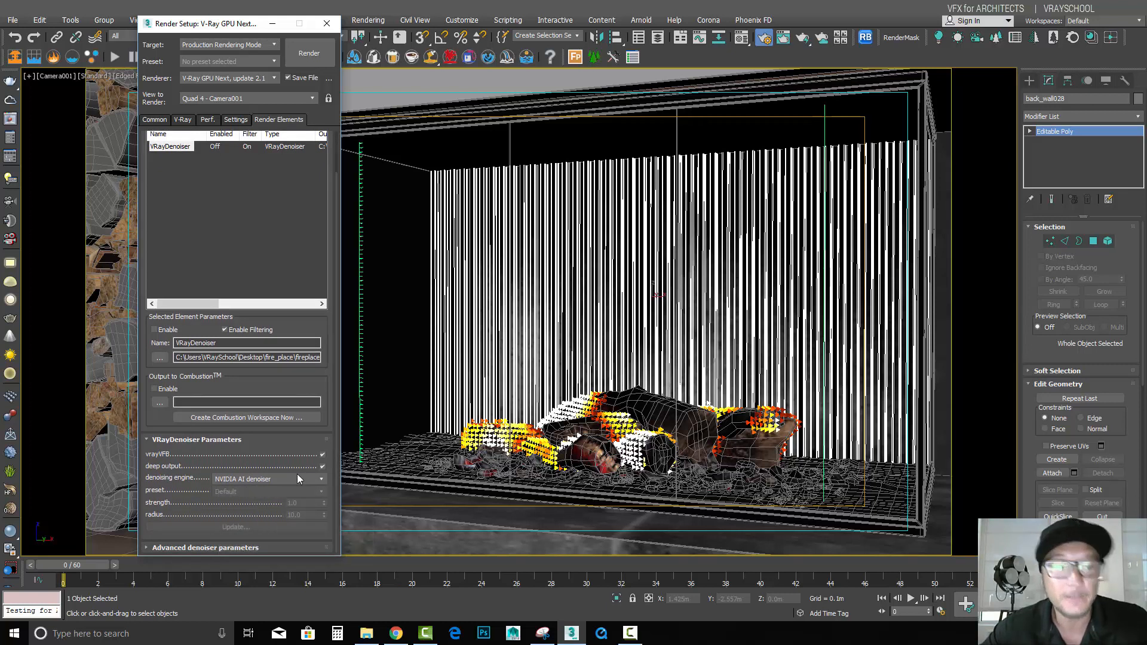
pyautogui.moveTo(289, 479)
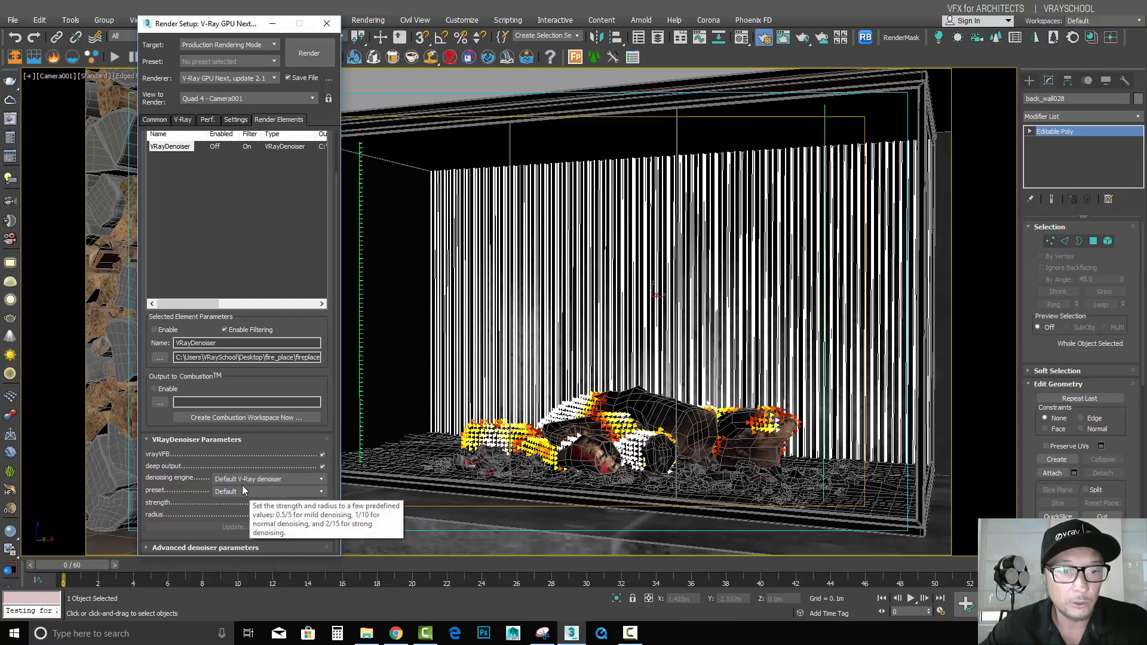
pyautogui.click(266, 477)
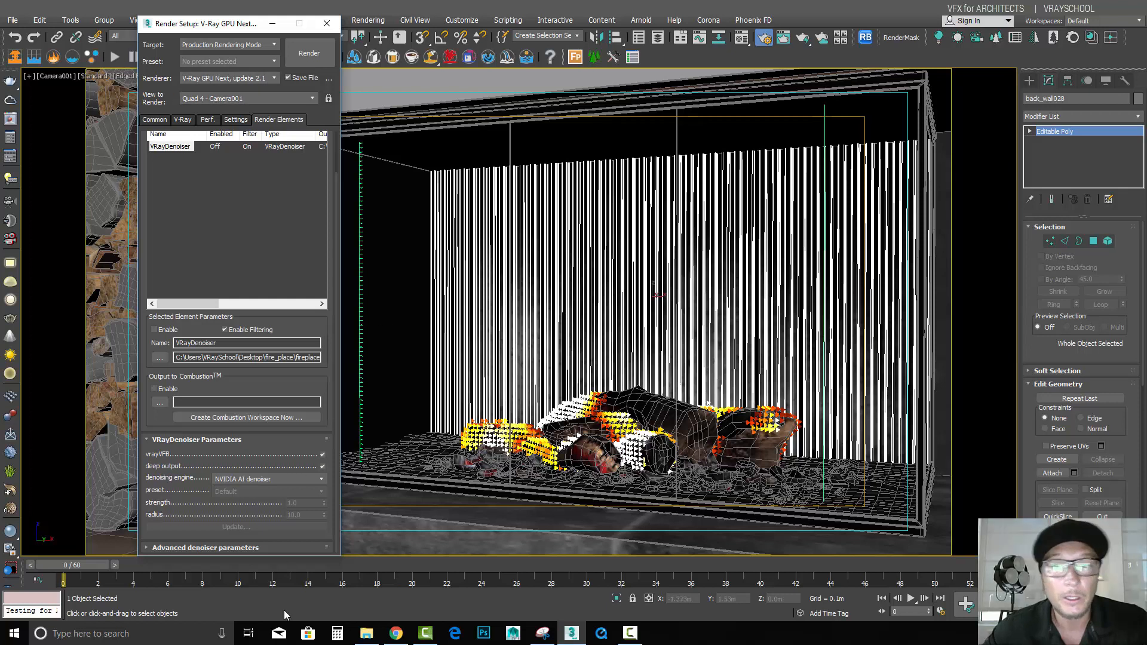
pyautogui.moveTo(238, 598)
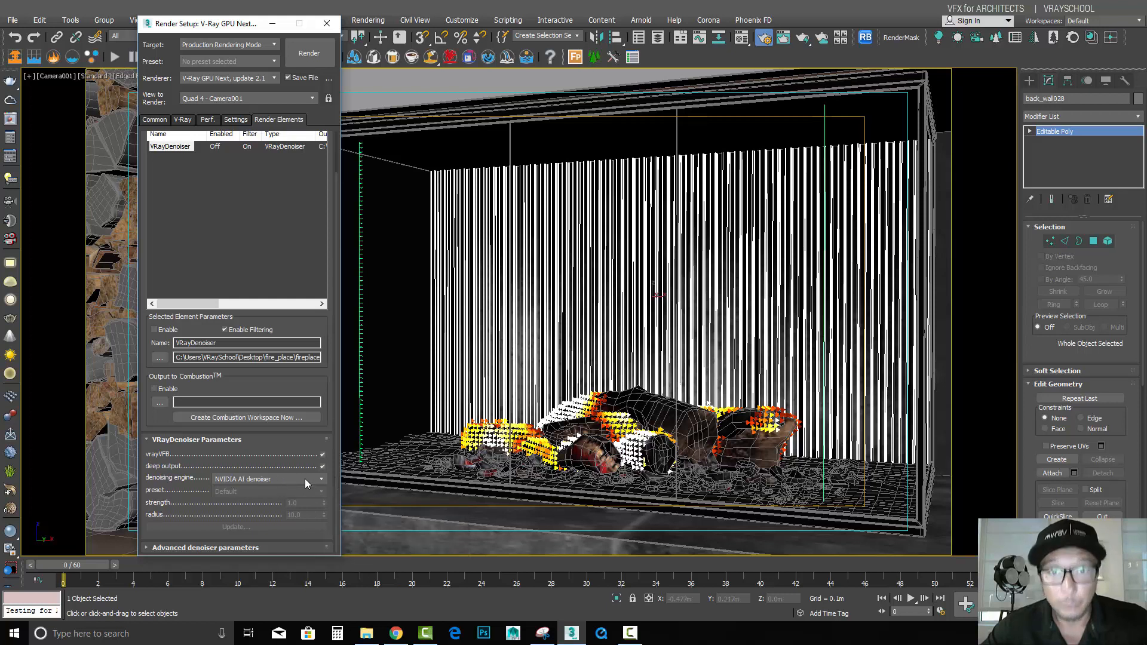
pyautogui.moveTo(289, 483)
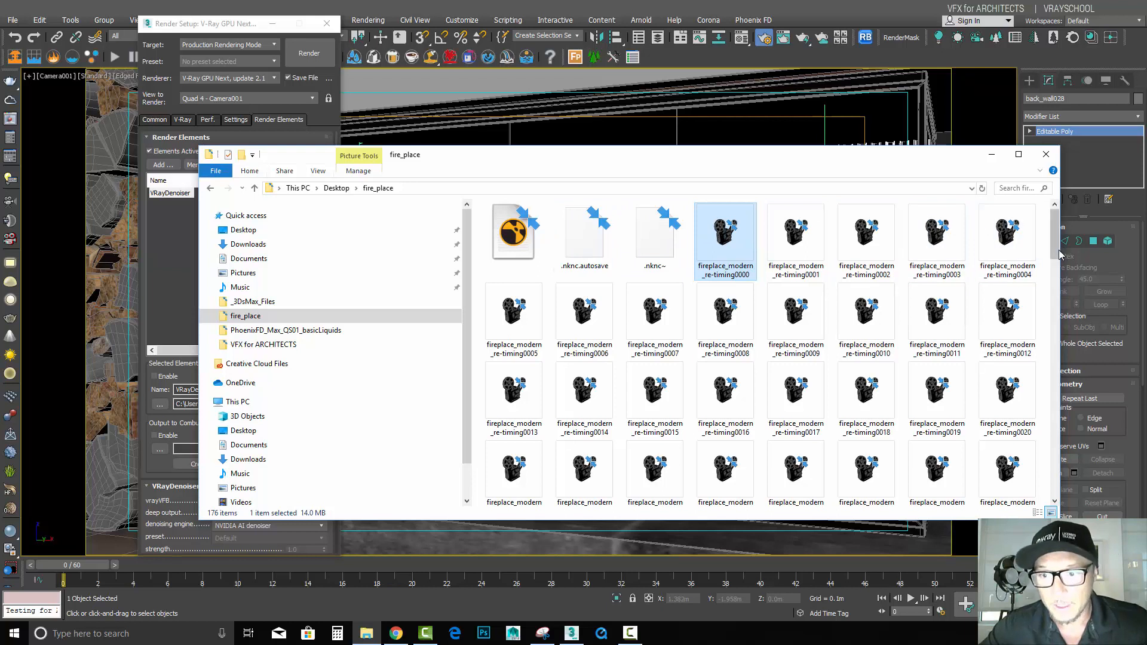
# Scroll through the rendered EXR frames, then launch Nuke Studio from Windows search
pyautogui.scroll(-3)
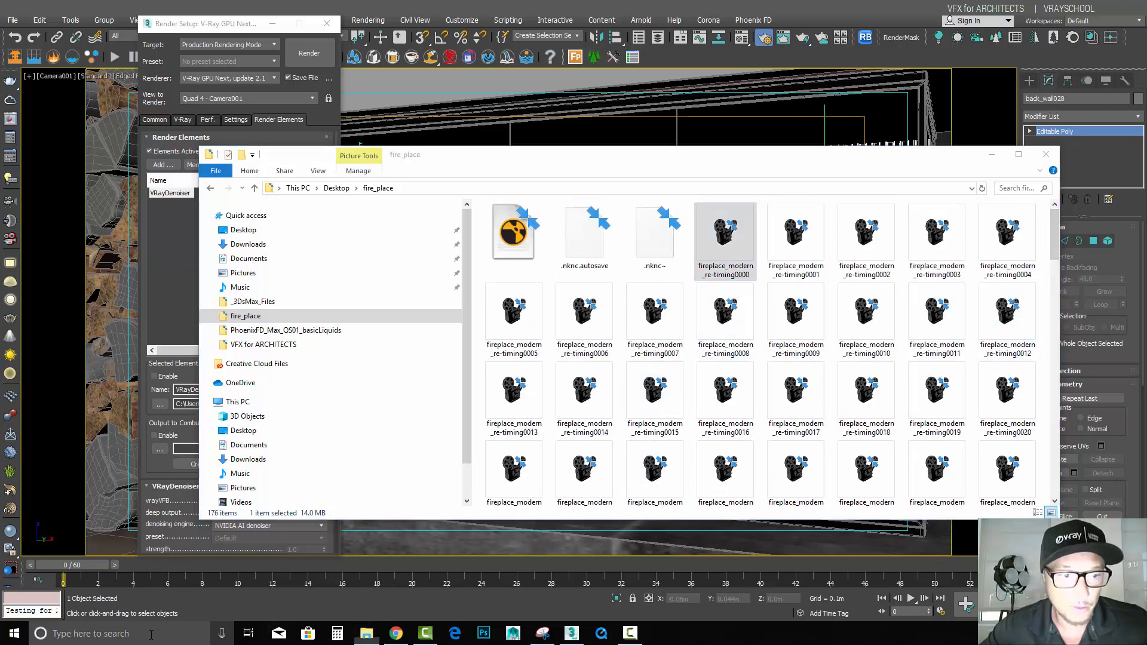
pyautogui.write('no')
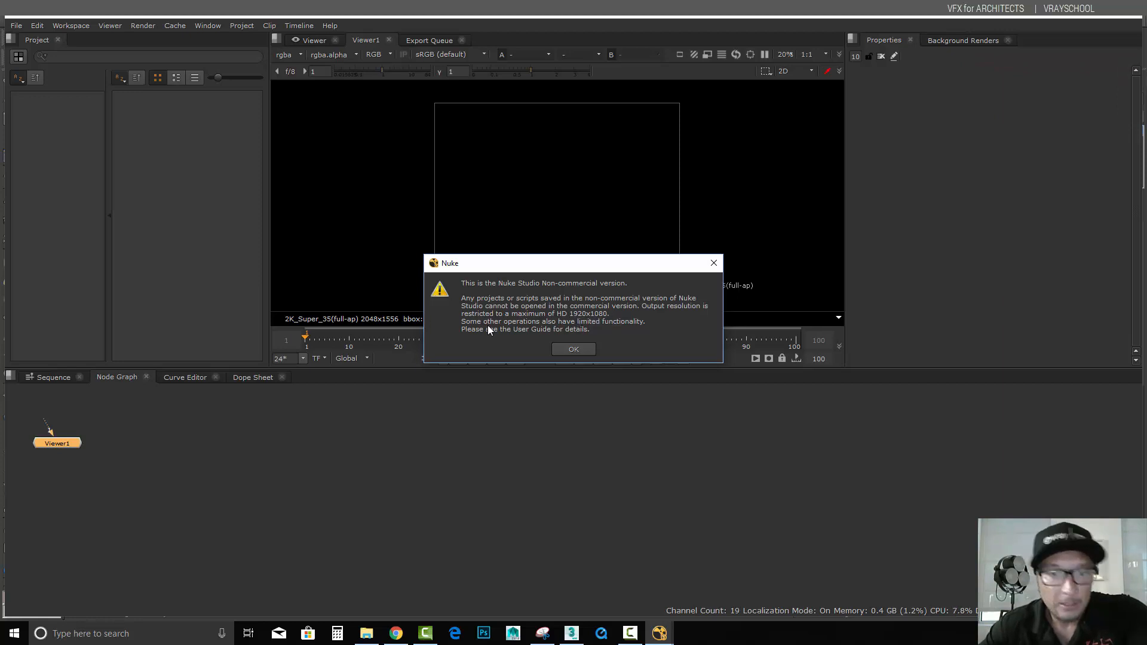
# Dismiss the startup notices and view the imported fireplace re-timing clip
pyautogui.click(573, 348)
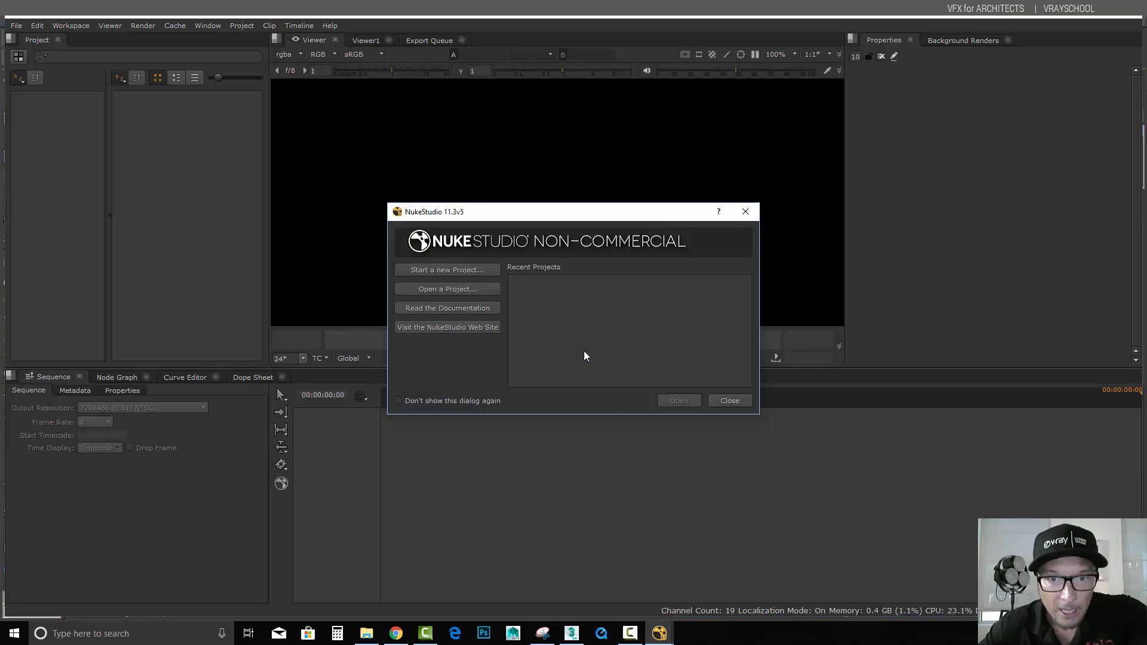
pyautogui.click(729, 401)
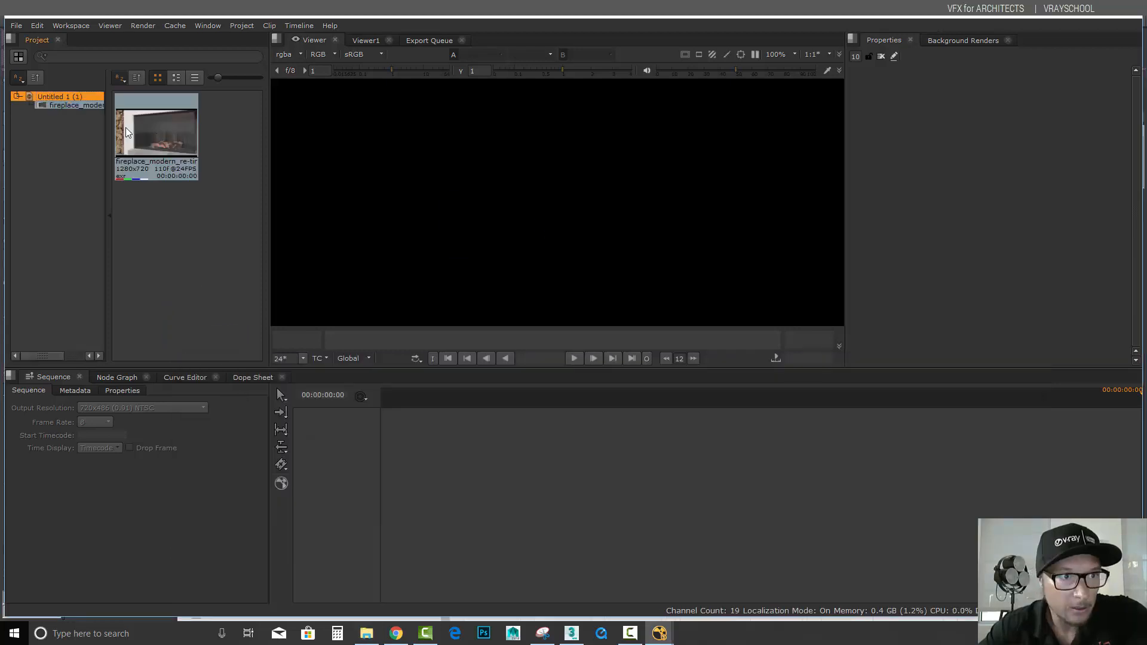
pyautogui.click(75, 105)
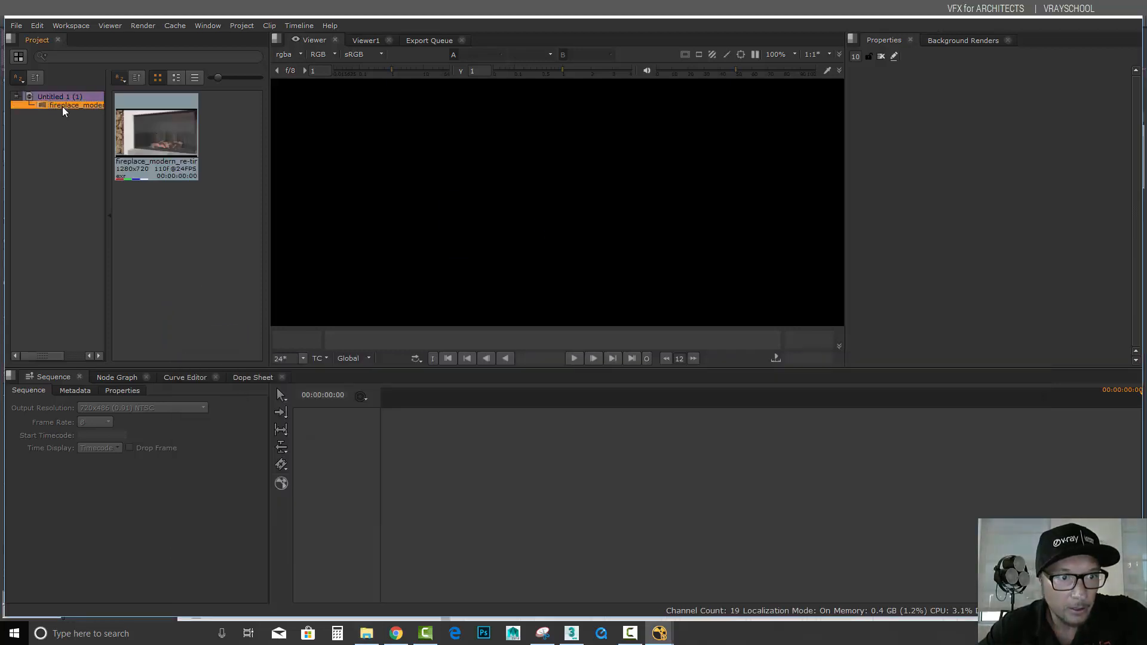
pyautogui.doubleClick(75, 105)
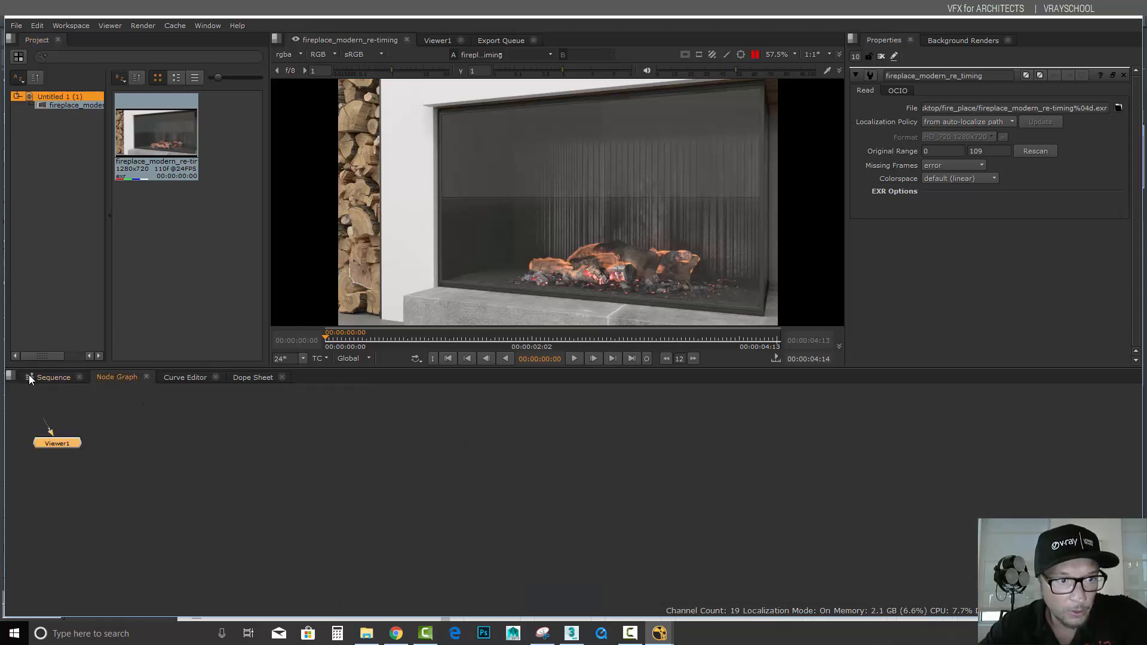
# Check the sequence panel, then return the lower panel to the node graph
pyautogui.click(54, 376)
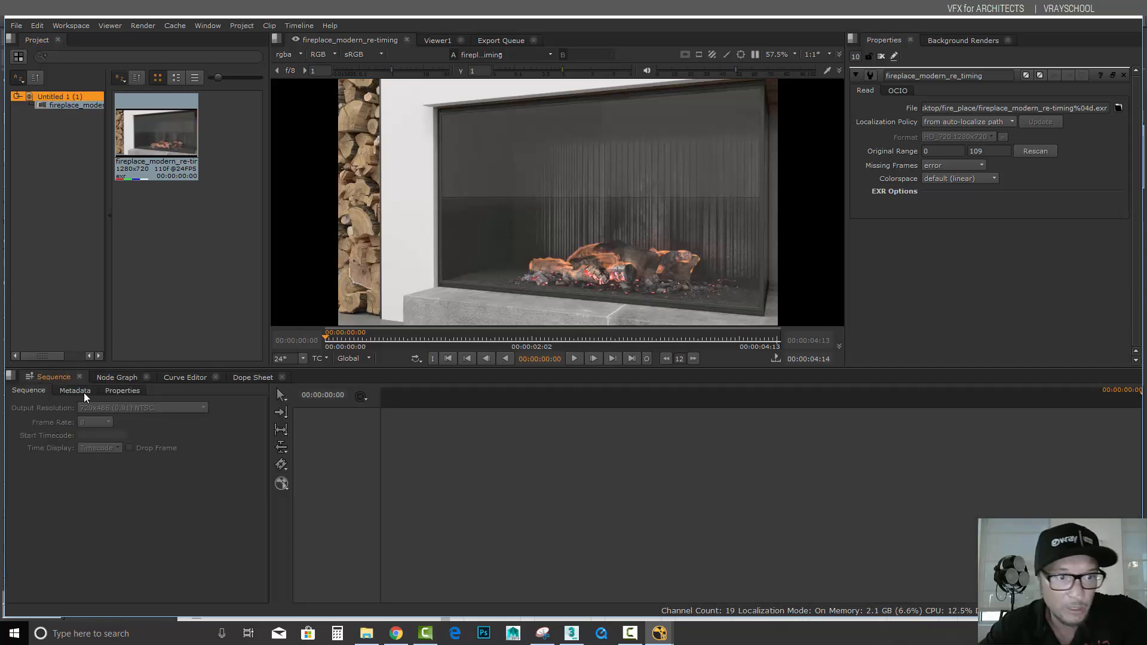
pyautogui.click(55, 97)
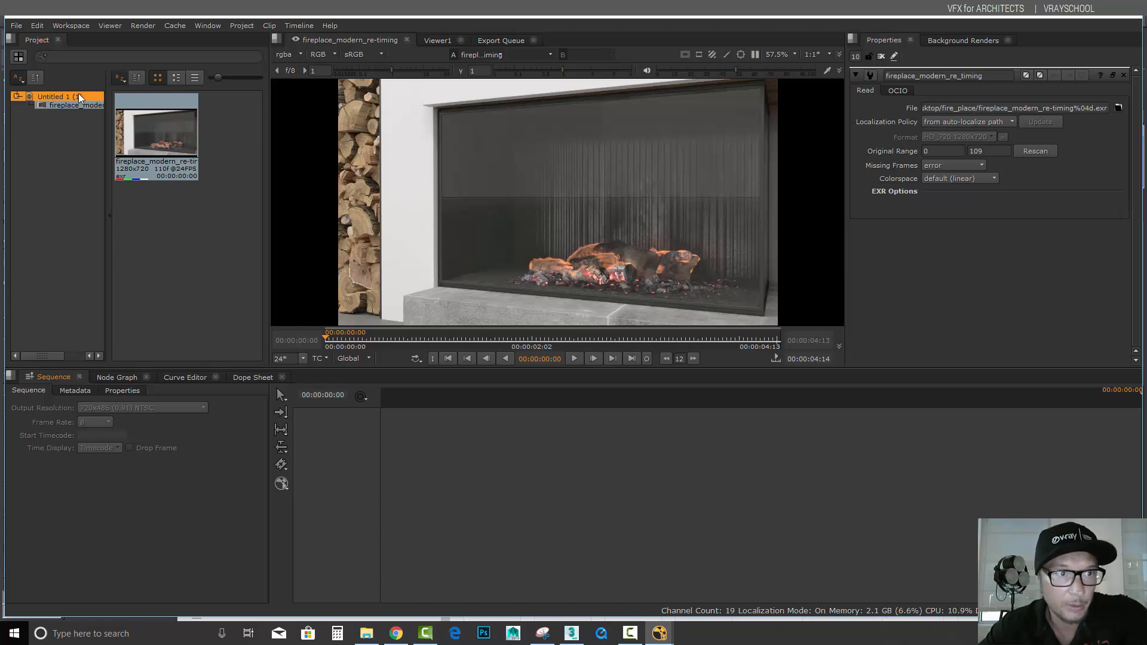
pyautogui.click(115, 376)
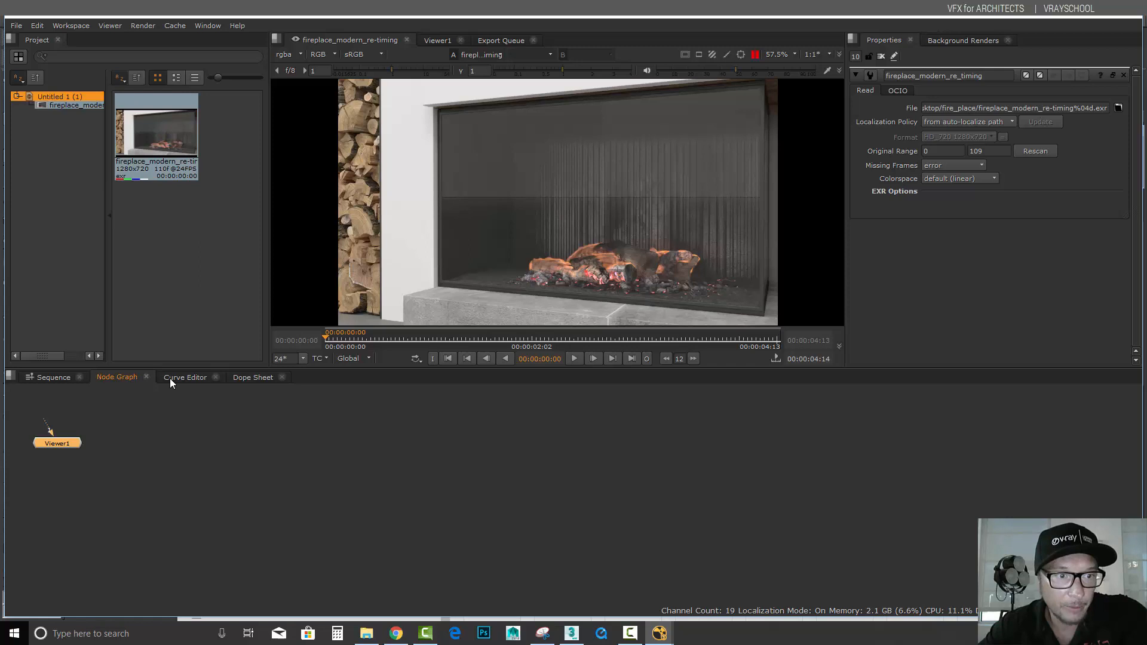
# Drop the fireplace clip in as a Read node and wire Read1 to Viewer1
pyautogui.moveTo(58, 442); pyautogui.dragTo(129, 441)
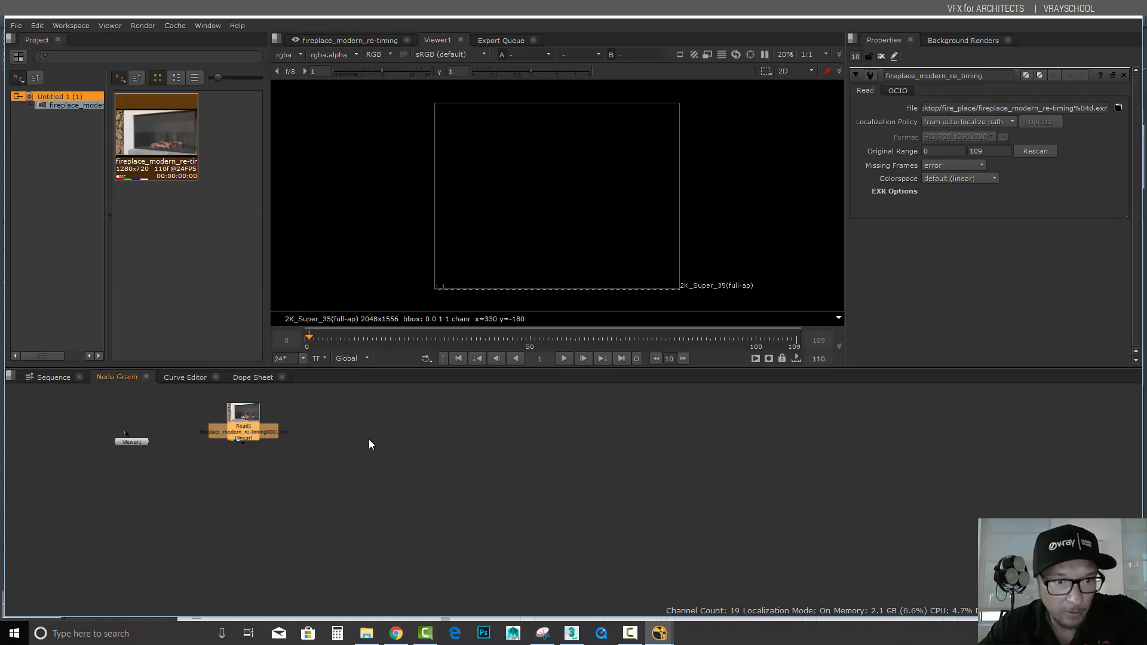
pyautogui.moveTo(242, 424); pyautogui.dragTo(481, 448)
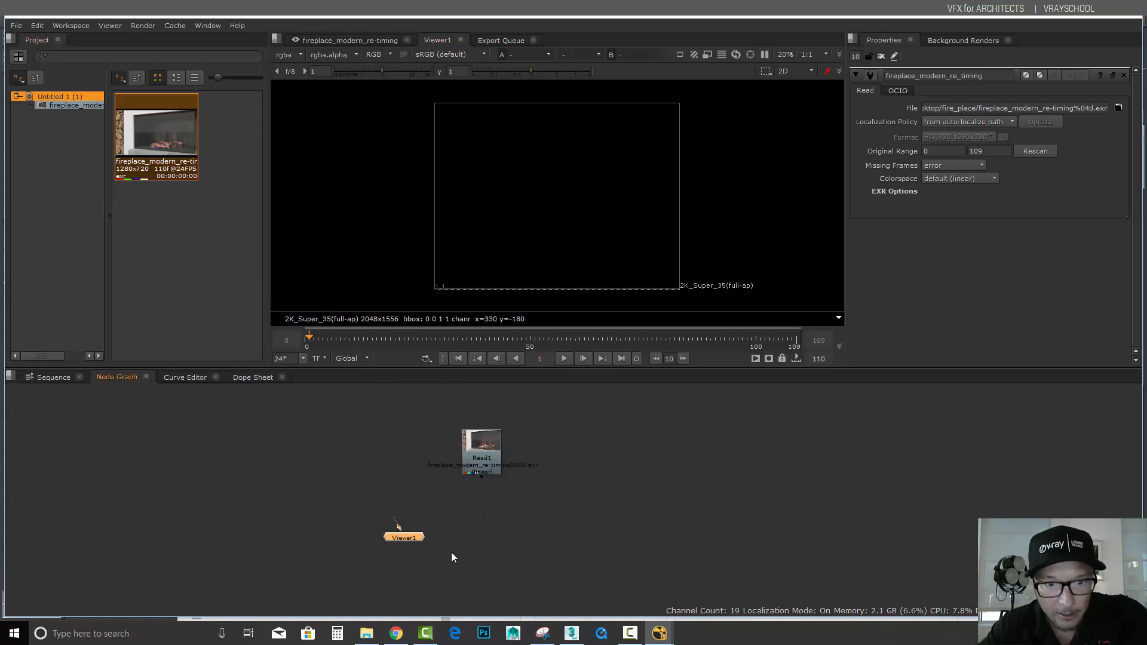
pyautogui.moveTo(403, 537); pyautogui.dragTo(497, 536)
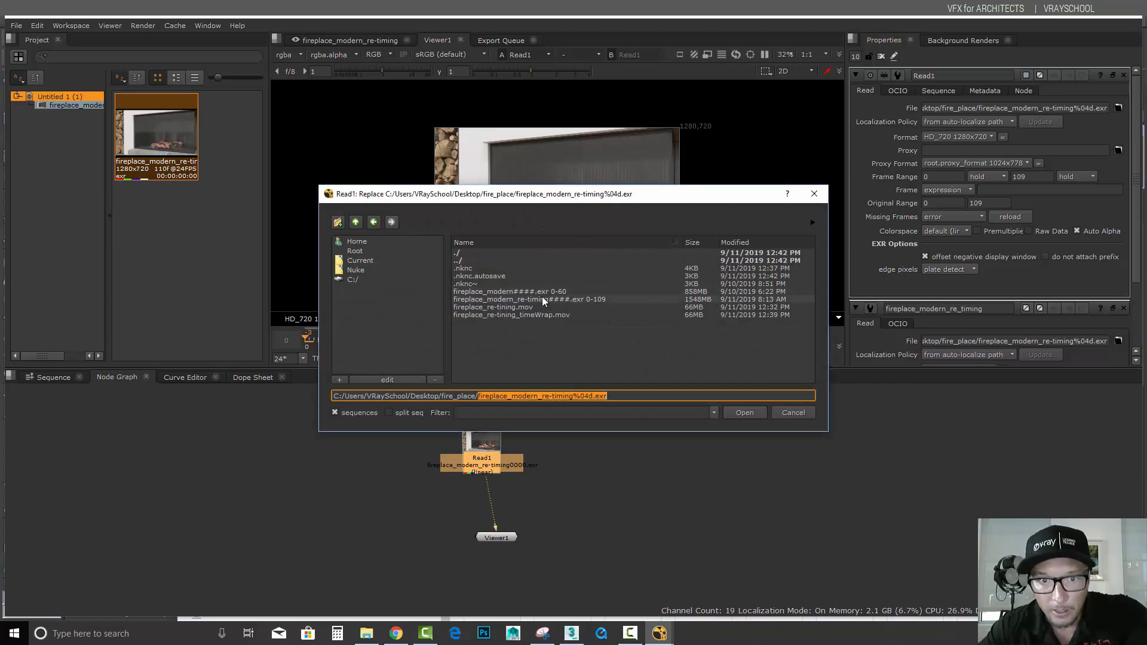
# Load fireplace_modern_re-timing####.exr frames 0-109 into Read1 so the viewer shows it
pyautogui.click(528, 298)
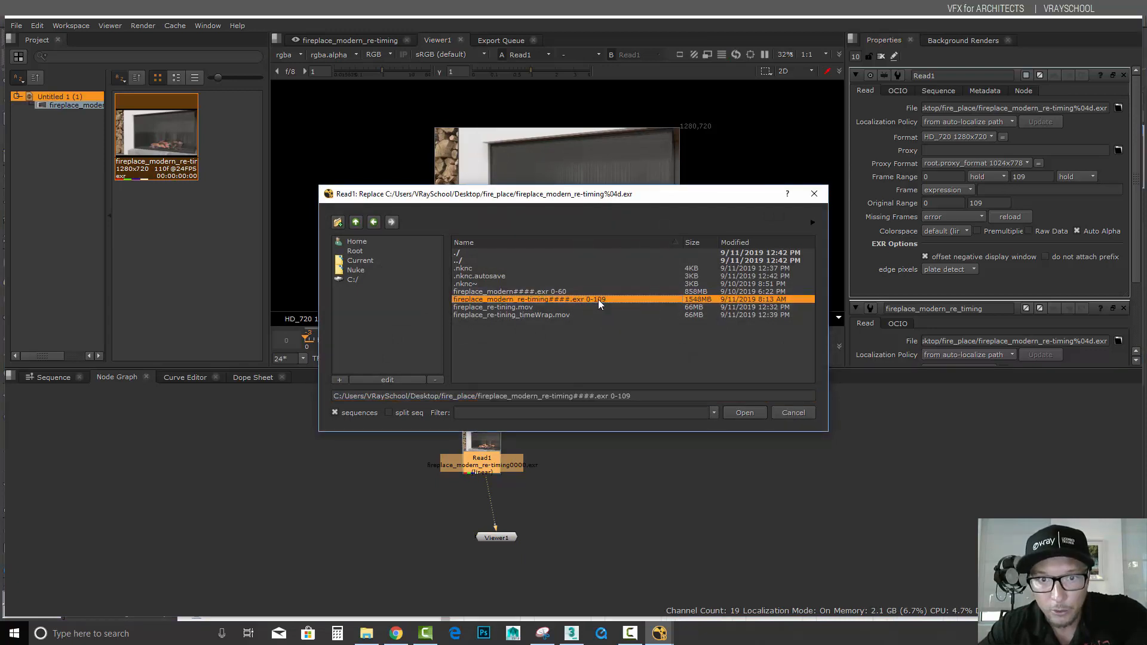
pyautogui.click(743, 412)
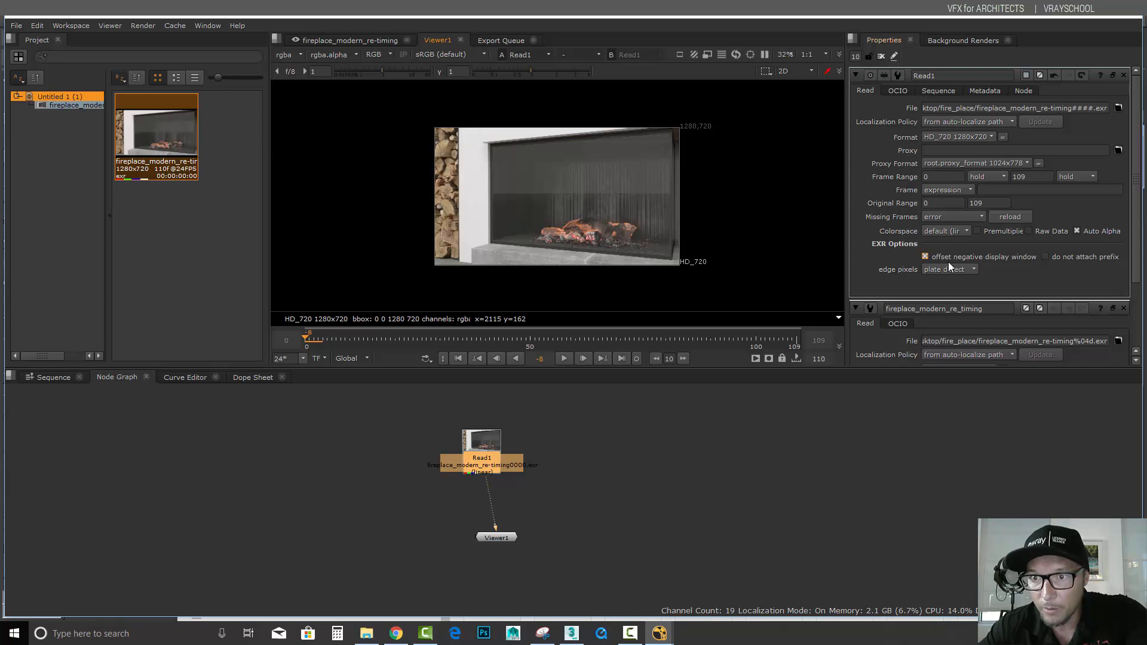
pyautogui.click(924, 255)
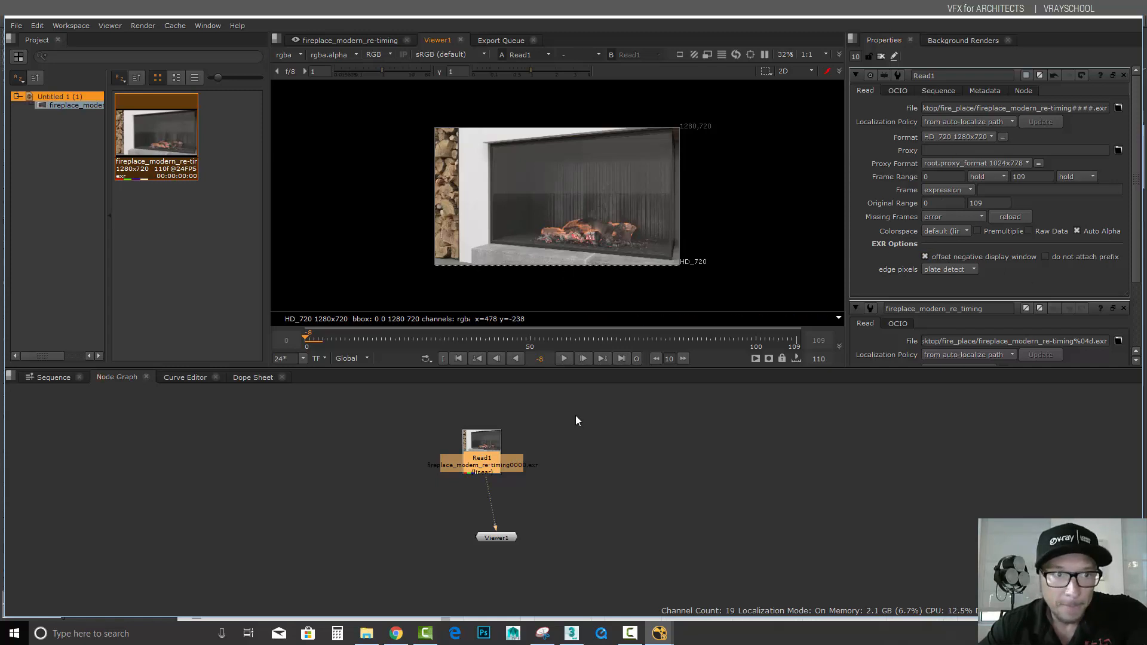
pyautogui.moveTo(482, 451); pyautogui.dragTo(496, 434)
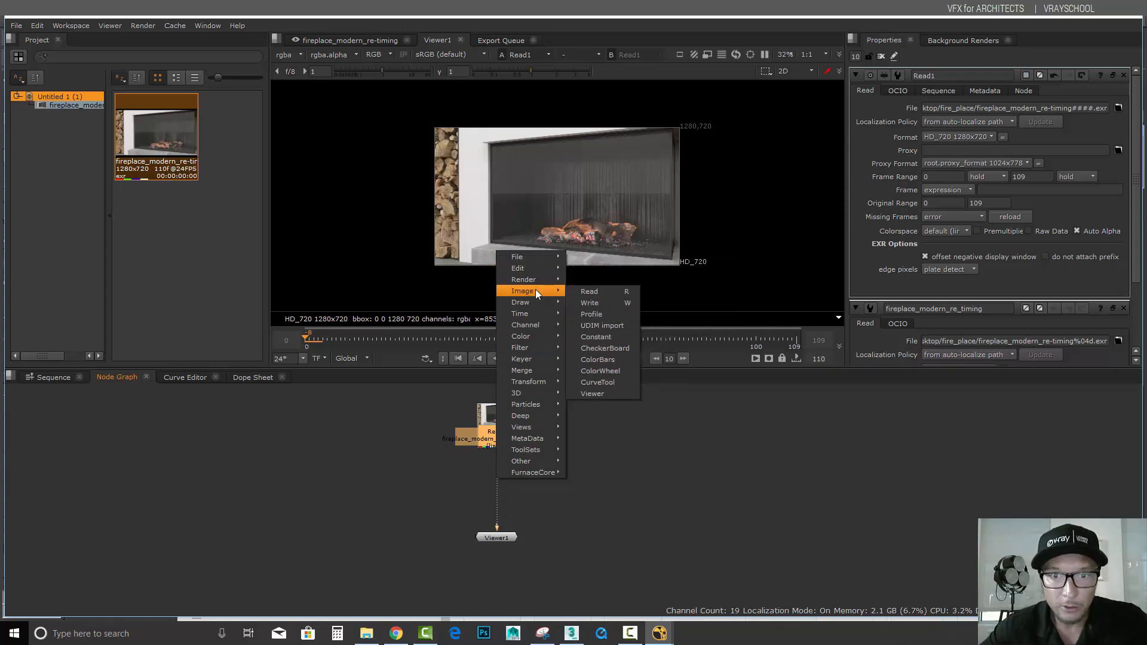
pyautogui.moveTo(519, 313)
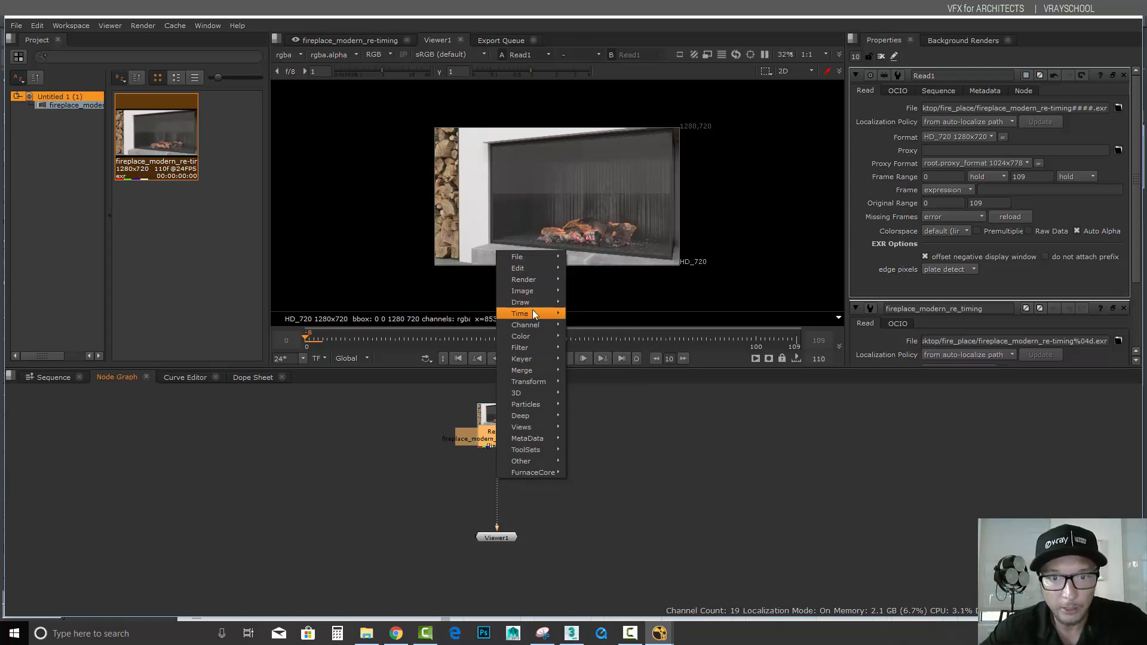
pyautogui.moveTo(521, 336)
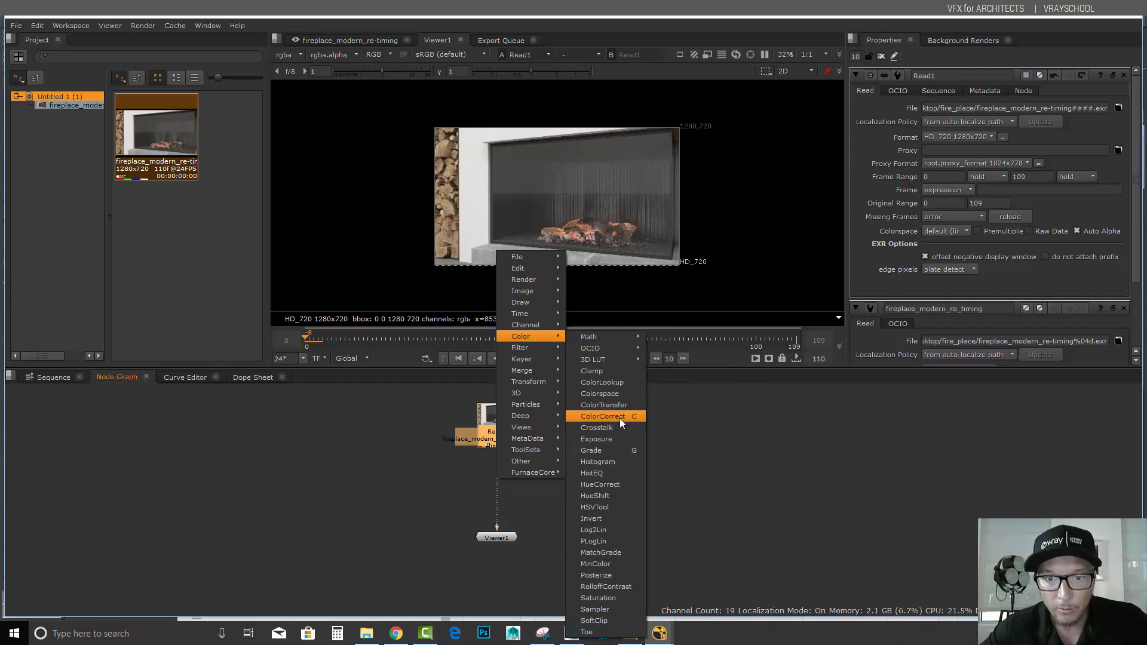
pyautogui.moveTo(633, 420)
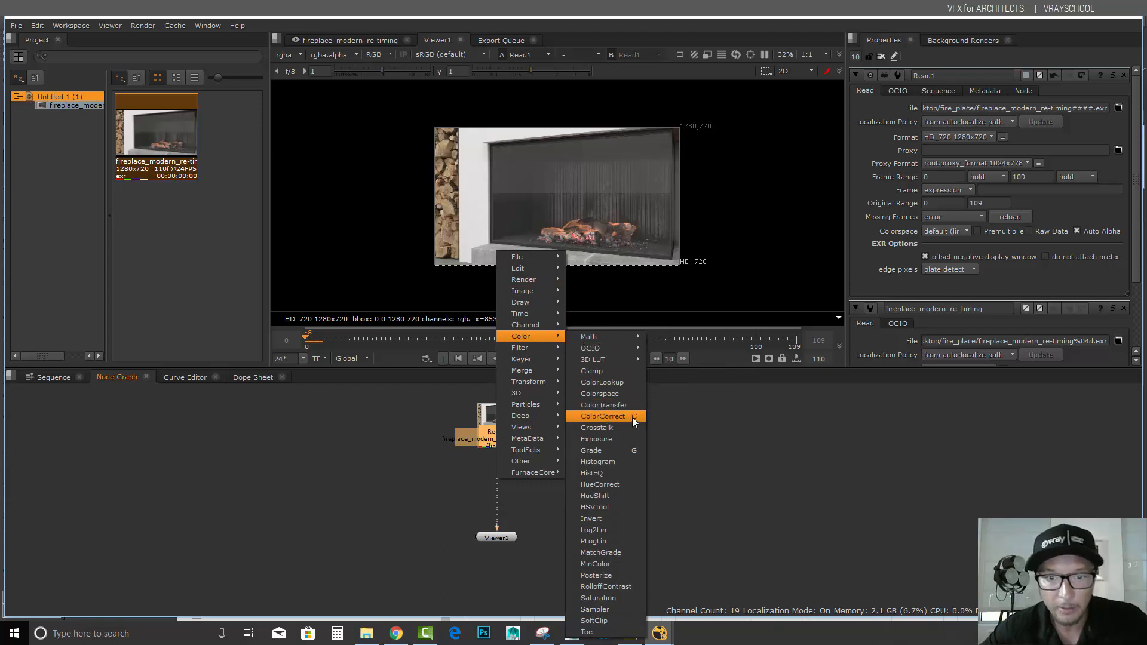
# Add a ColorCorrect node and wire it between Read1 and Viewer1
pyautogui.click(603, 416)
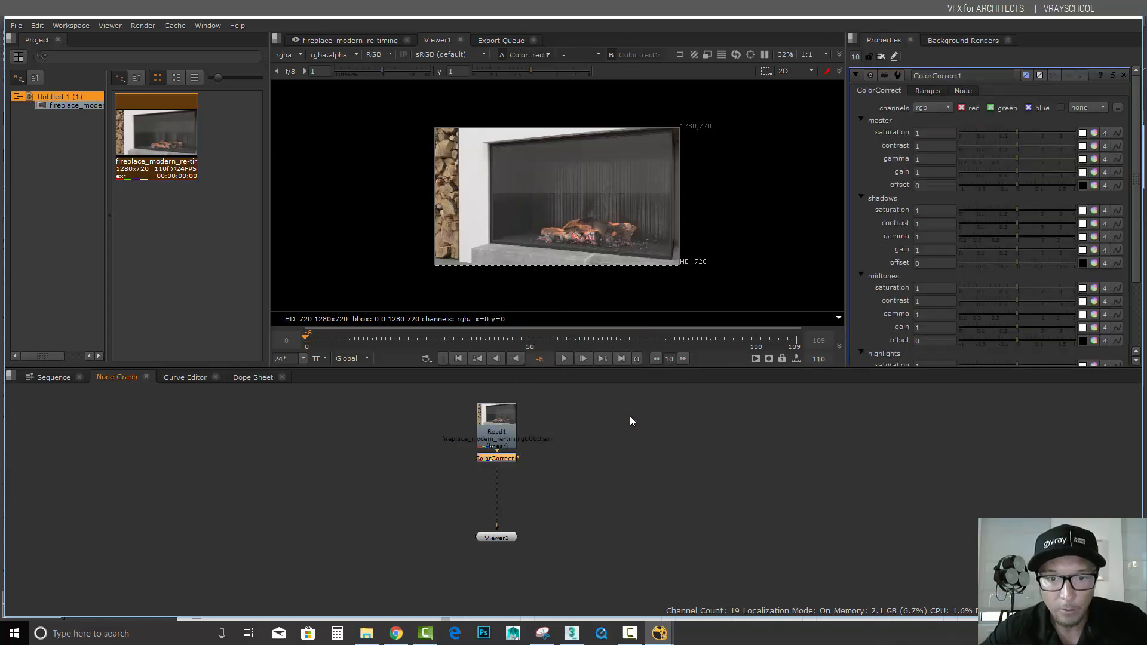
pyautogui.moveTo(497, 458); pyautogui.dragTo(520, 478)
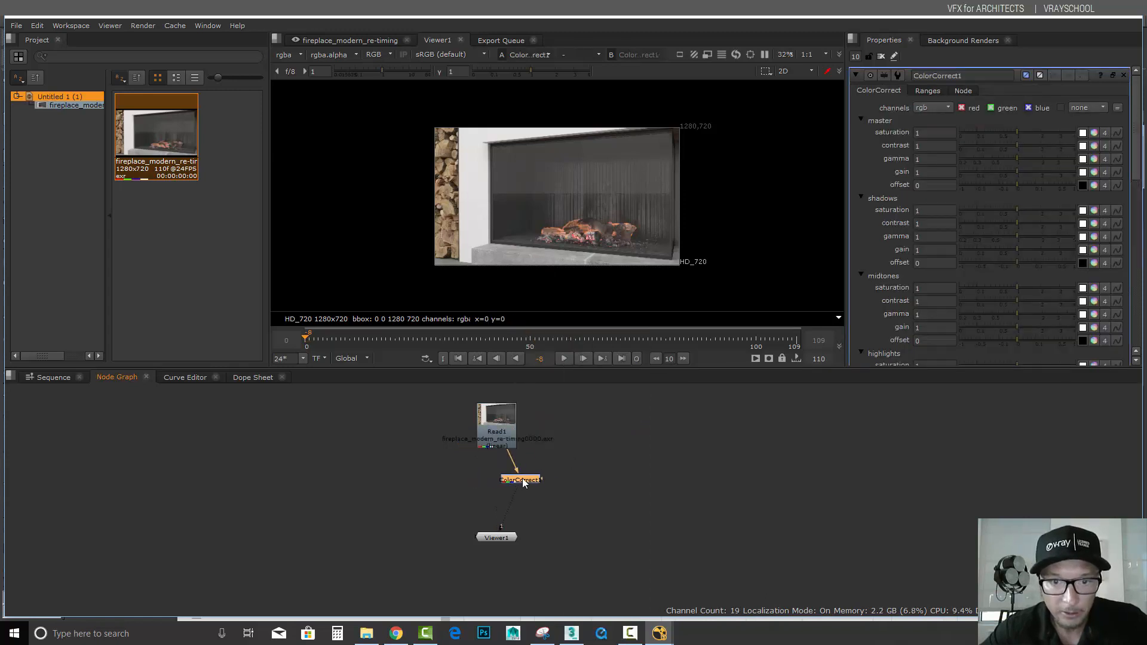
pyautogui.moveTo(521, 480); pyautogui.dragTo(496, 484)
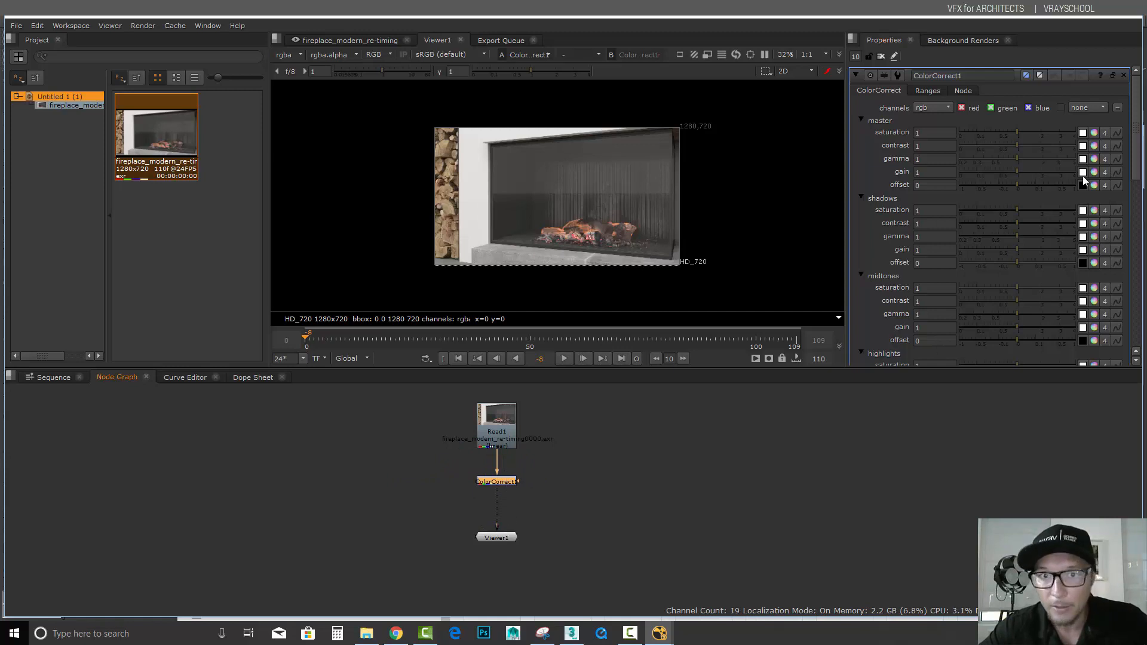
# Lower gamma to 0.4 and adjust contrast, offset and saturation on the fireplace
pyautogui.write('0.4')
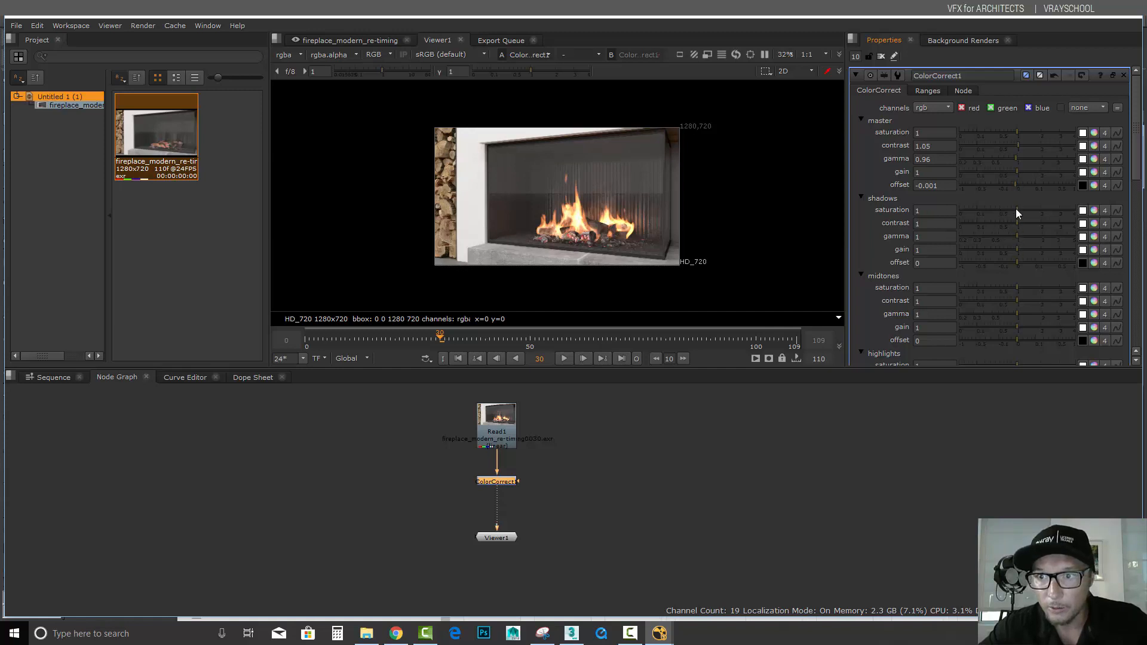
pyautogui.click(934, 210)
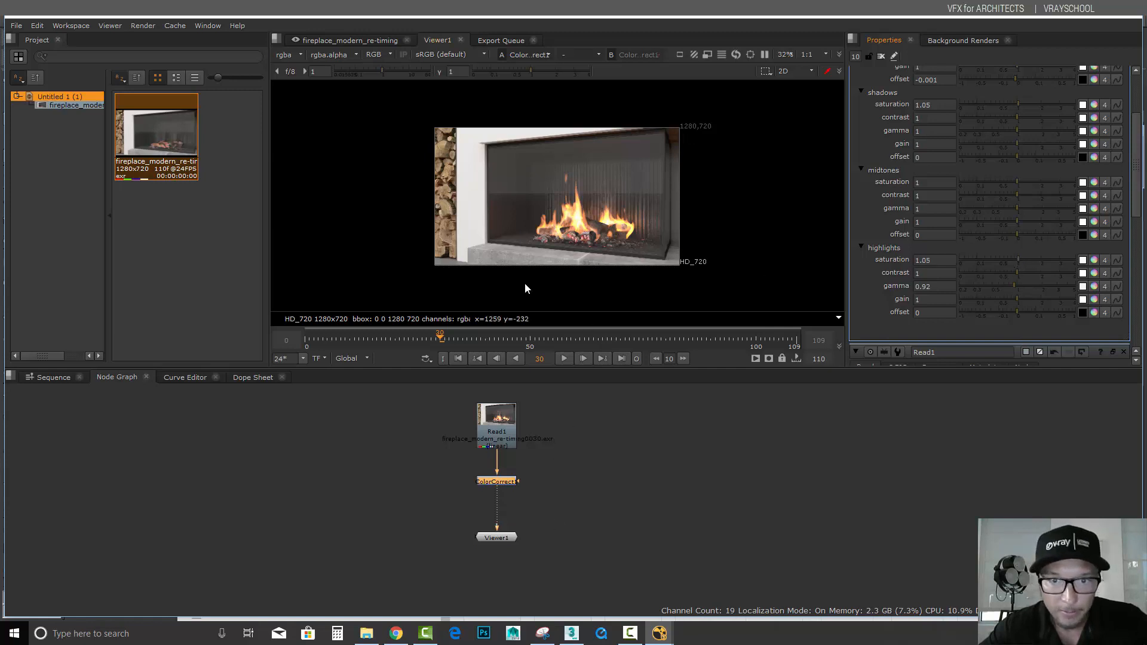
pyautogui.moveTo(497, 509)
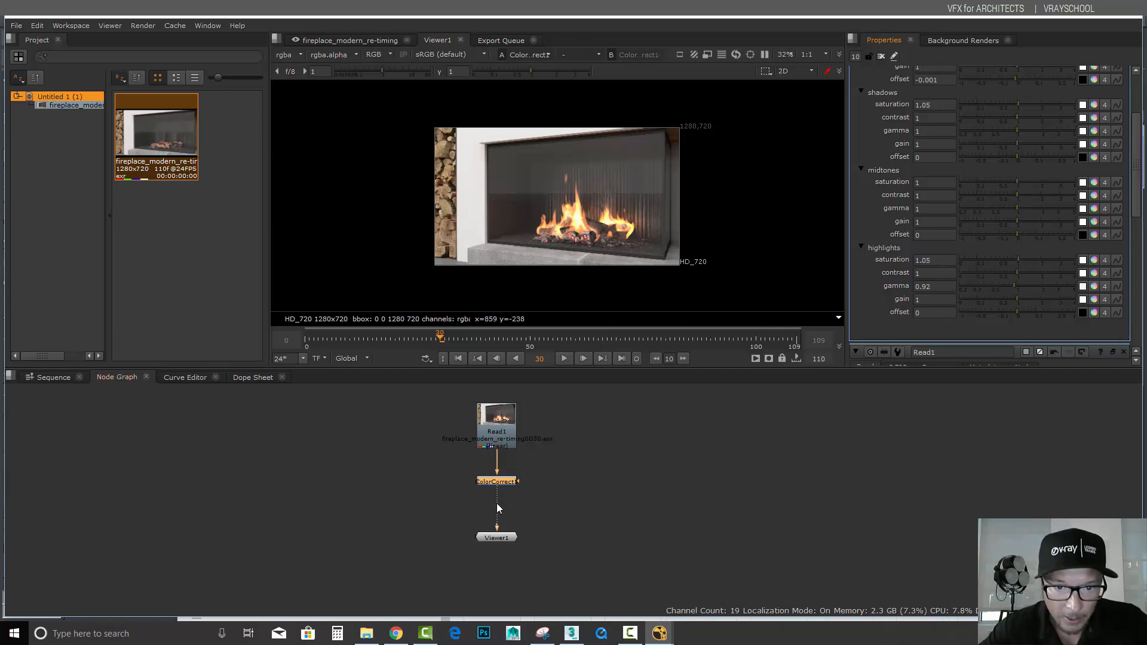
pyautogui.rightClick(497, 509)
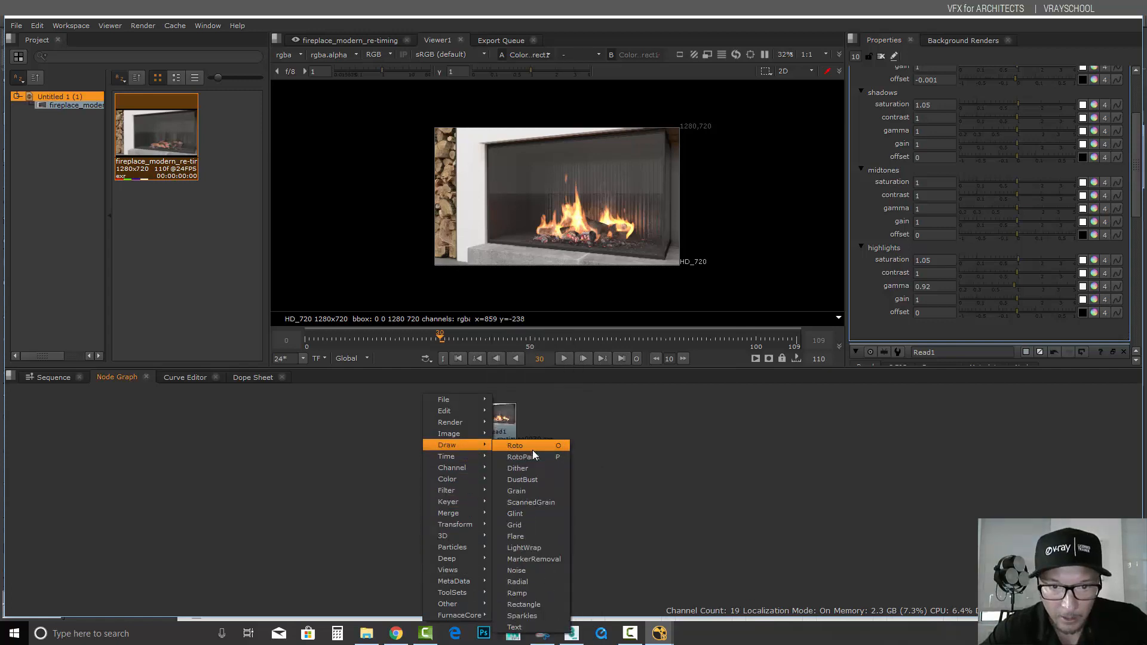
pyautogui.moveTo(445, 455)
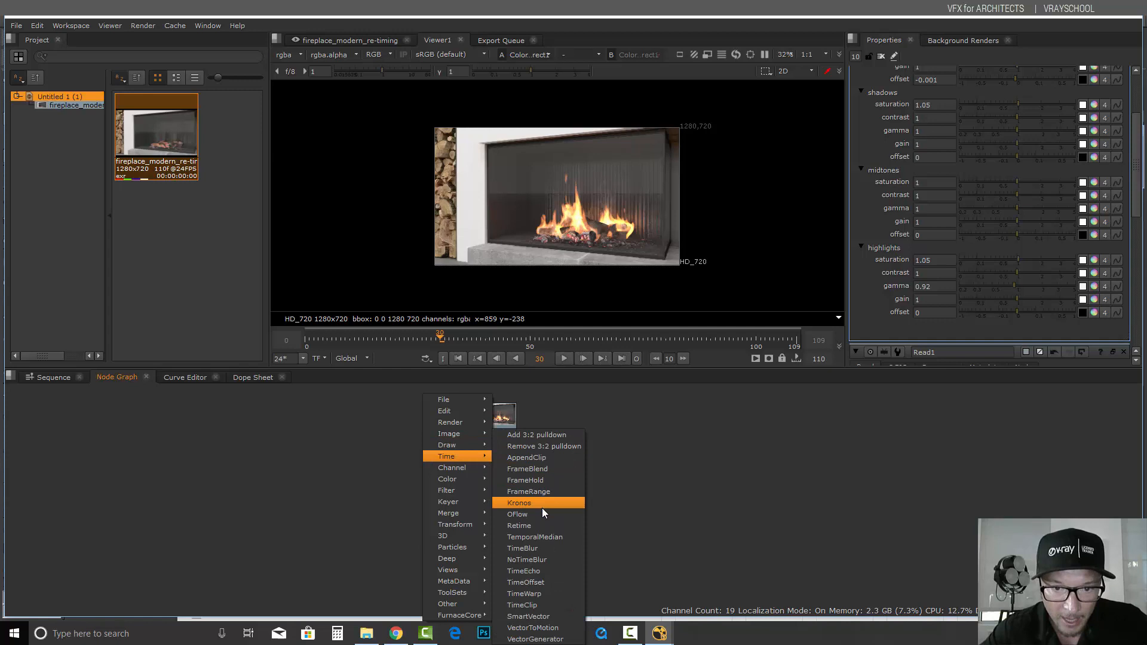
pyautogui.moveTo(539, 593)
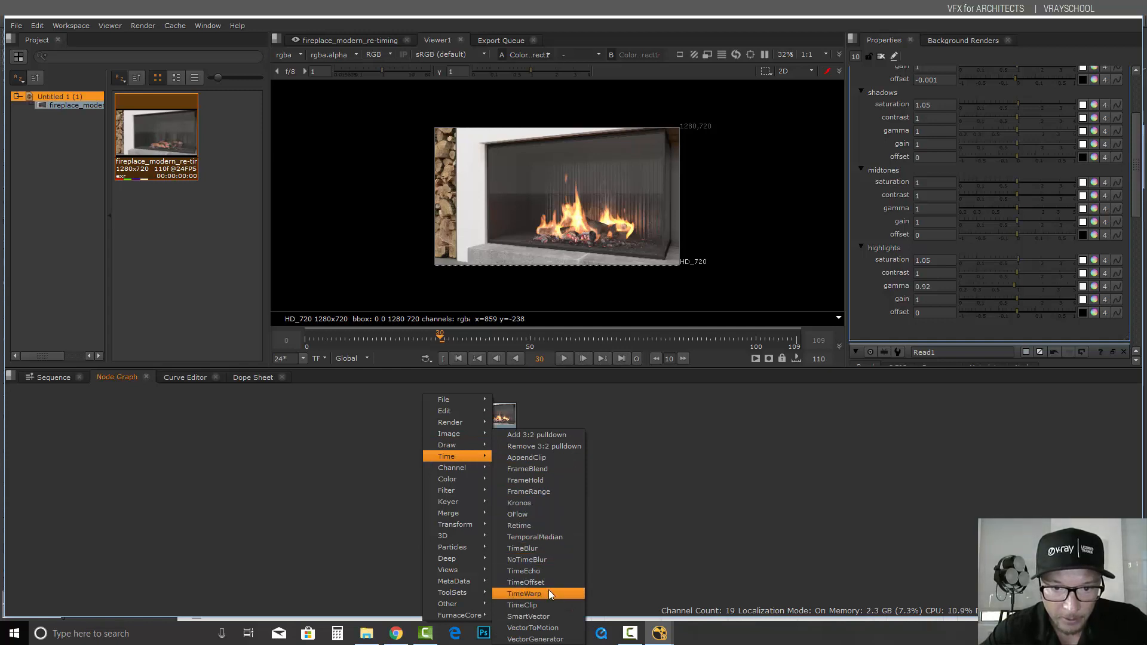
# Insert a TimeWarp1 node after ColorCorrect1 and show its lookup curve in the Curve Editor
pyautogui.click(523, 593)
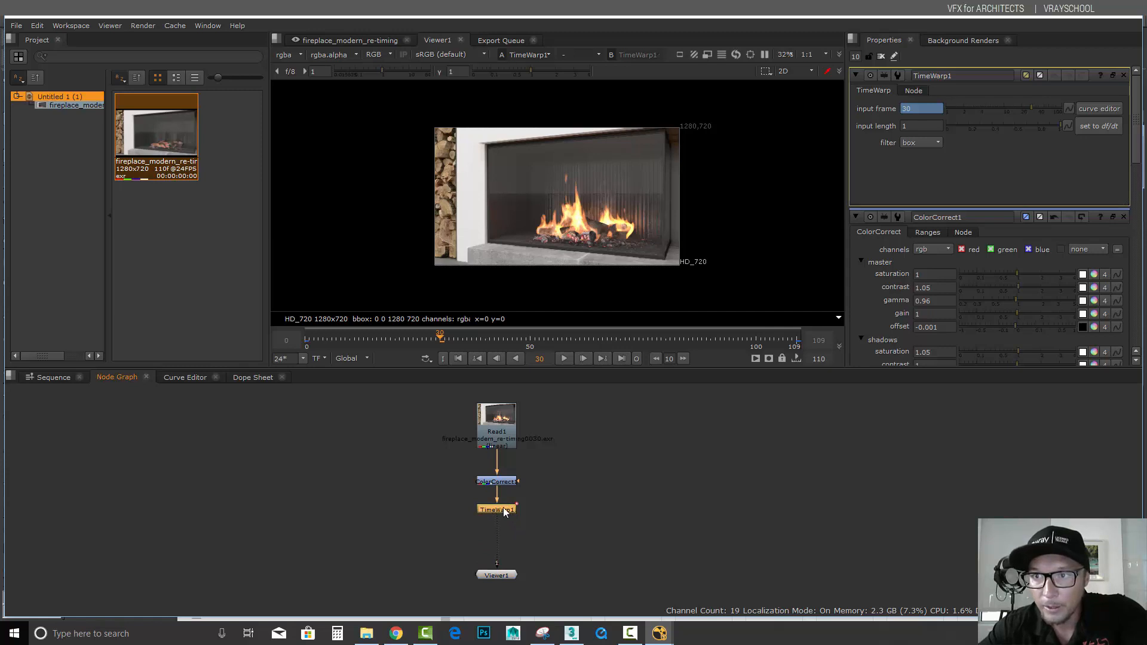
pyautogui.click(1098, 109)
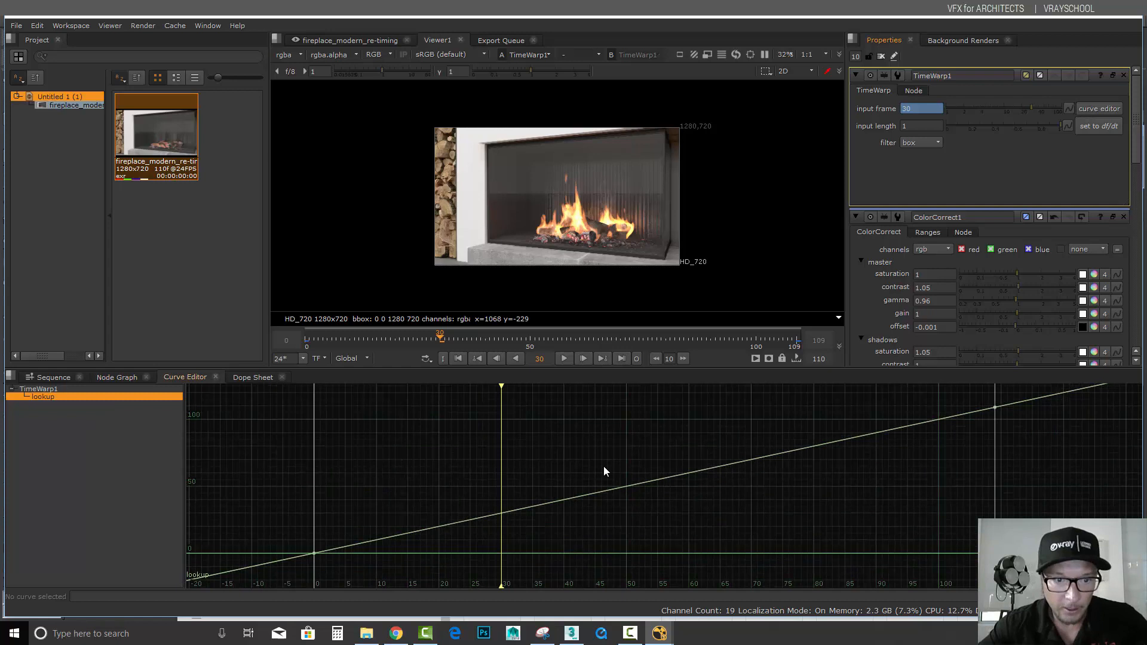
# Ease the TimeWarp1 lookup curve from its first key so it climbs steeply then levels off
pyautogui.click(313, 555)
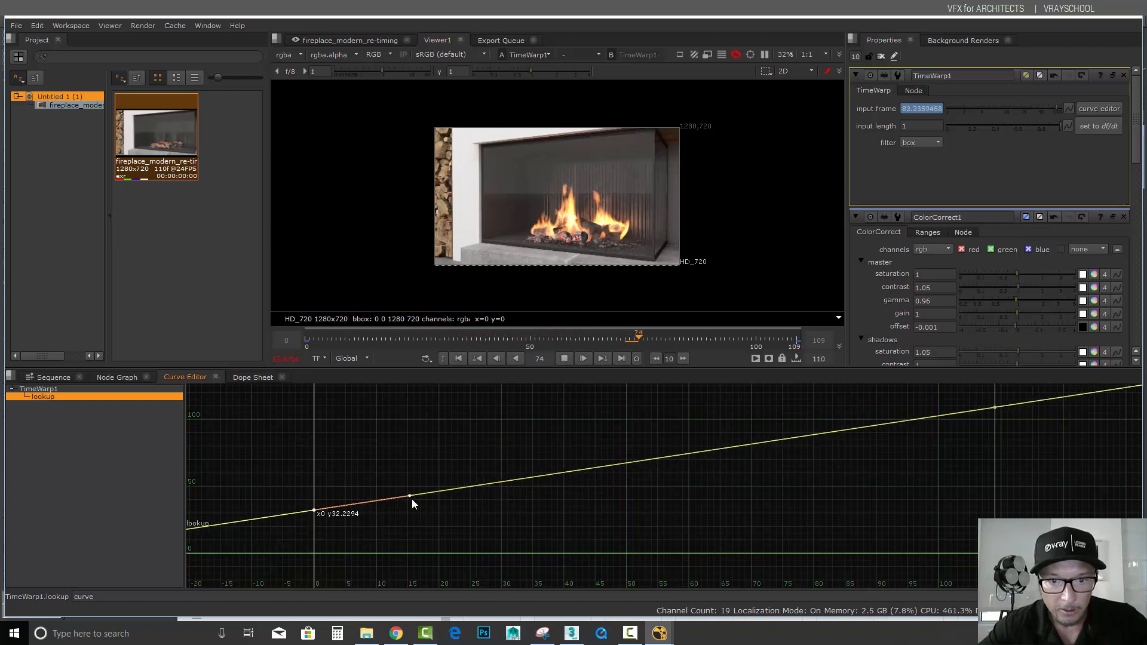
pyautogui.moveTo(408, 495); pyautogui.dragTo(369, 526)
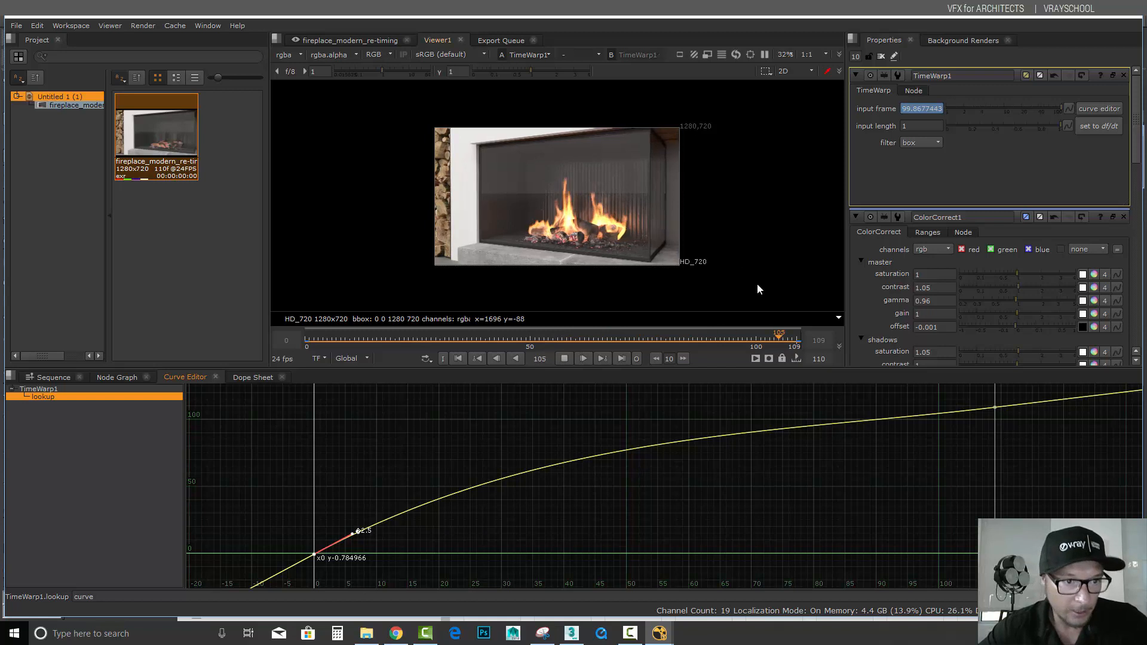
pyautogui.click(115, 376)
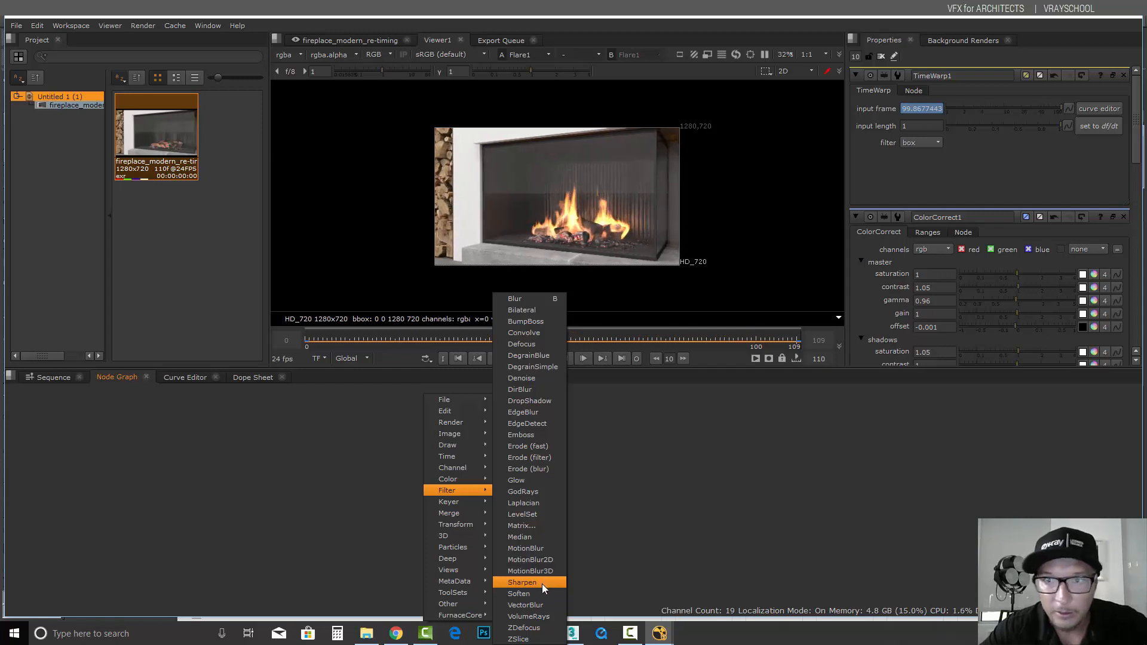
# Add Sharpen1 after TimeWarp1 and tune it toward minimum 0.26, maximum 0.775, amount 0.42, size 2.4
pyautogui.click(522, 582)
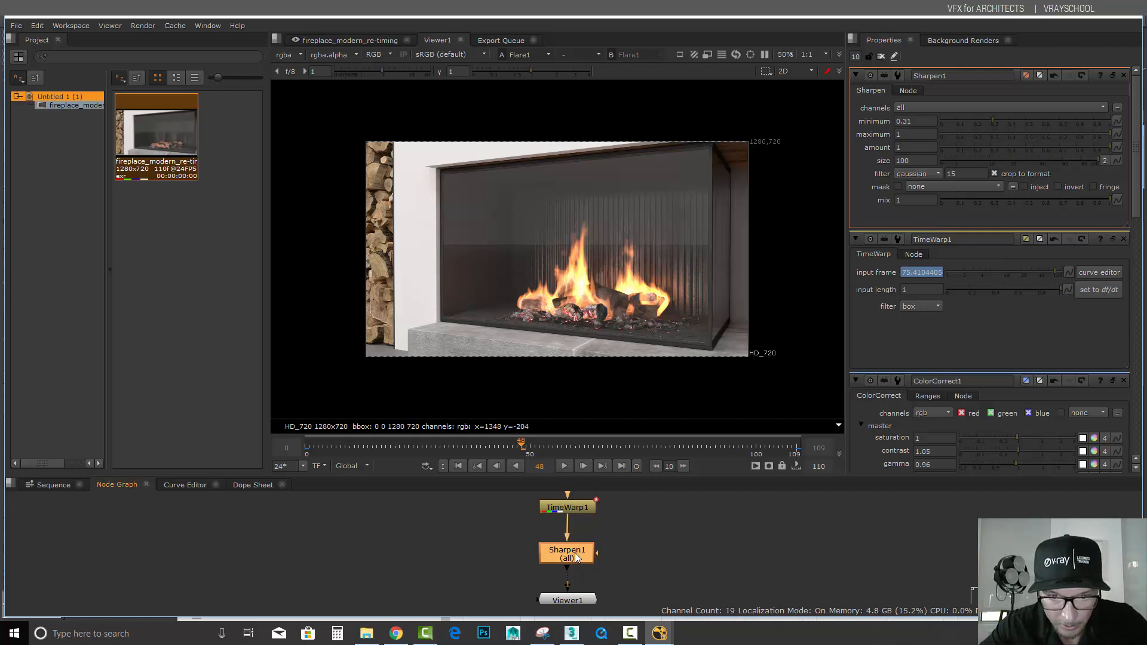
pyautogui.moveTo(566, 549); pyautogui.dragTo(663, 561)
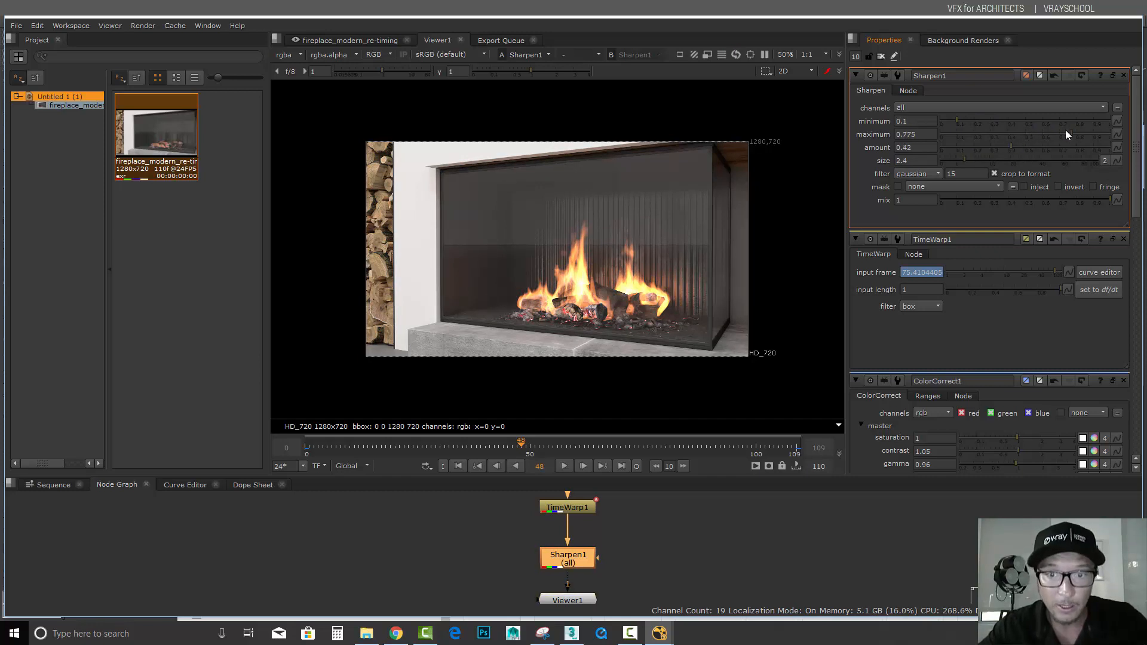
pyautogui.moveTo(965, 120); pyautogui.dragTo(980, 121)
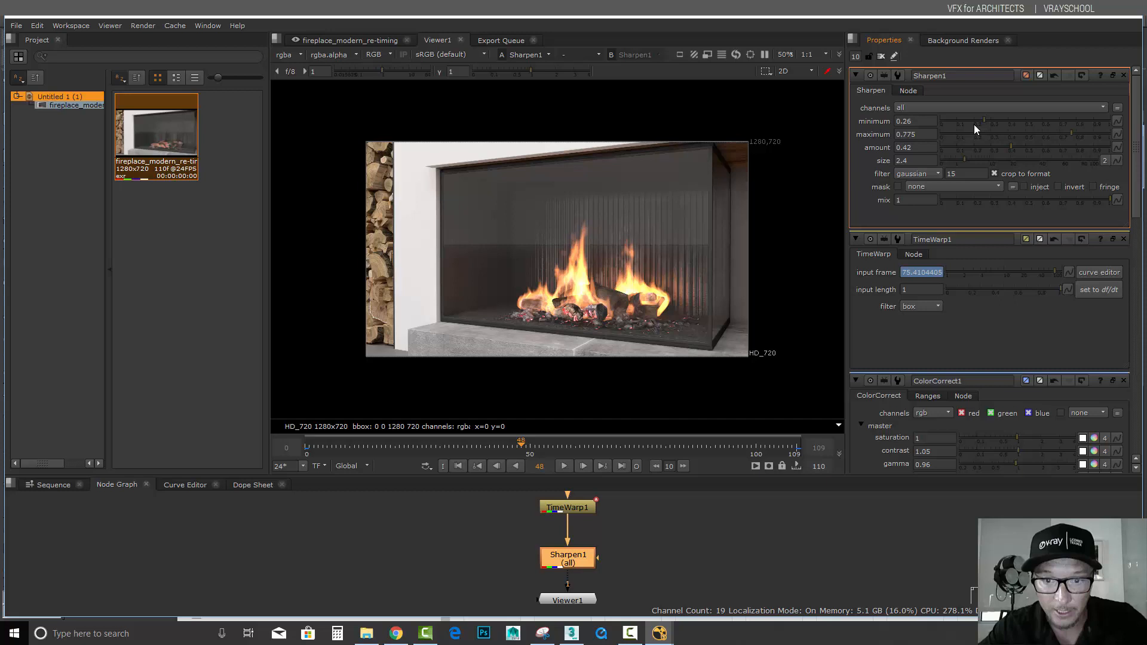
pyautogui.moveTo(875, 289)
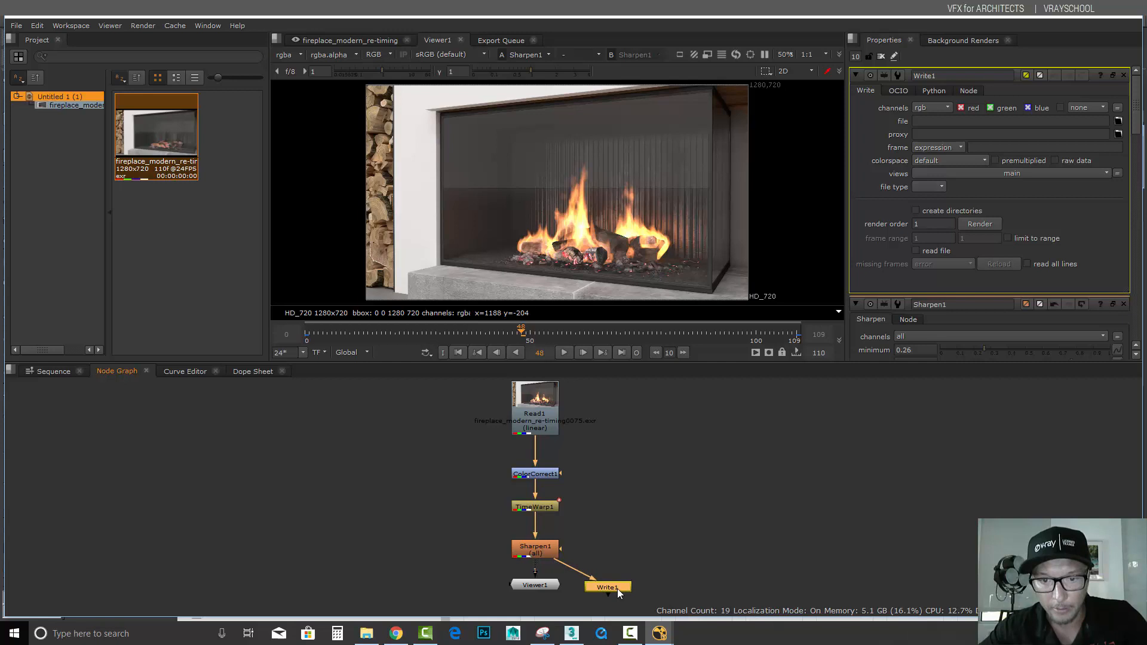
# Add Write1 under Sharpen1 writing to nuke test.mov on the Desktop
pyautogui.click(608, 587)
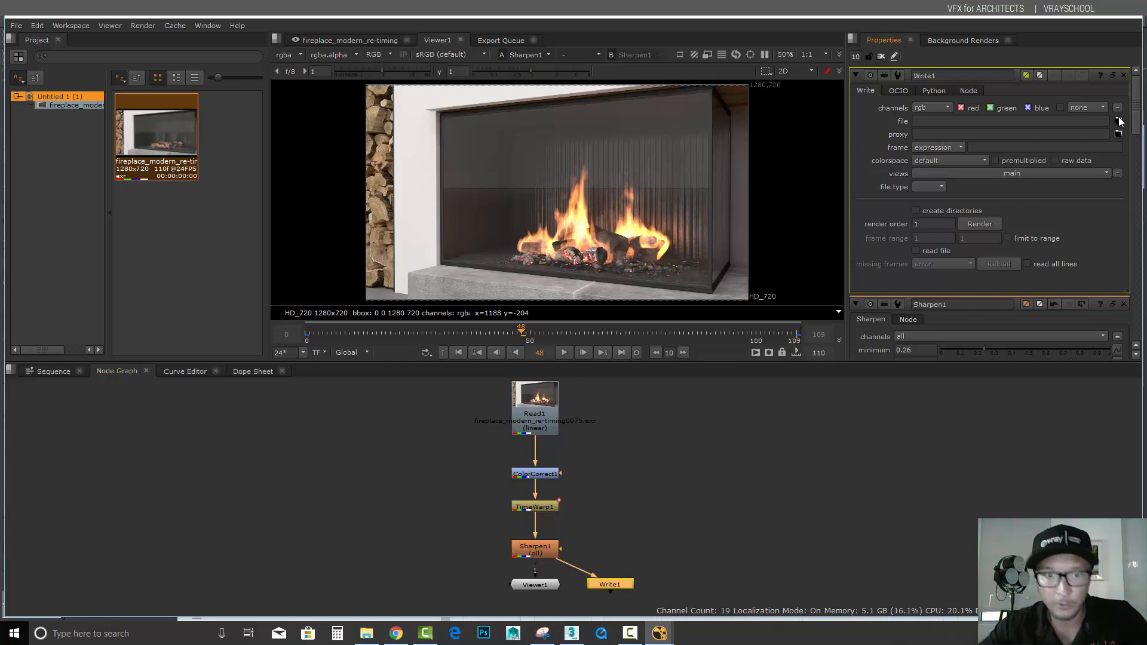
pyautogui.click(1118, 121)
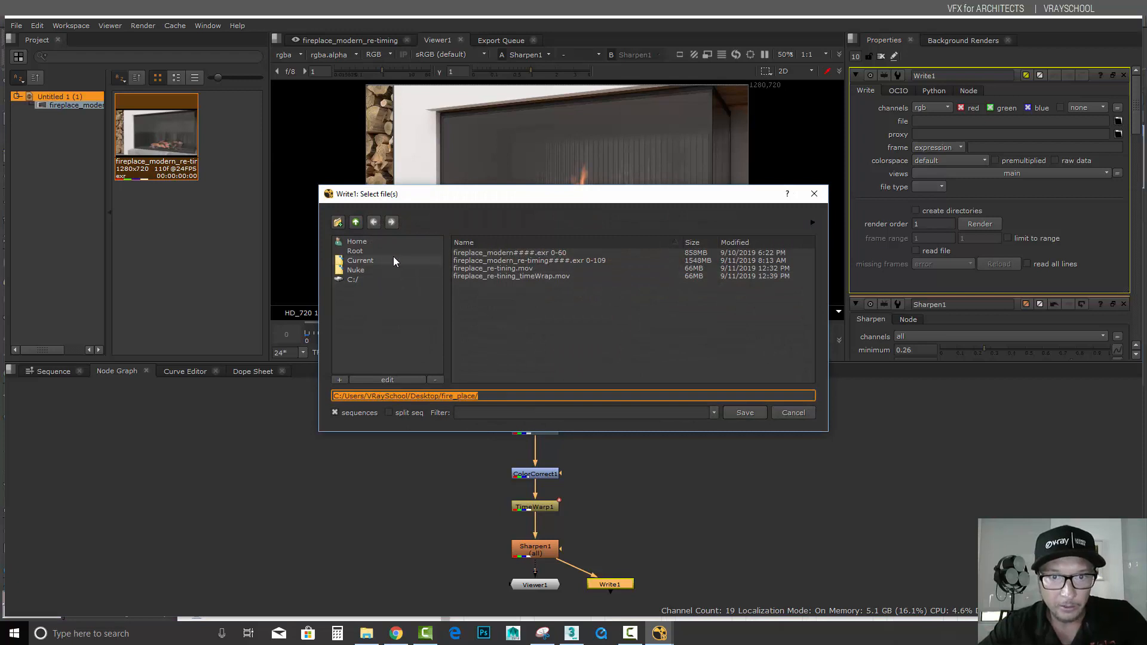
pyautogui.click(353, 278)
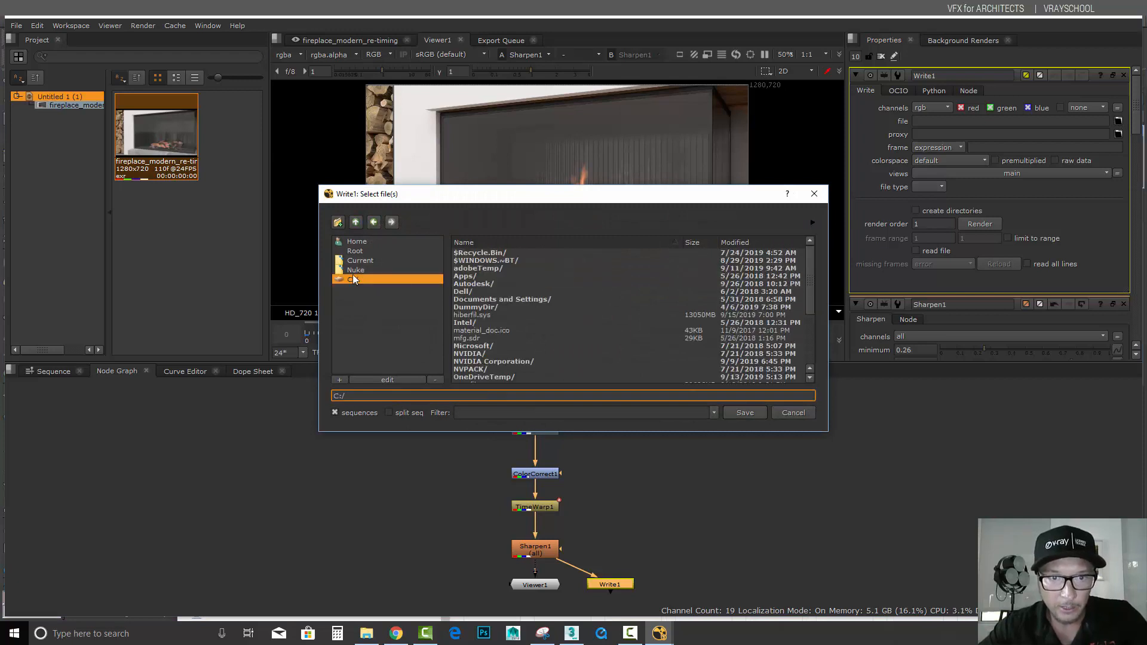
pyautogui.click(356, 241)
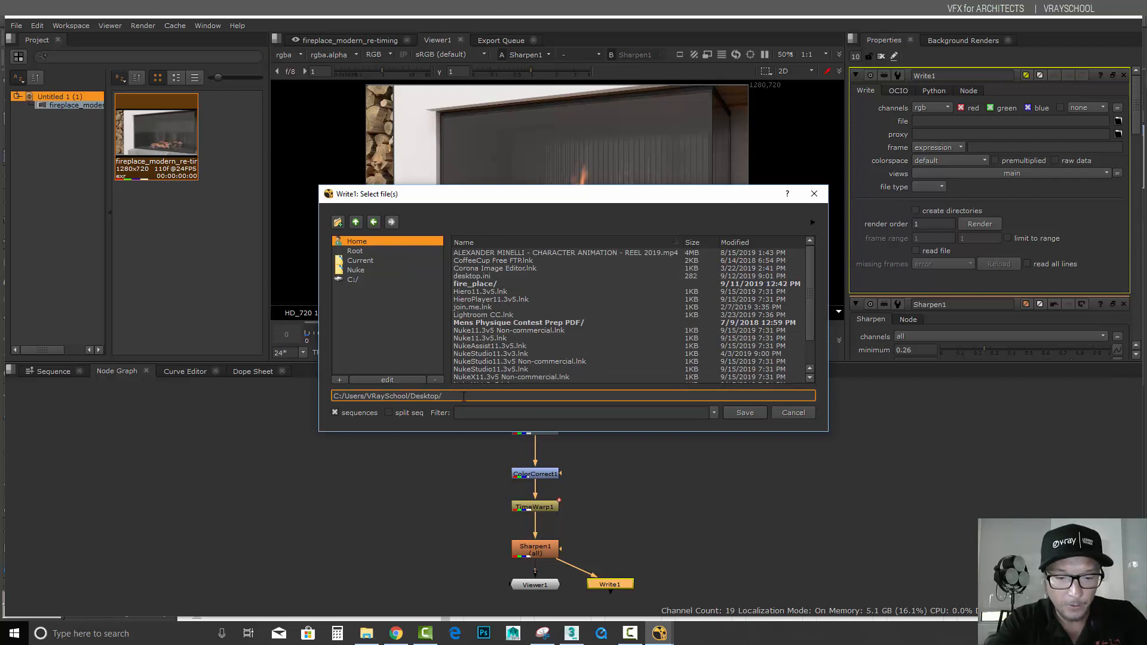
pyautogui.write('nuke')
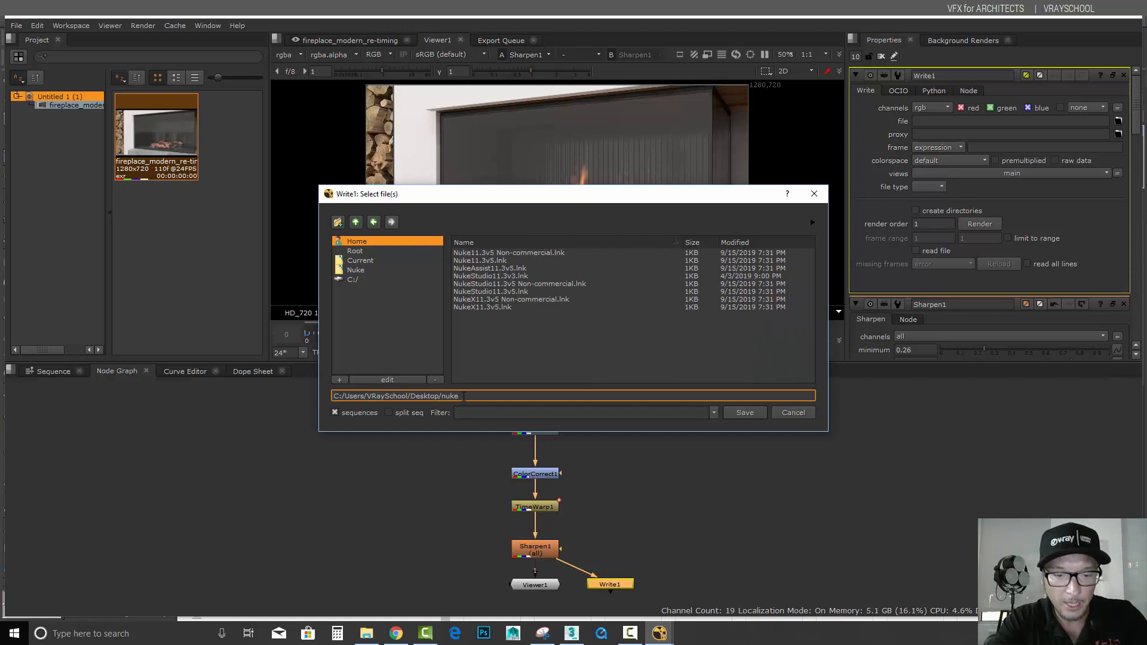
pyautogui.write('test')
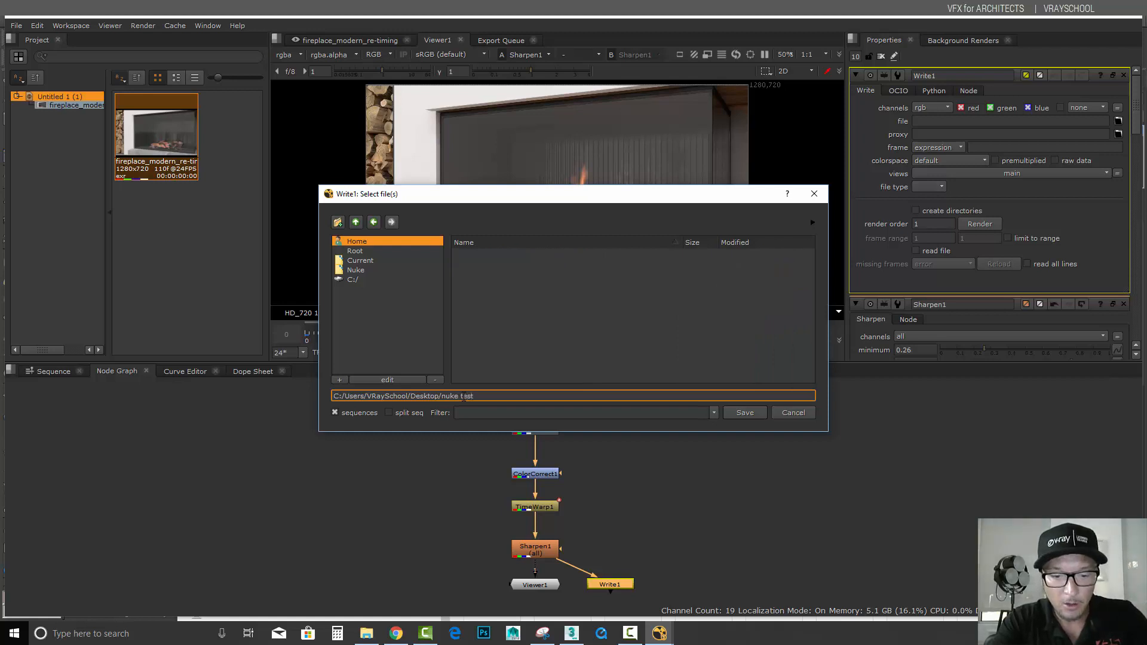
pyautogui.write('.mov')
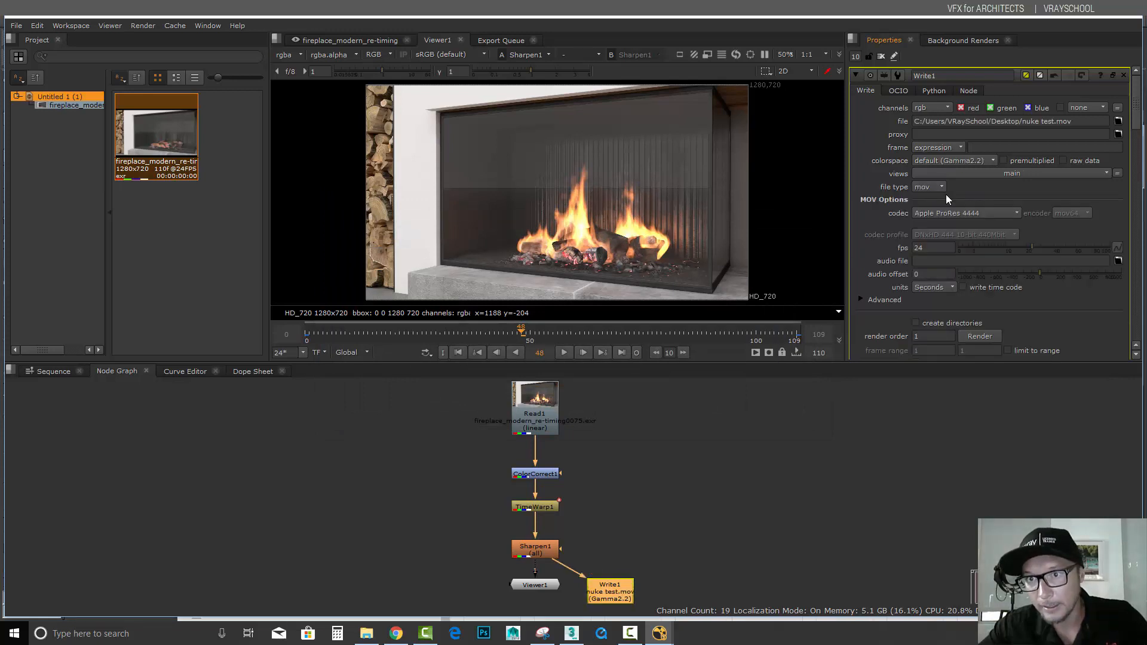
# Keep mov (Apple ProRes 4444) as the file type and start the Write render
pyautogui.click(930, 186)
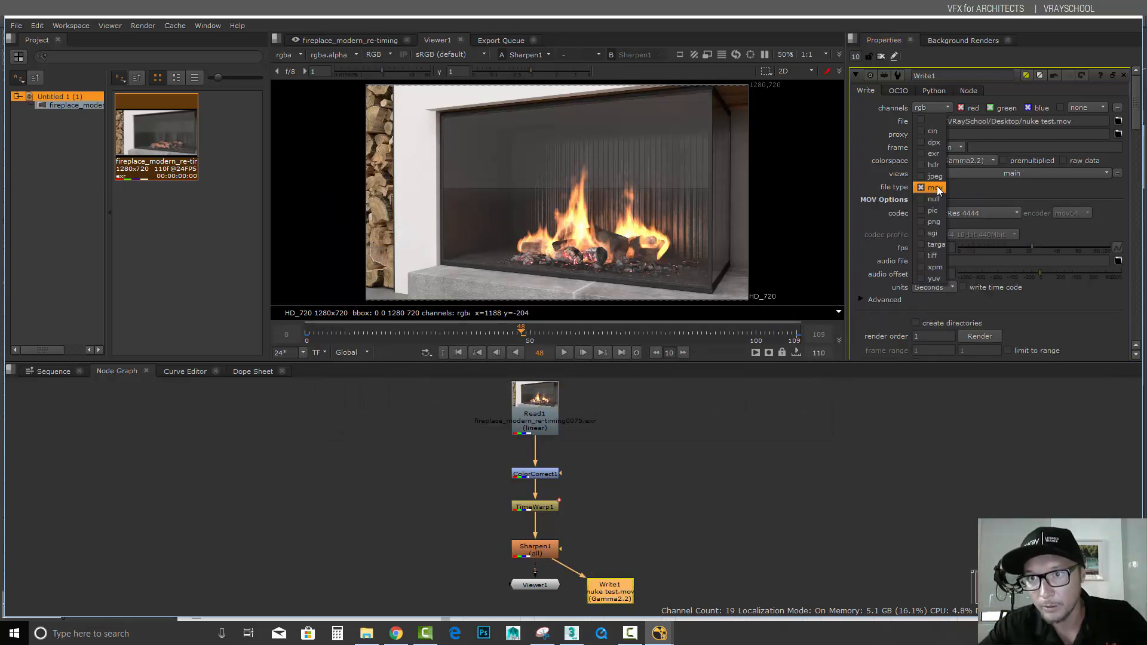
pyautogui.click(934, 187)
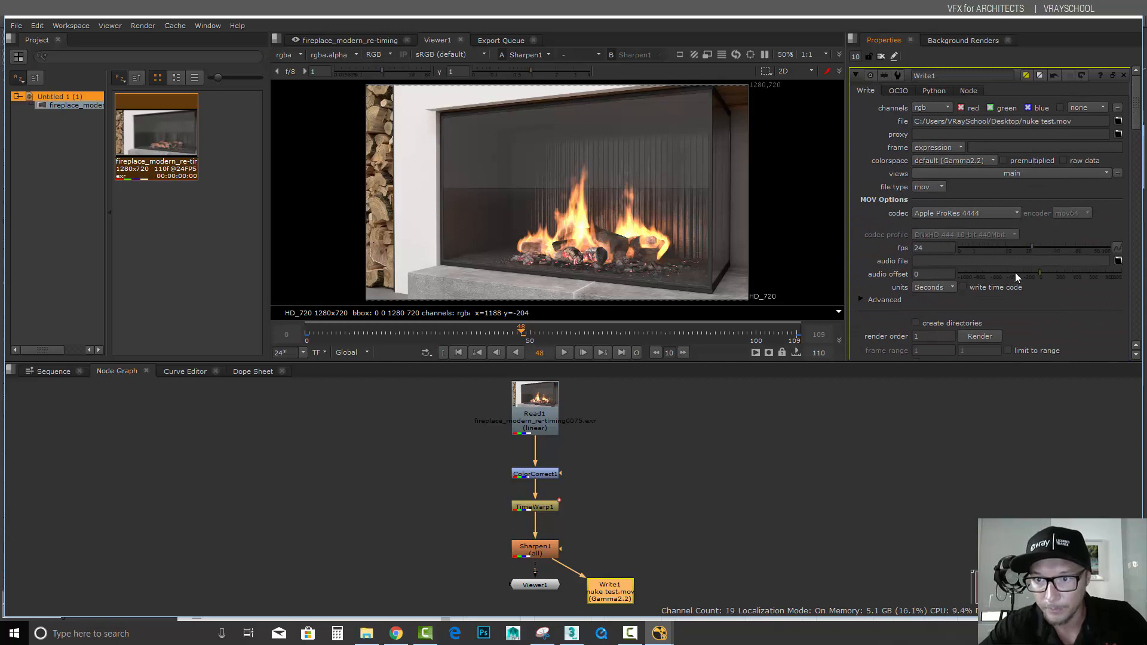
pyautogui.click(978, 335)
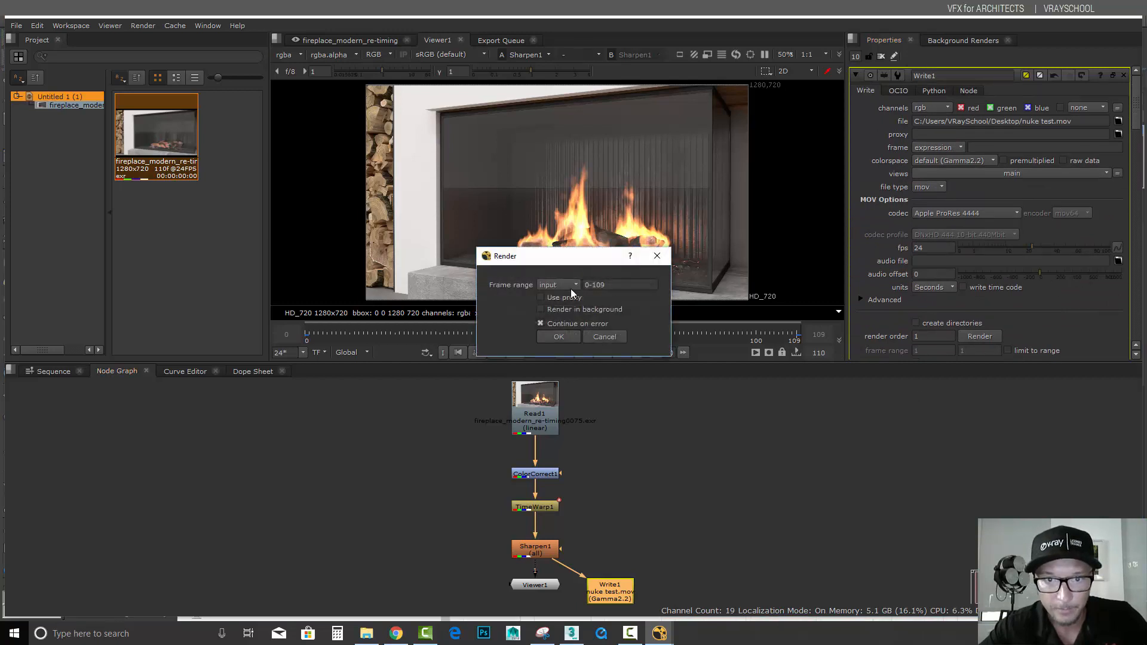
# Render frame range 0-109 out to the nuke test movie on the Desktop
pyautogui.click(617, 285)
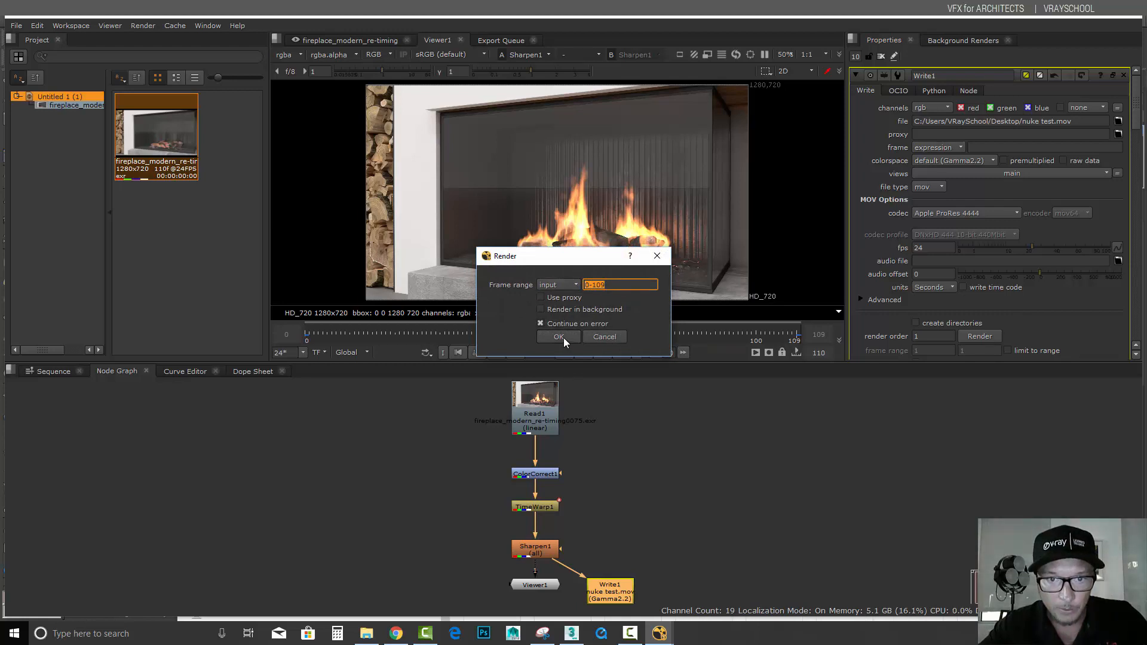
pyautogui.click(558, 337)
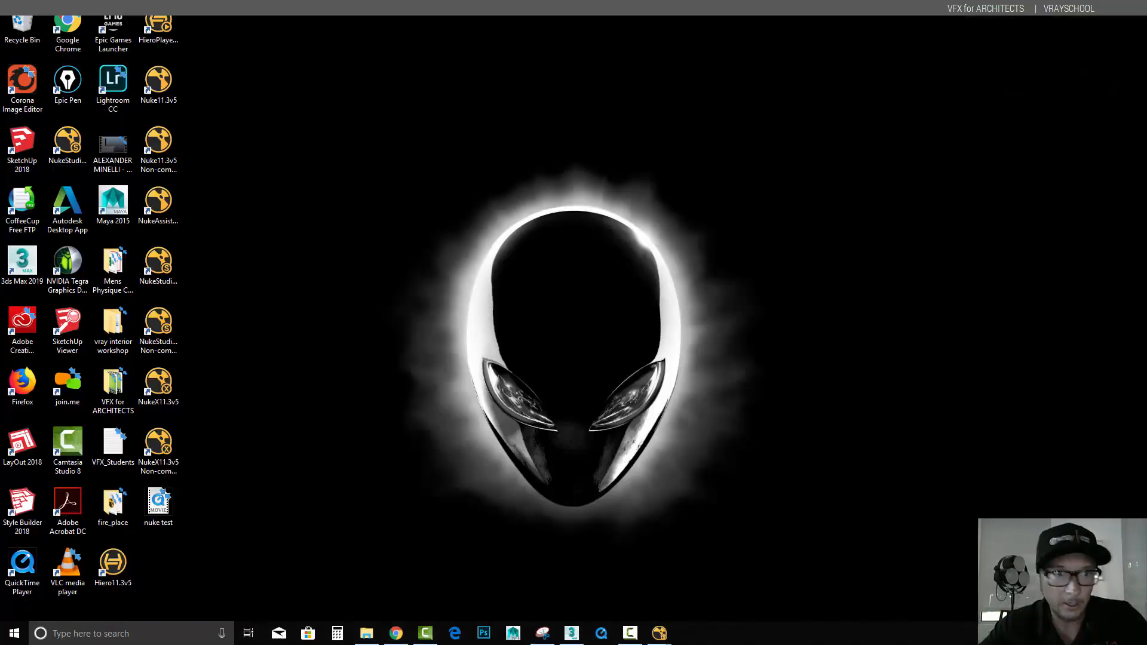
# Open nuke test.mov in QuickTime Player and play/pause through the retimed fireplace footage
pyautogui.click(158, 504)
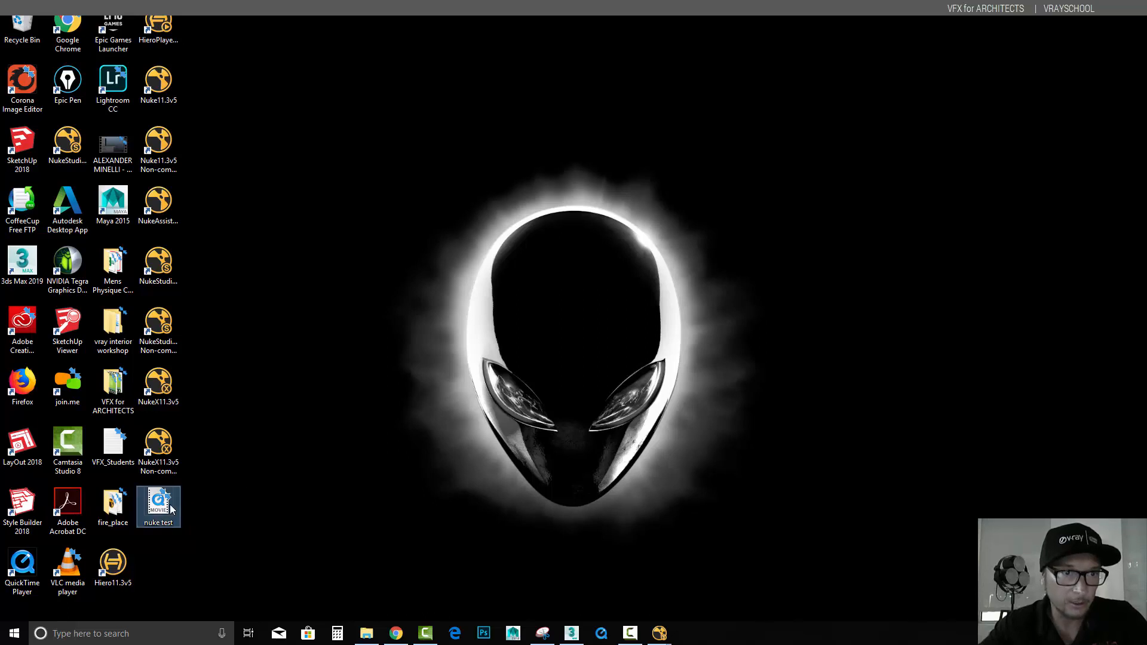
pyautogui.doubleClick(158, 504)
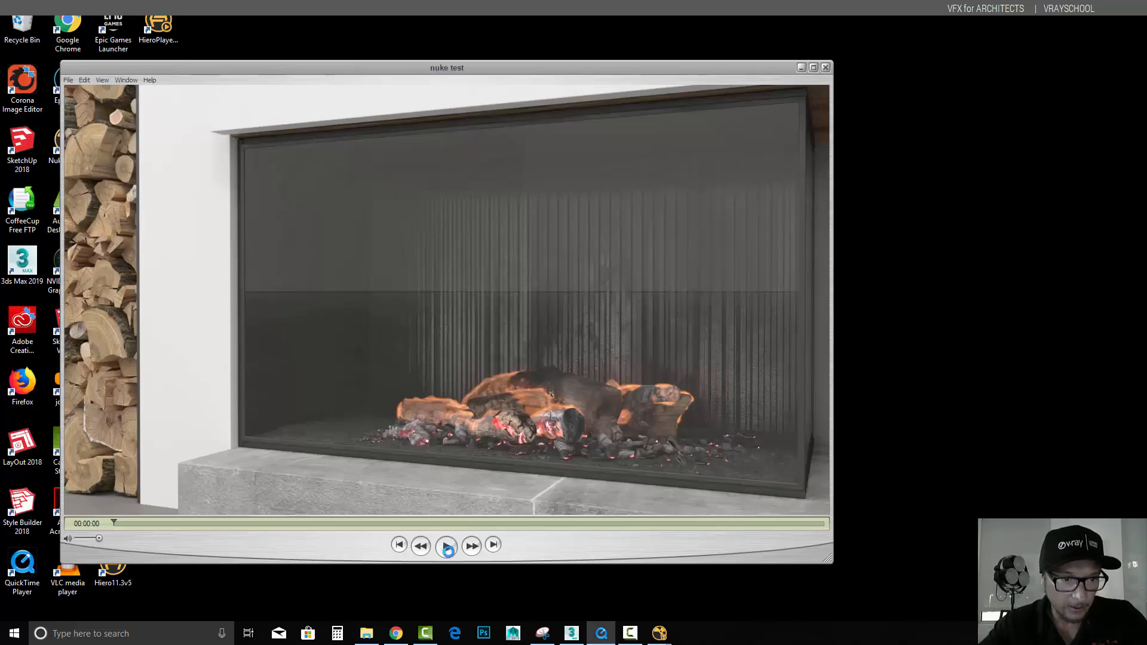
pyautogui.click(445, 546)
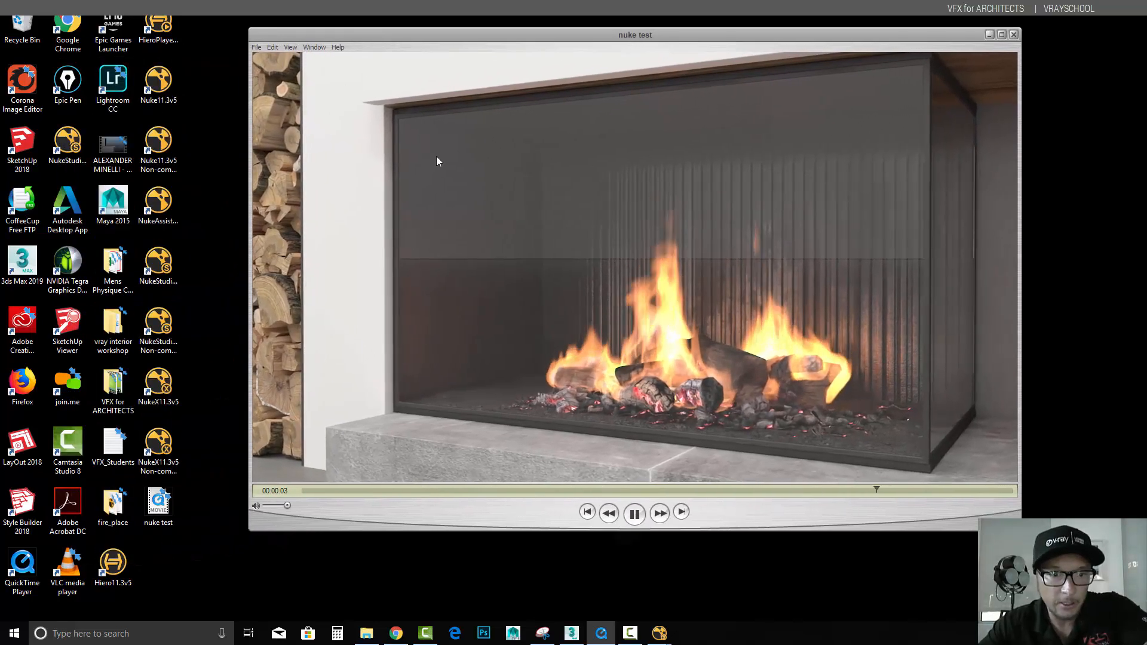
pyautogui.click(633, 512)
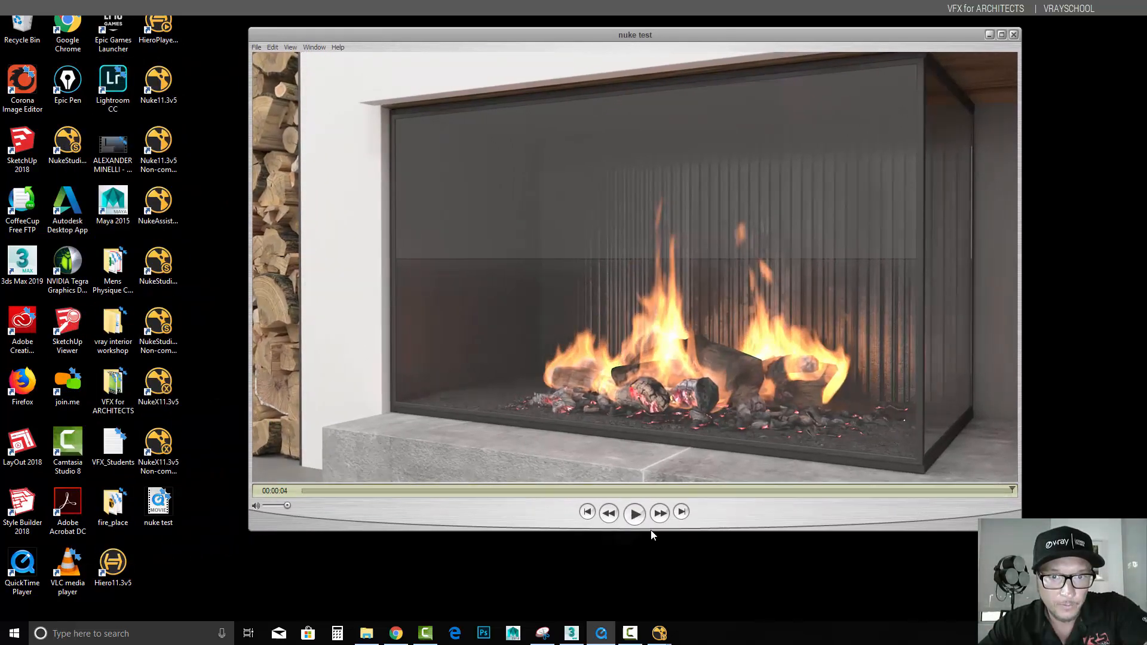
pyautogui.click(633, 512)
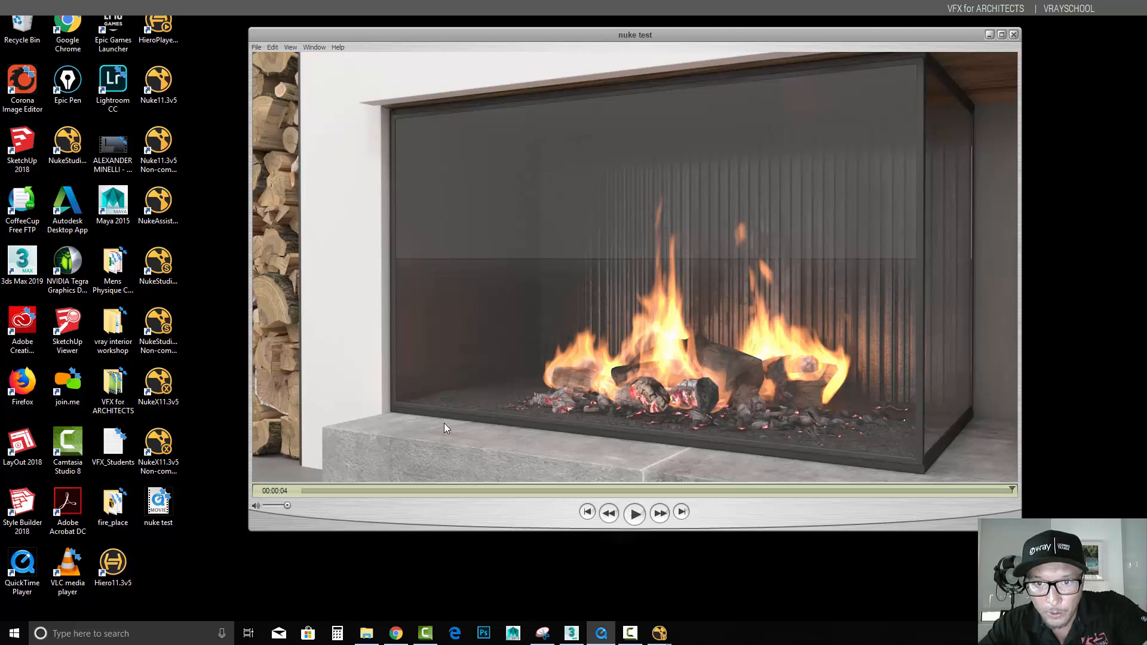
pyautogui.click(633, 513)
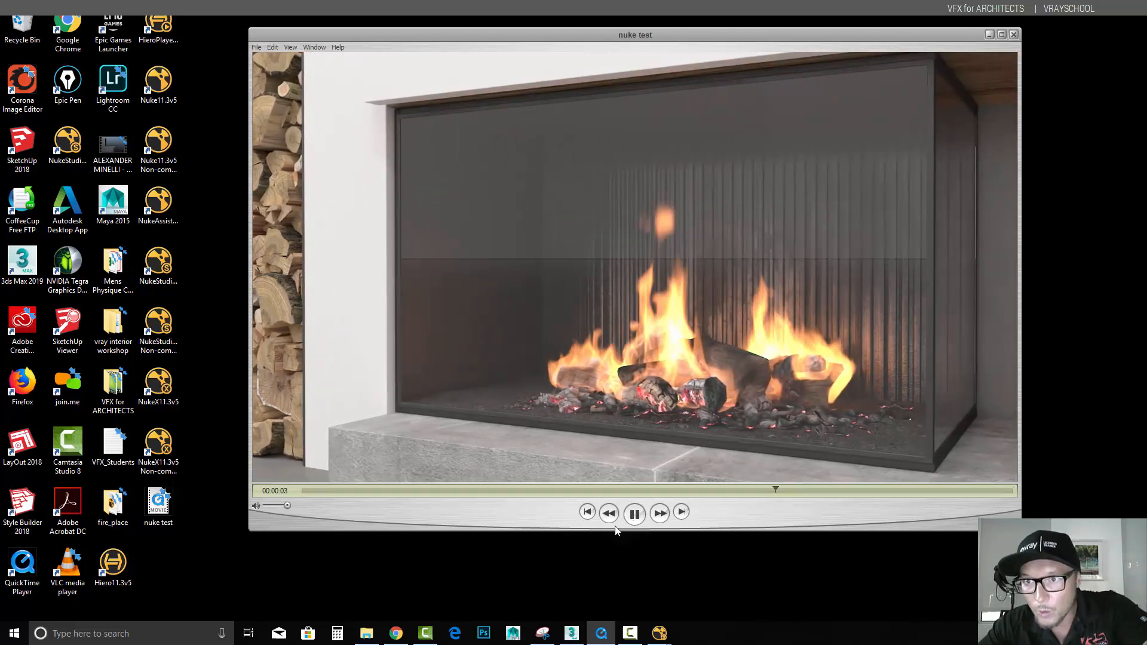
pyautogui.click(633, 512)
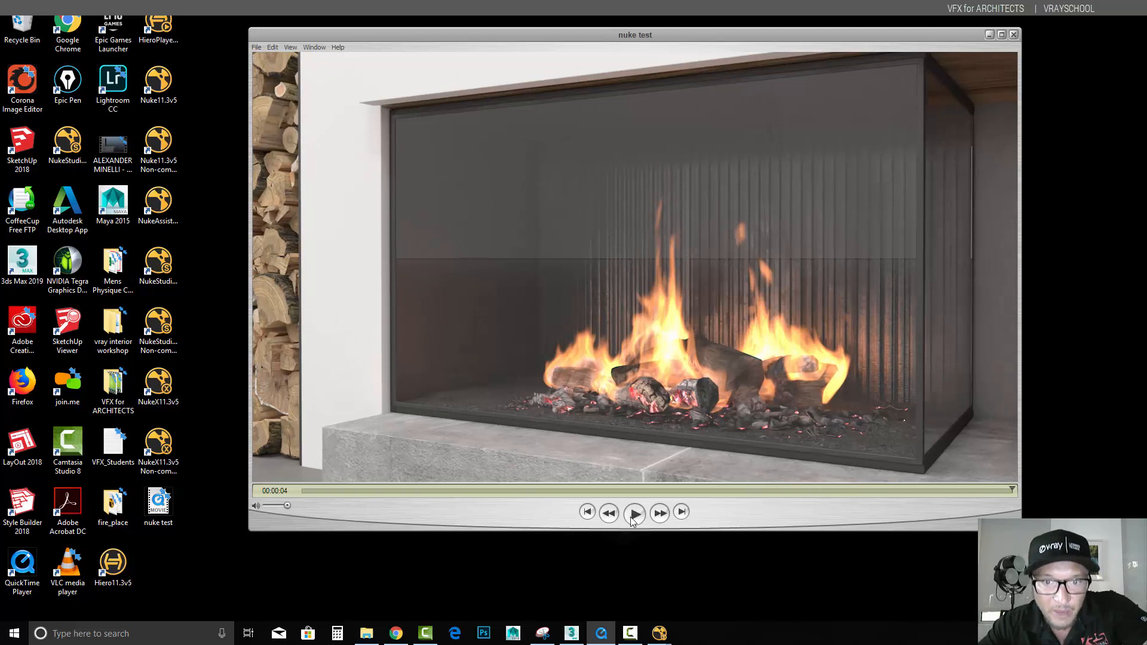
pyautogui.click(633, 512)
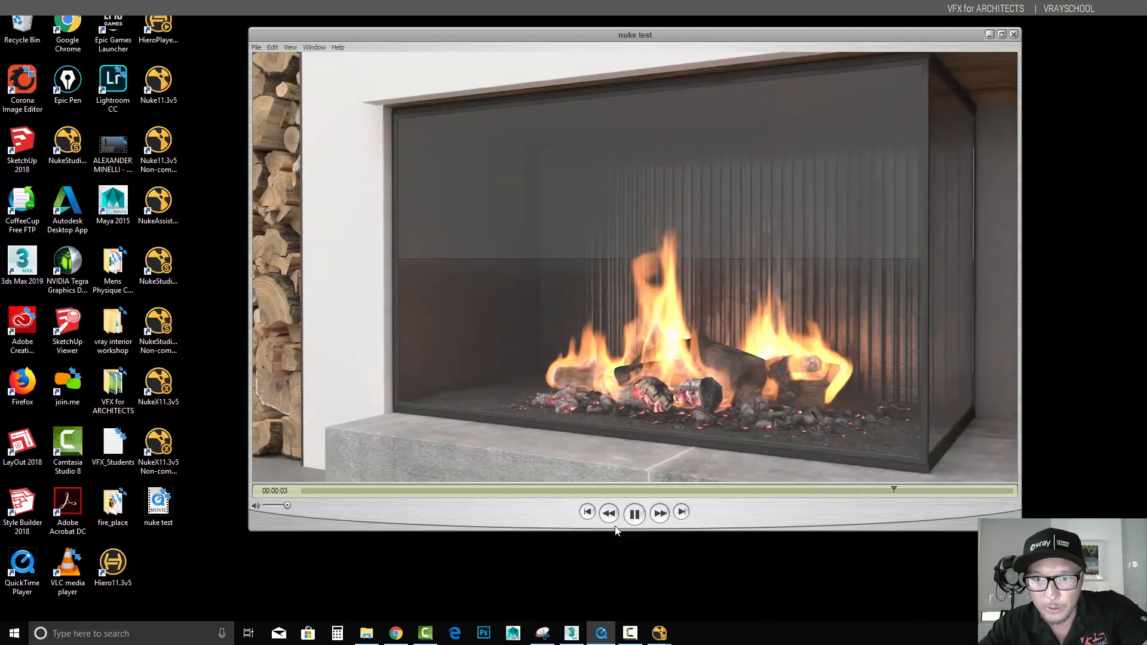
pyautogui.click(634, 513)
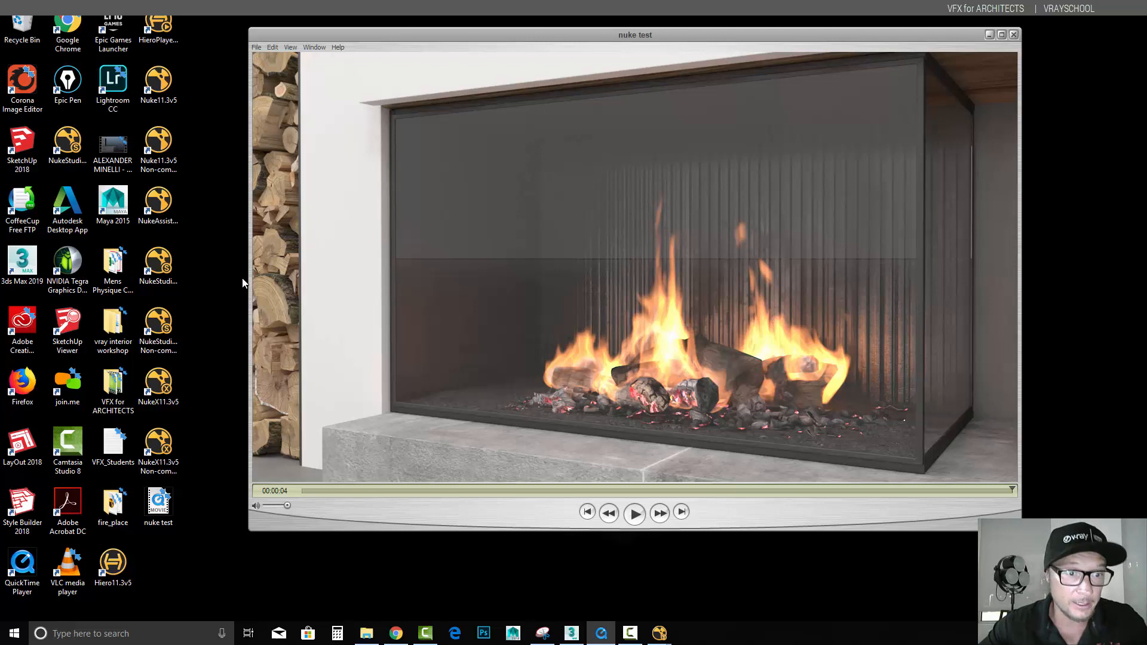
# Go to QuickTime Player's File menu to begin exporting a copy
pyautogui.click(158, 504)
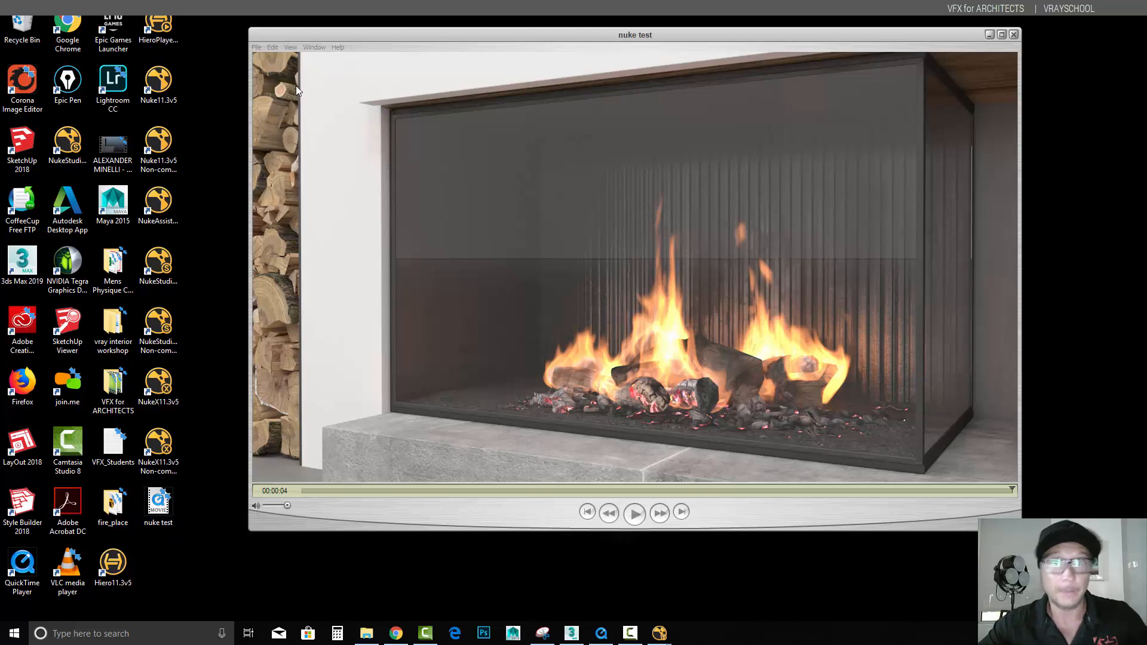
pyautogui.click(257, 46)
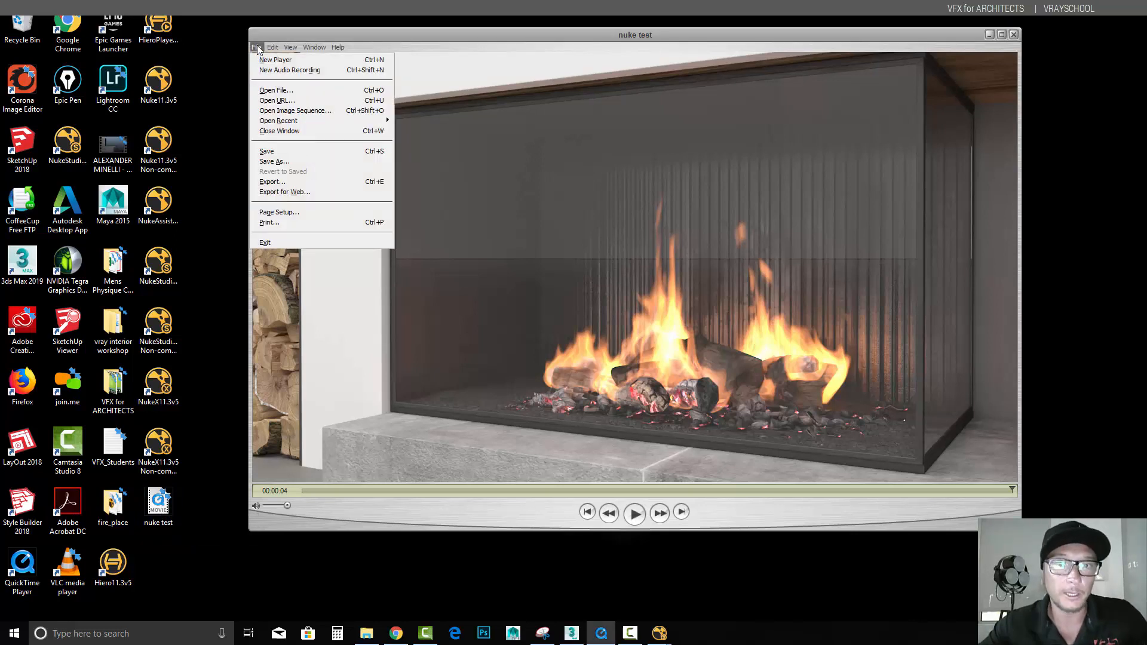
pyautogui.moveTo(285, 161)
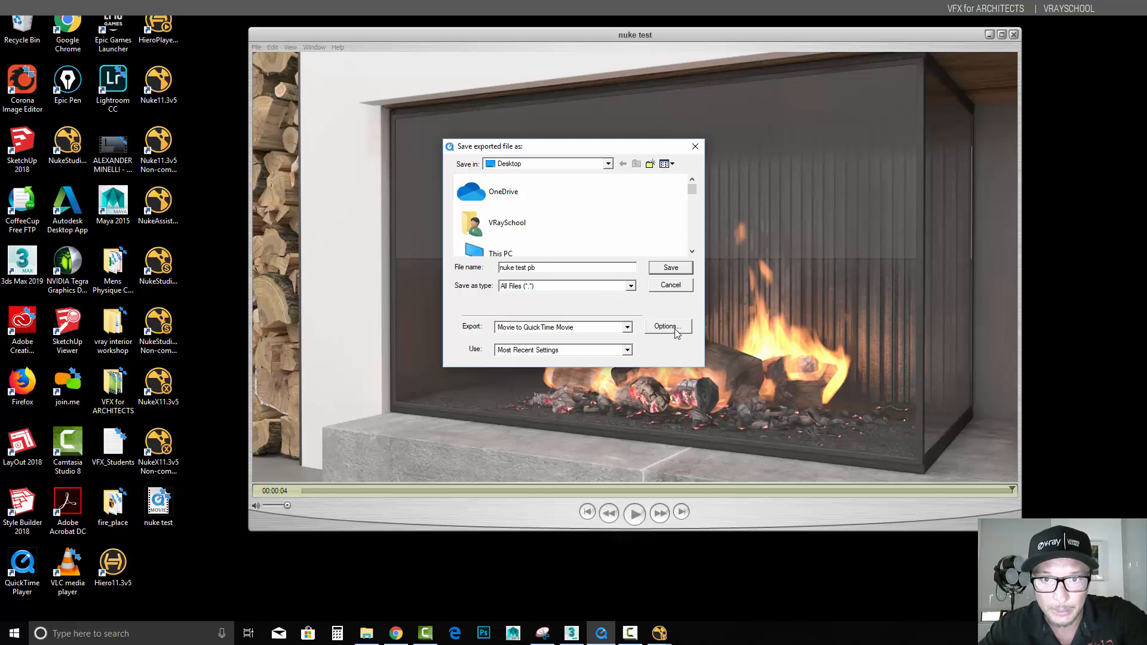
# Set export to H.264 Best quality, no filter, current 1280x720 size, and accept the settings
pyautogui.click(666, 326)
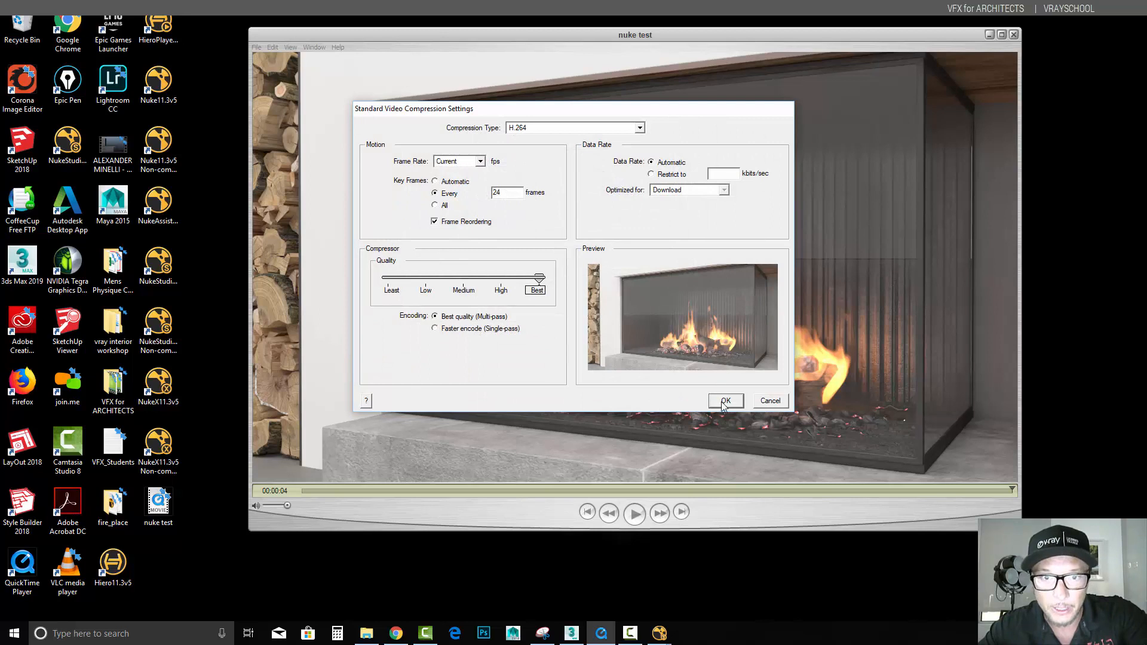
pyautogui.click(725, 401)
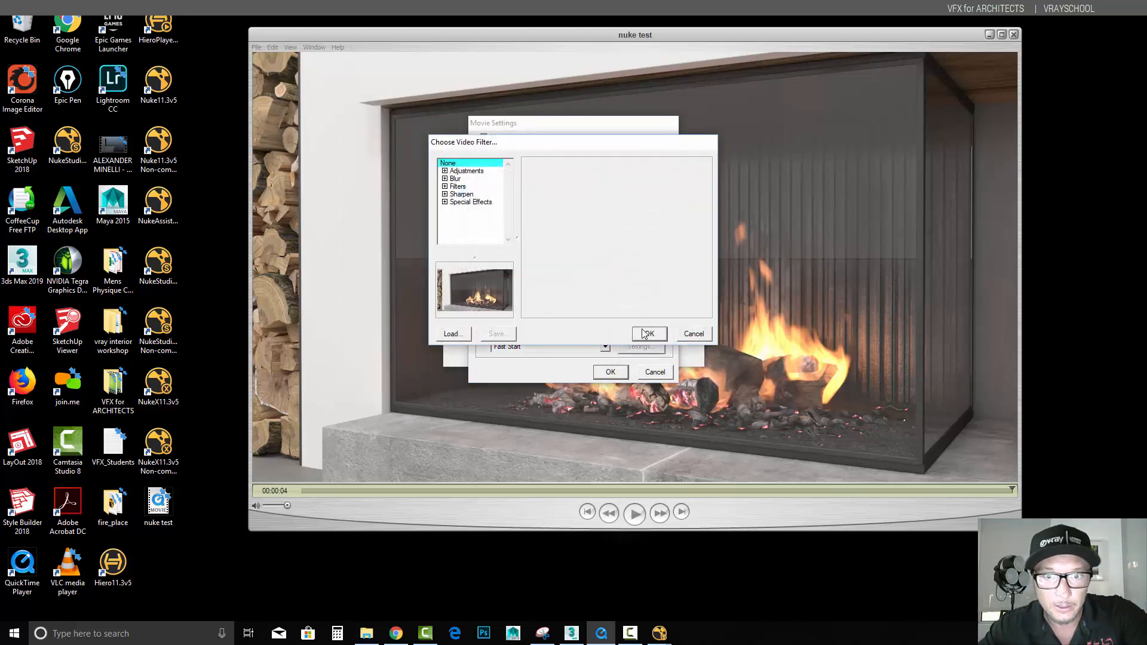
pyautogui.click(647, 333)
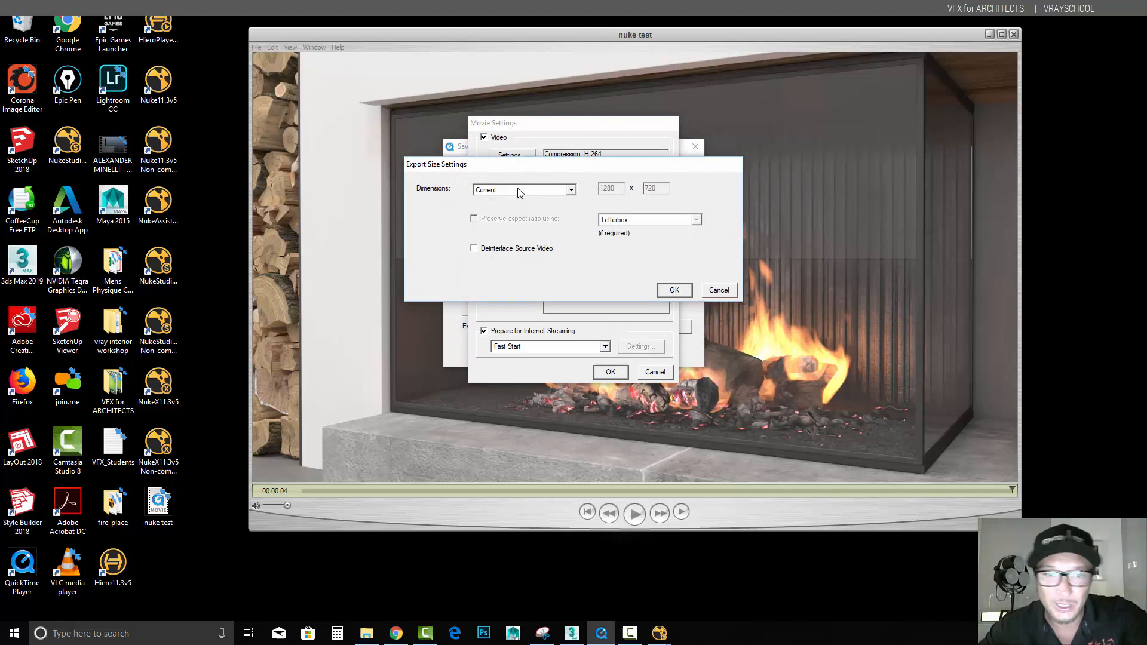
pyautogui.click(673, 289)
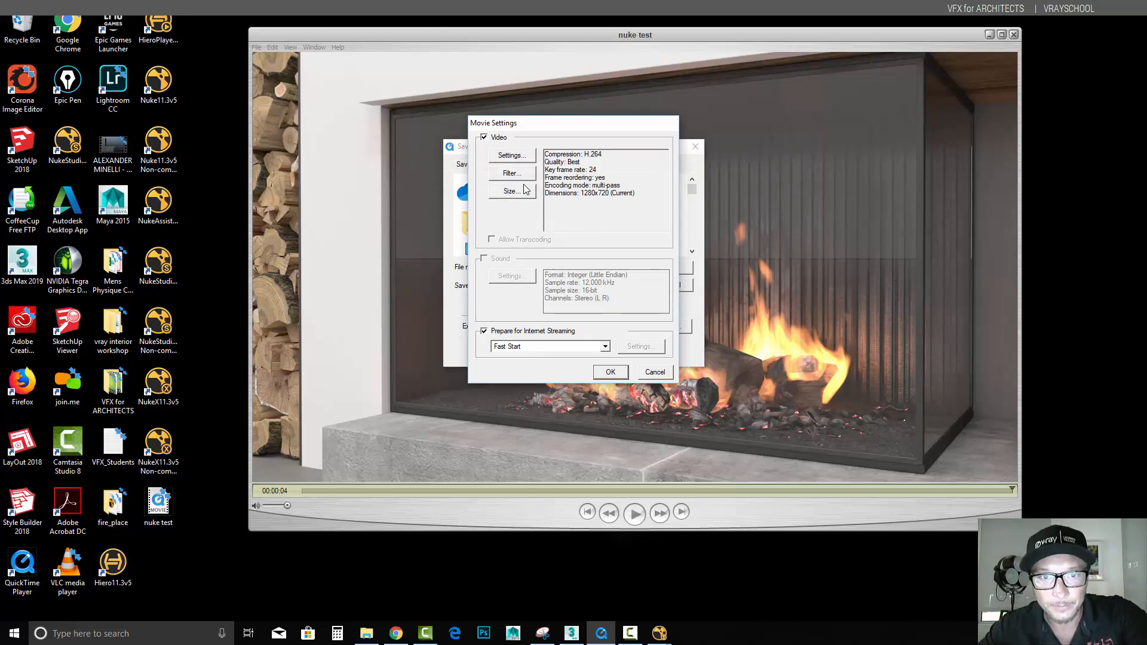
pyautogui.click(510, 191)
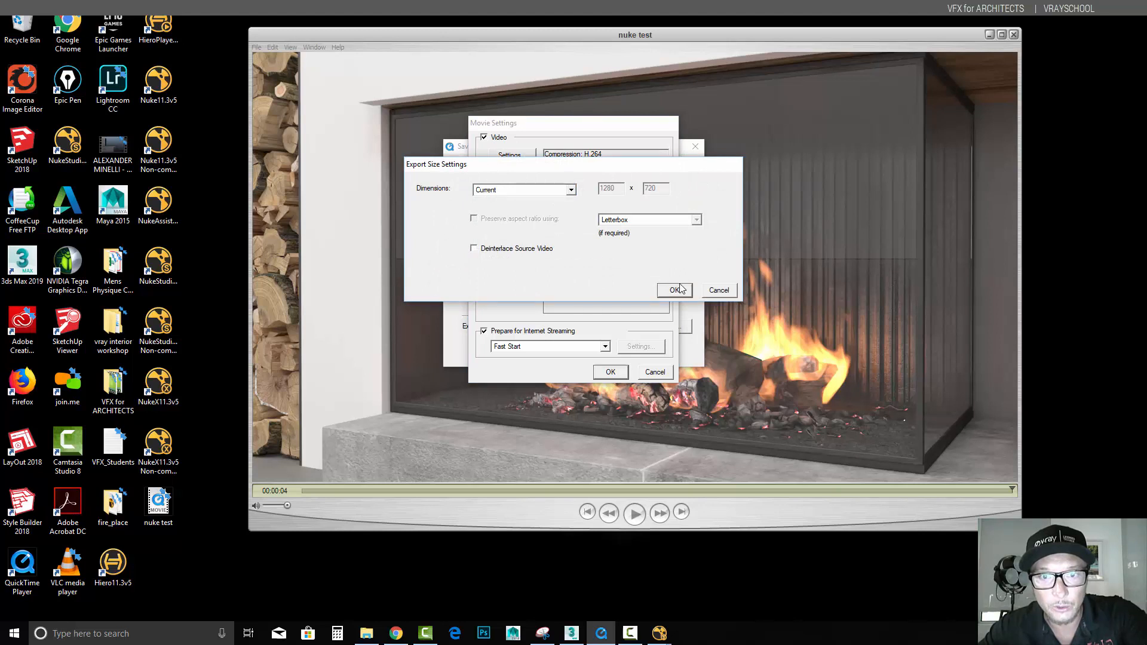
pyautogui.click(674, 289)
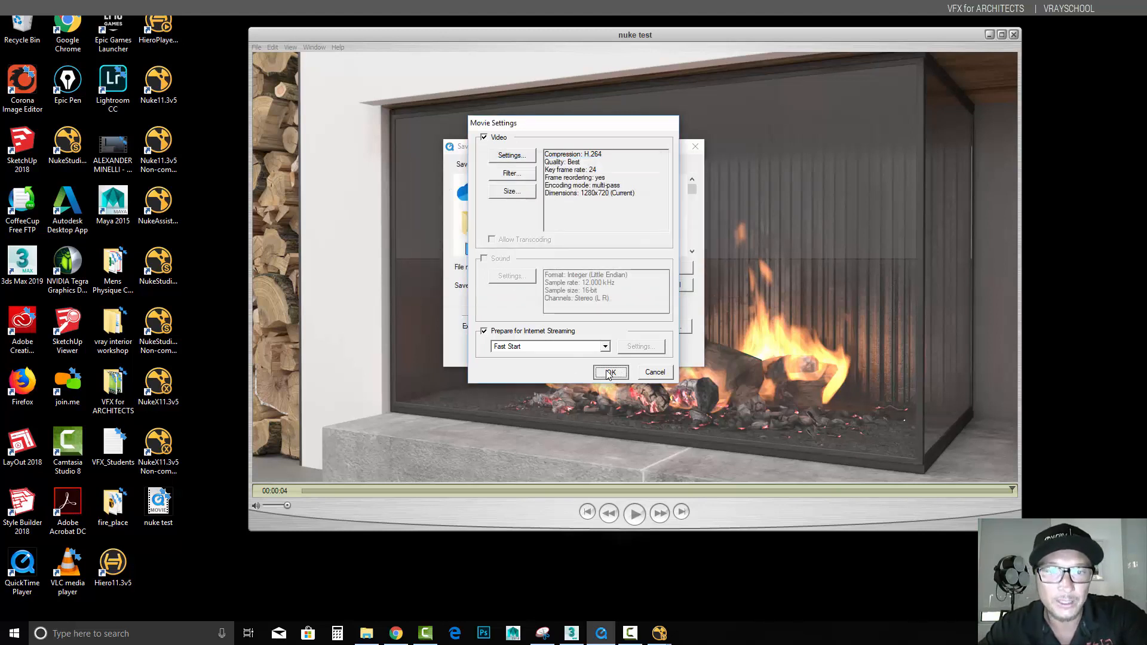
pyautogui.click(610, 373)
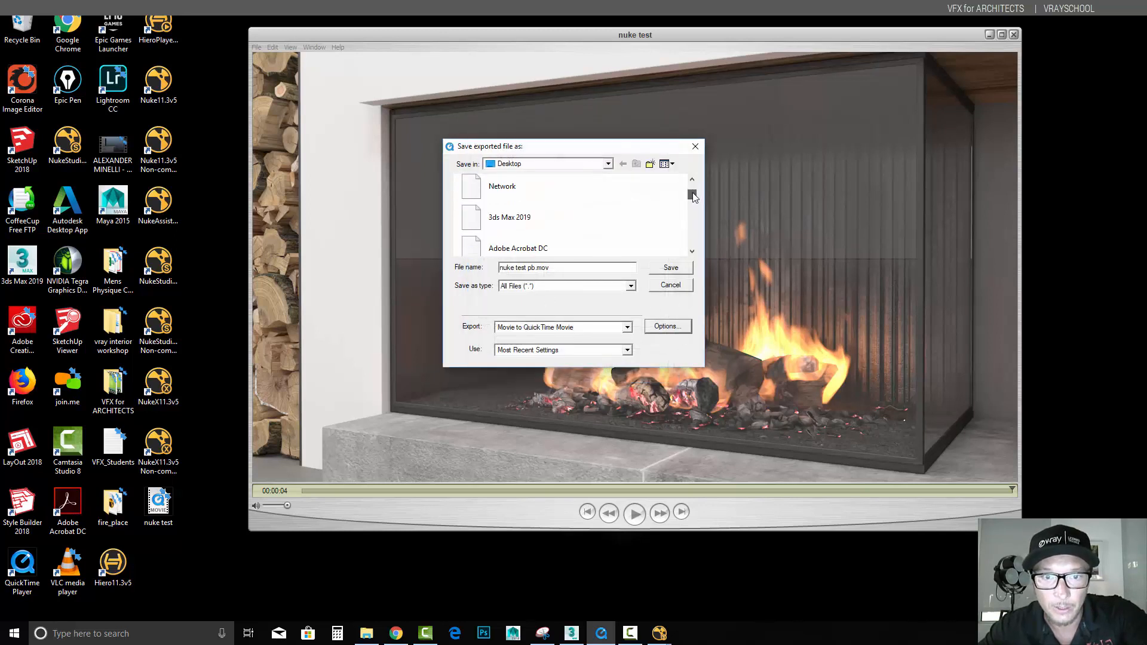
# Save the H.264 export as nuke test pb.mov on the Desktop
pyautogui.click(669, 266)
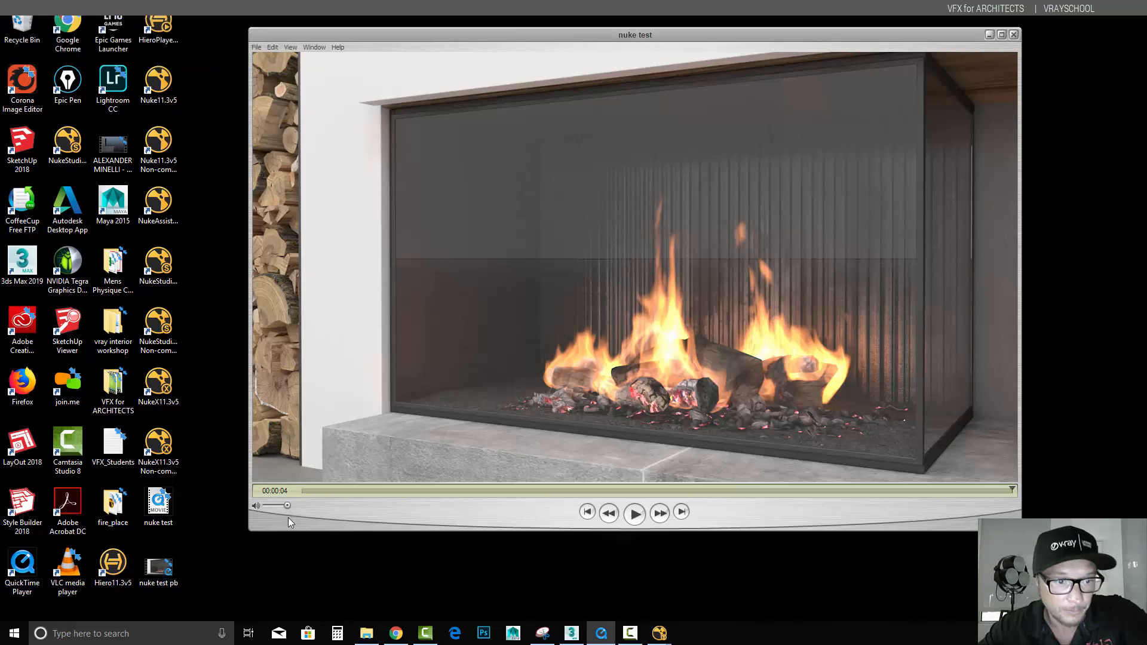
# Reopen Export on nuke test pb, review the H.264 options, then cancel without exporting
pyautogui.click(157, 569)
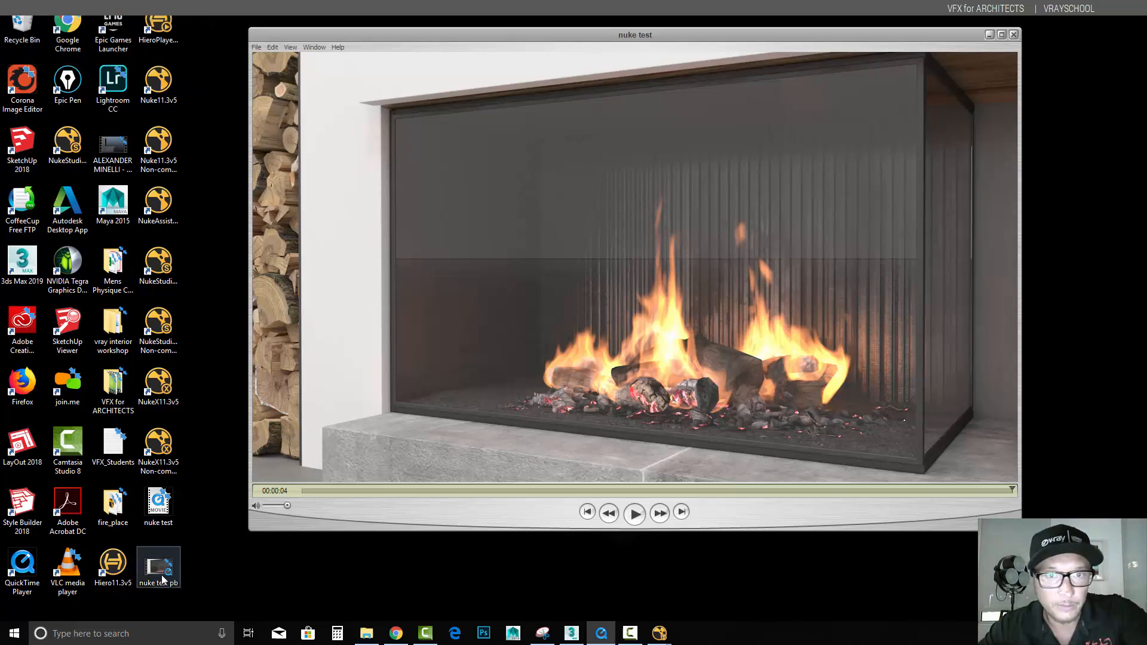
pyautogui.click(255, 47)
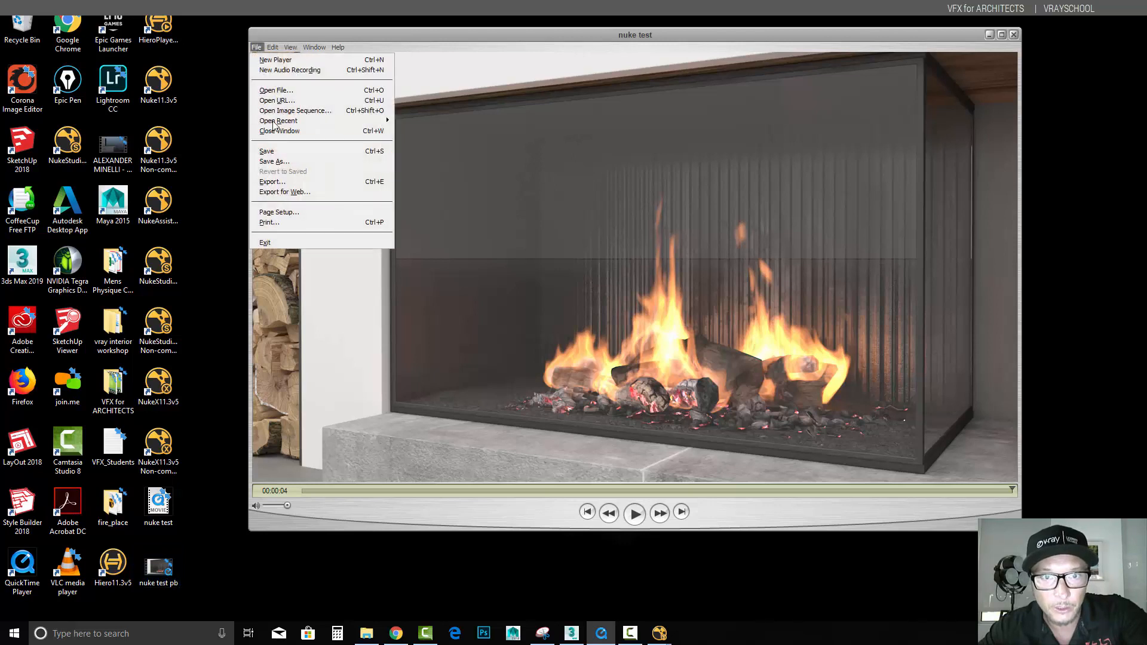
pyautogui.click(272, 182)
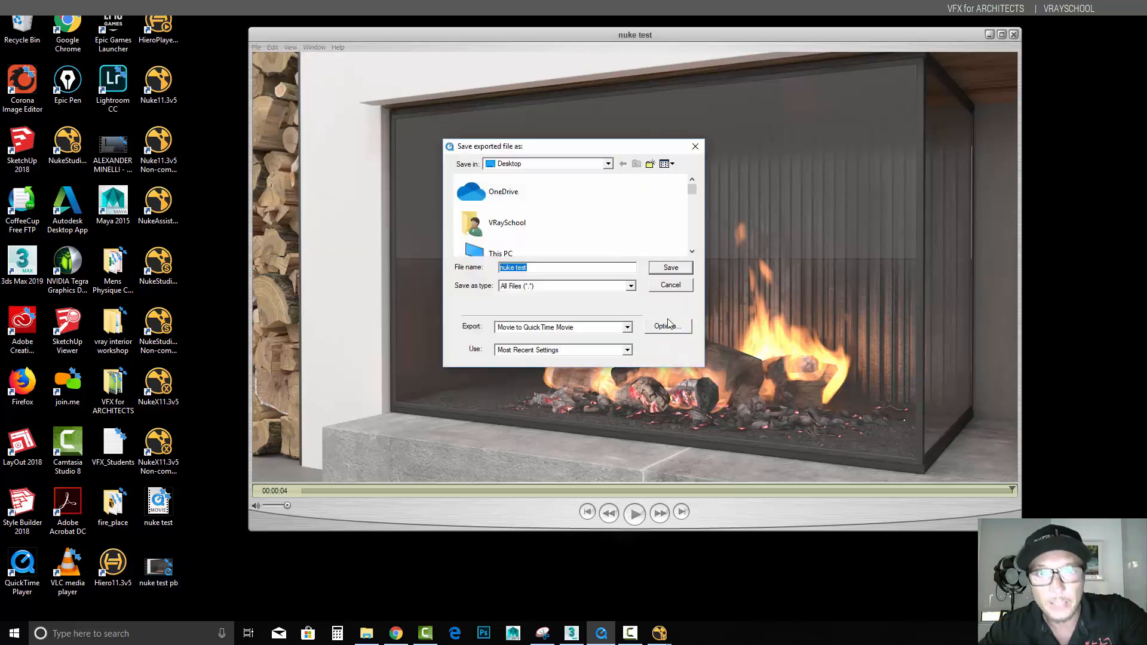
pyautogui.click(666, 324)
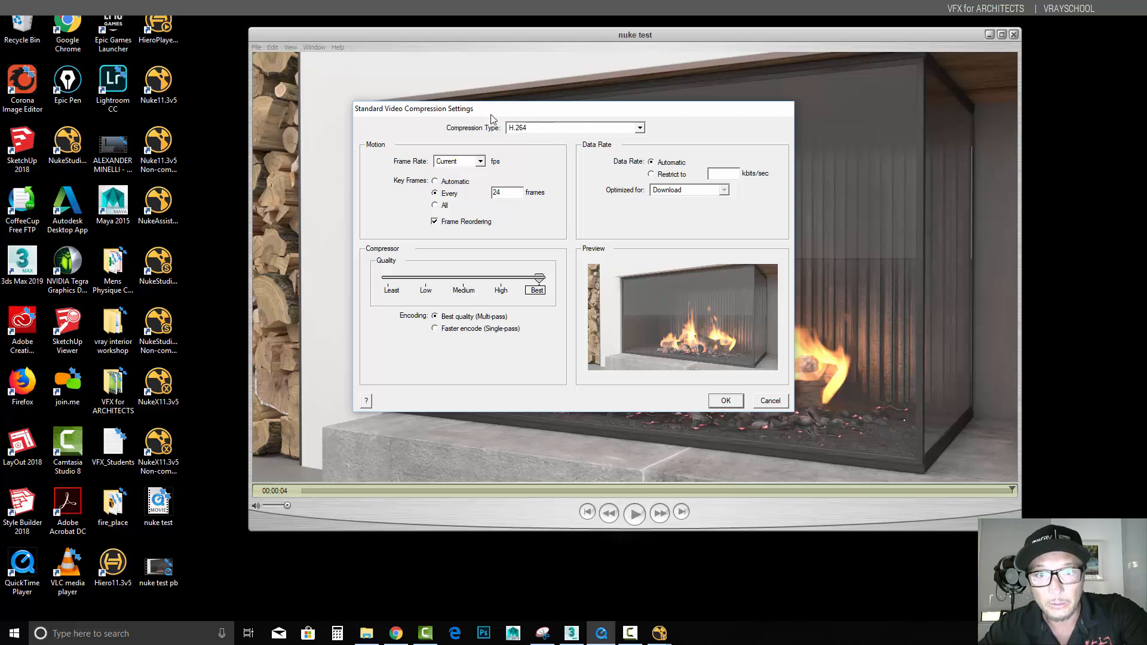
pyautogui.moveTo(554, 156)
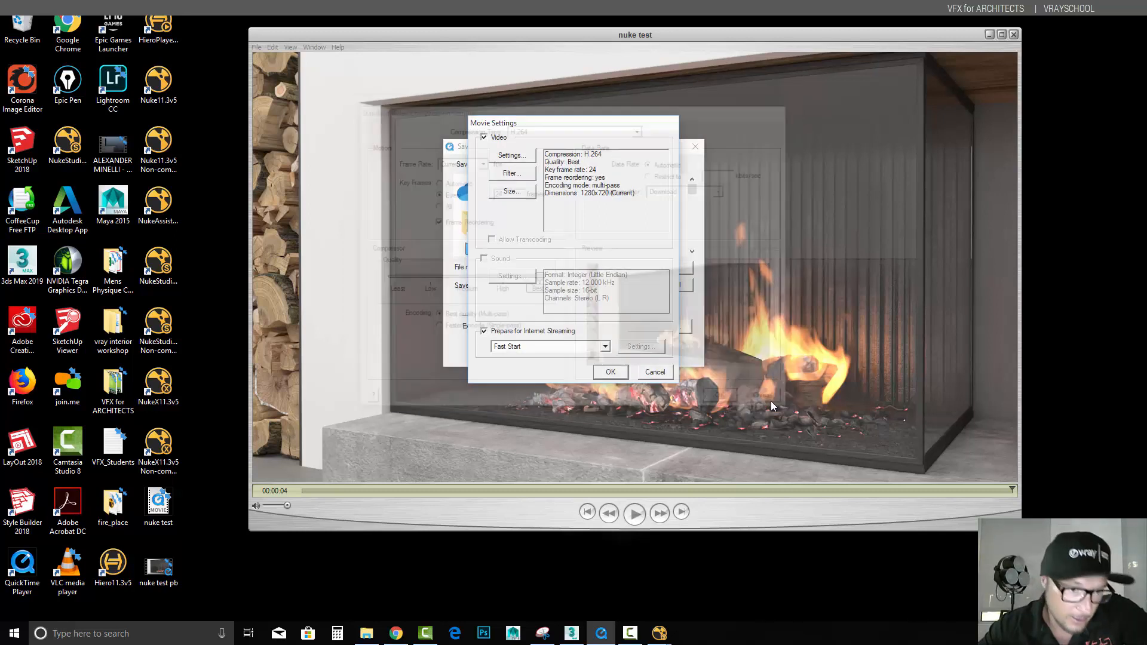
pyautogui.click(610, 371)
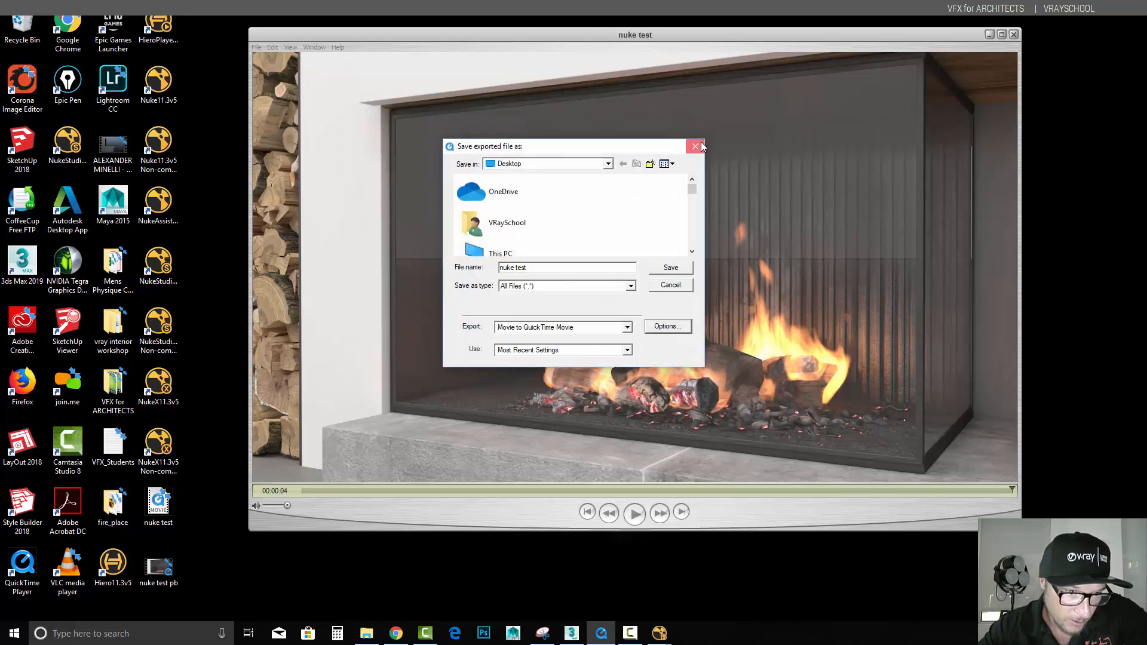
pyautogui.click(693, 145)
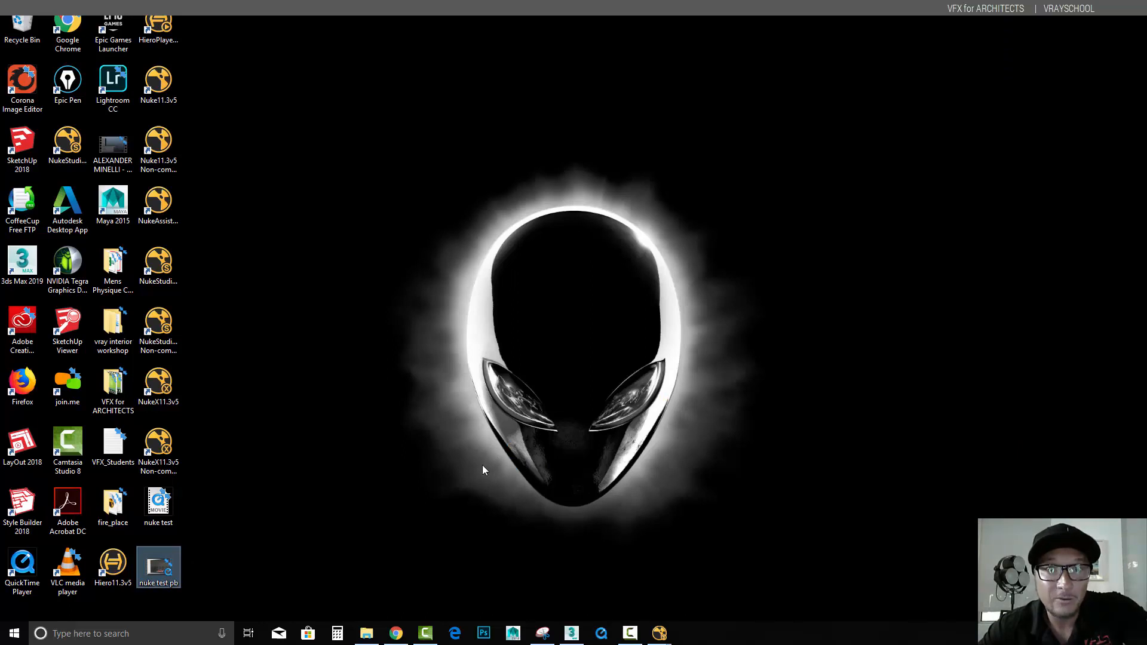
# Open nuke test pb.mov, play the compressed fireplace movie, then close it
pyautogui.doubleClick(157, 567)
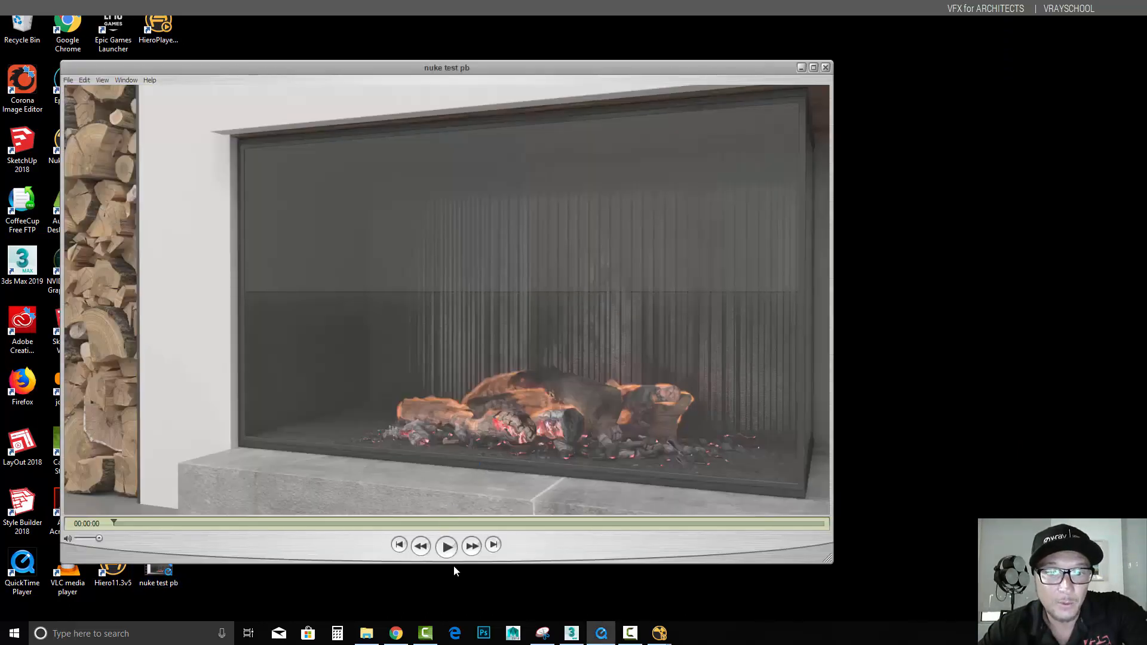
pyautogui.click(446, 546)
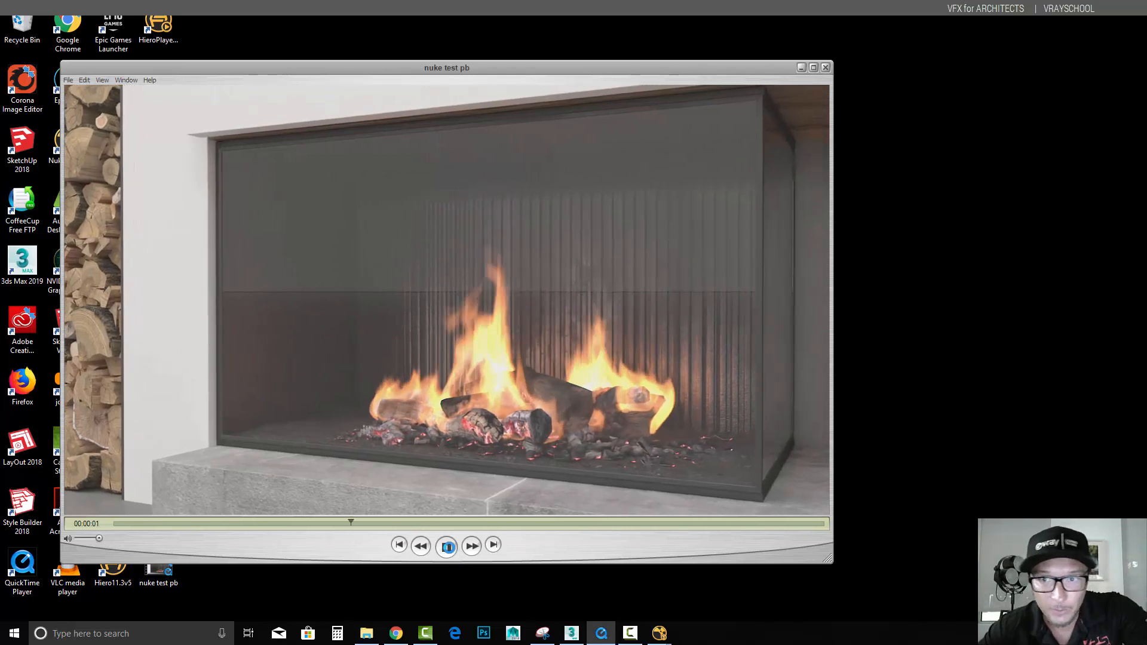
pyautogui.click(445, 546)
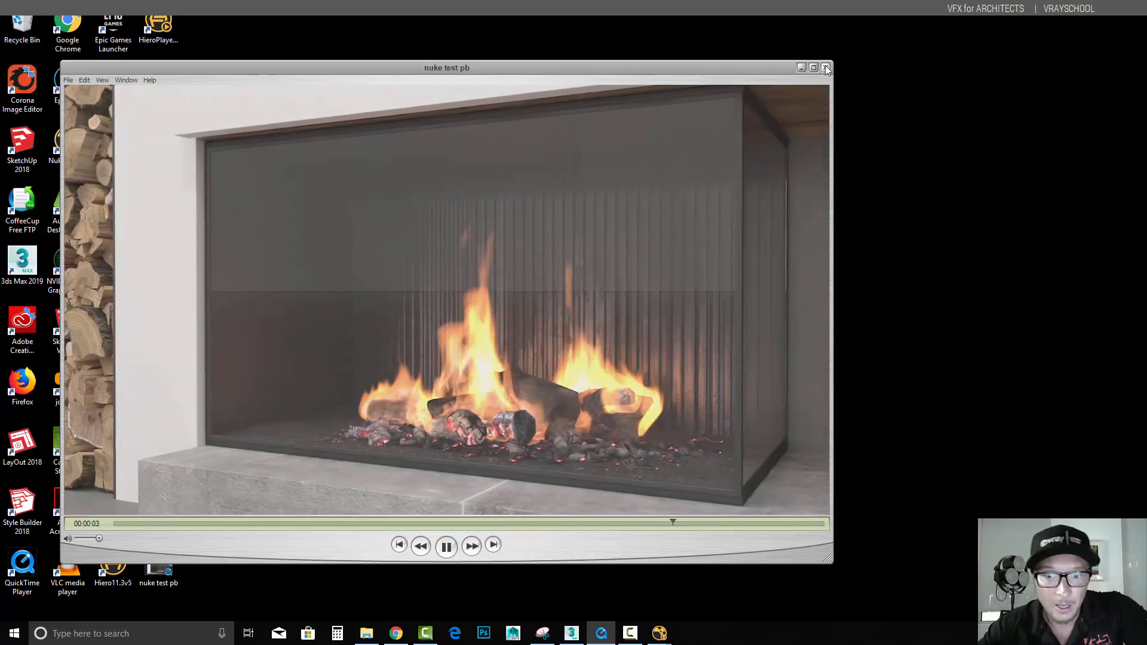
pyautogui.click(445, 545)
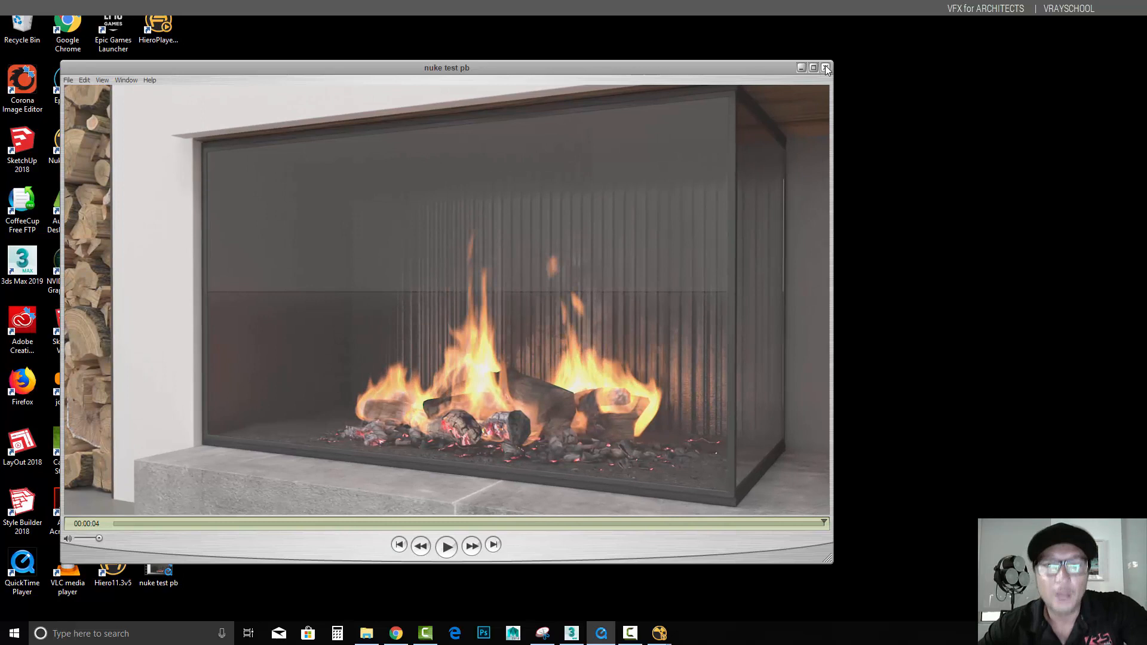